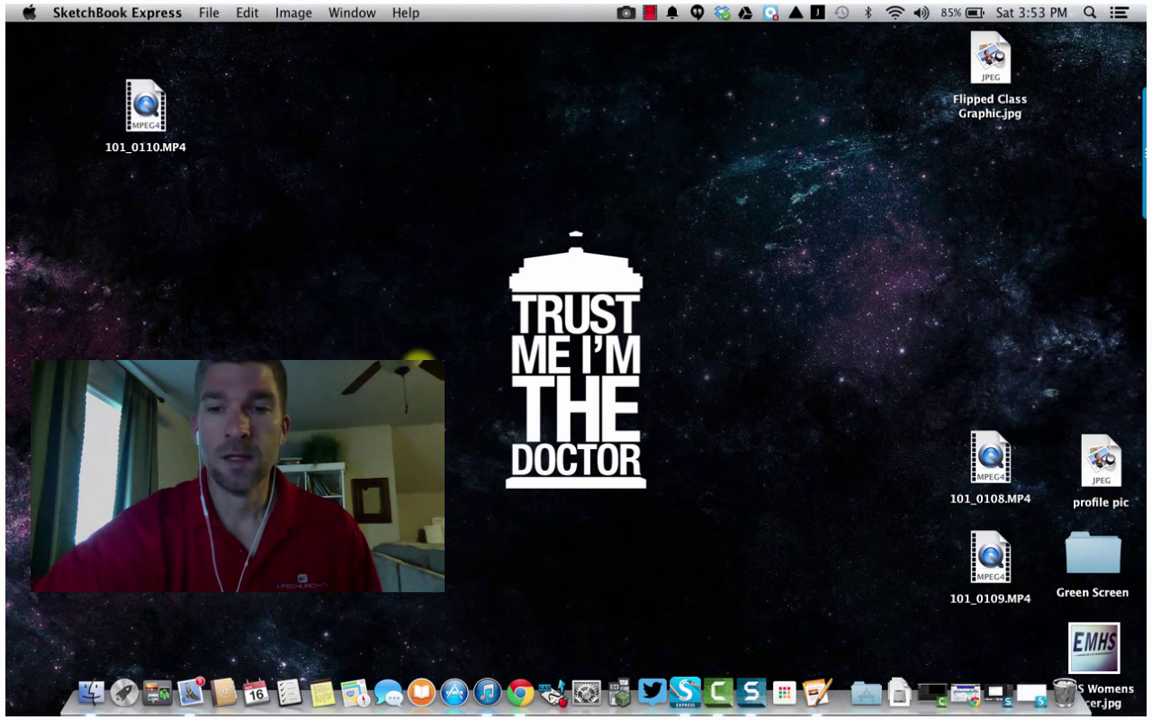
mouse_move(884, 684)
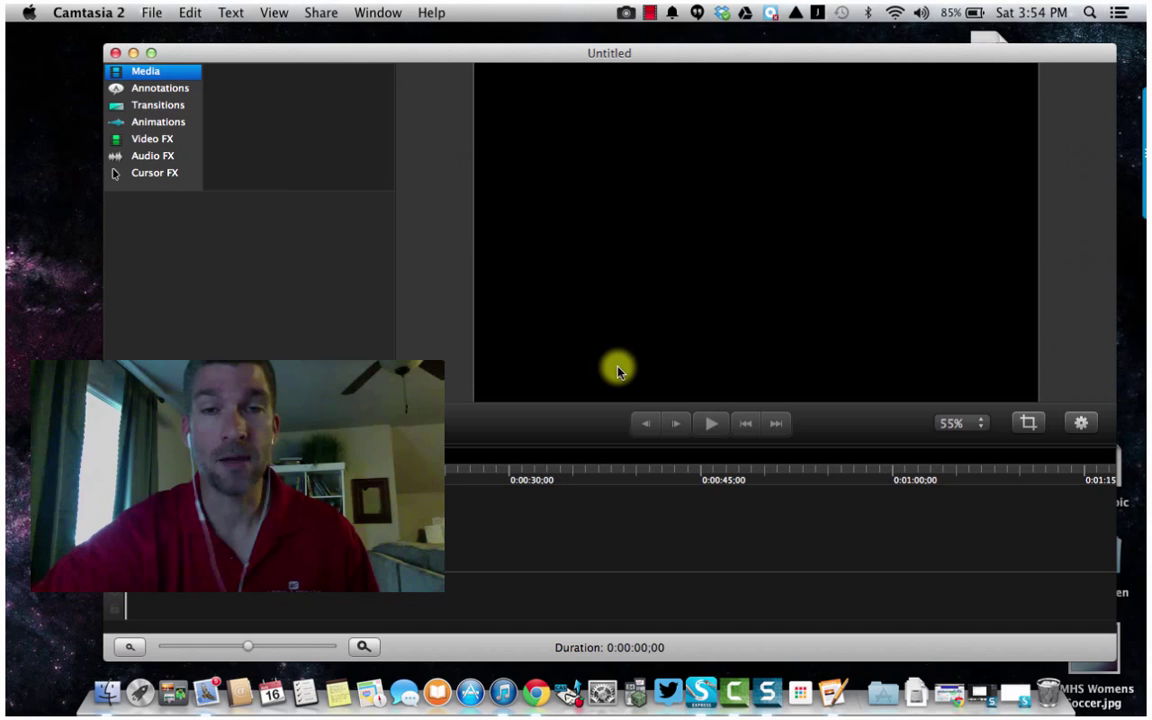
mouse_move(712, 252)
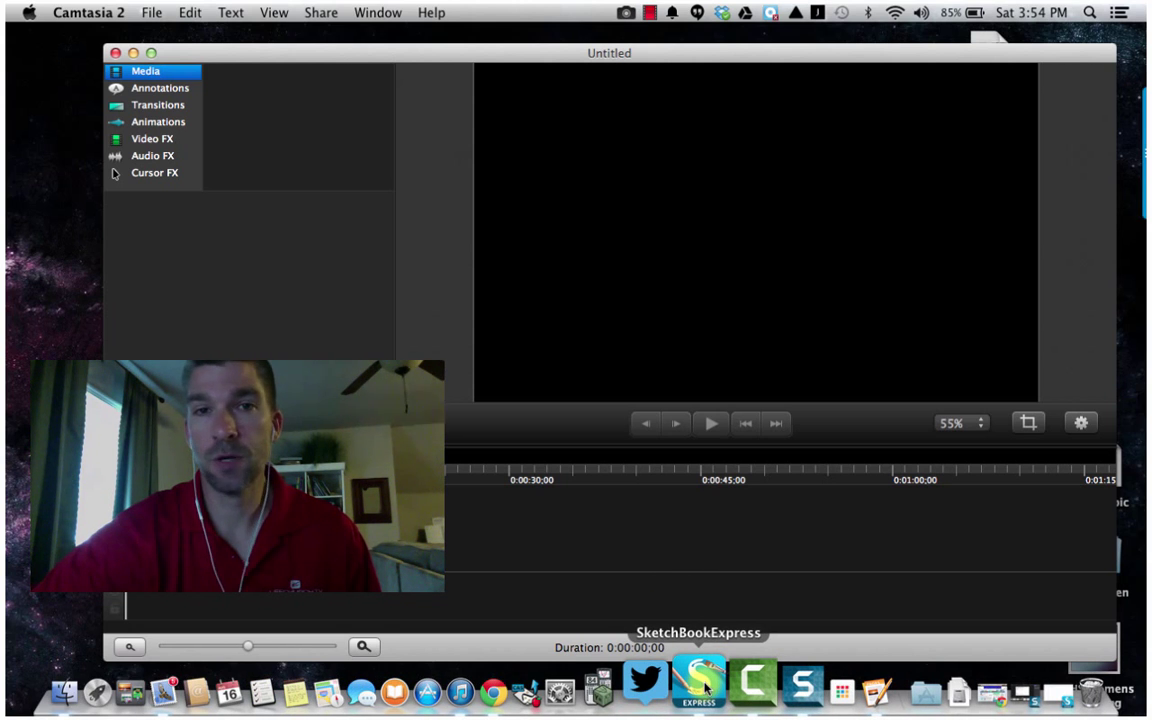
Step: Switch to SketchBook Express and look over the blank Lesson Template.tif canvas
left_click(704, 690)
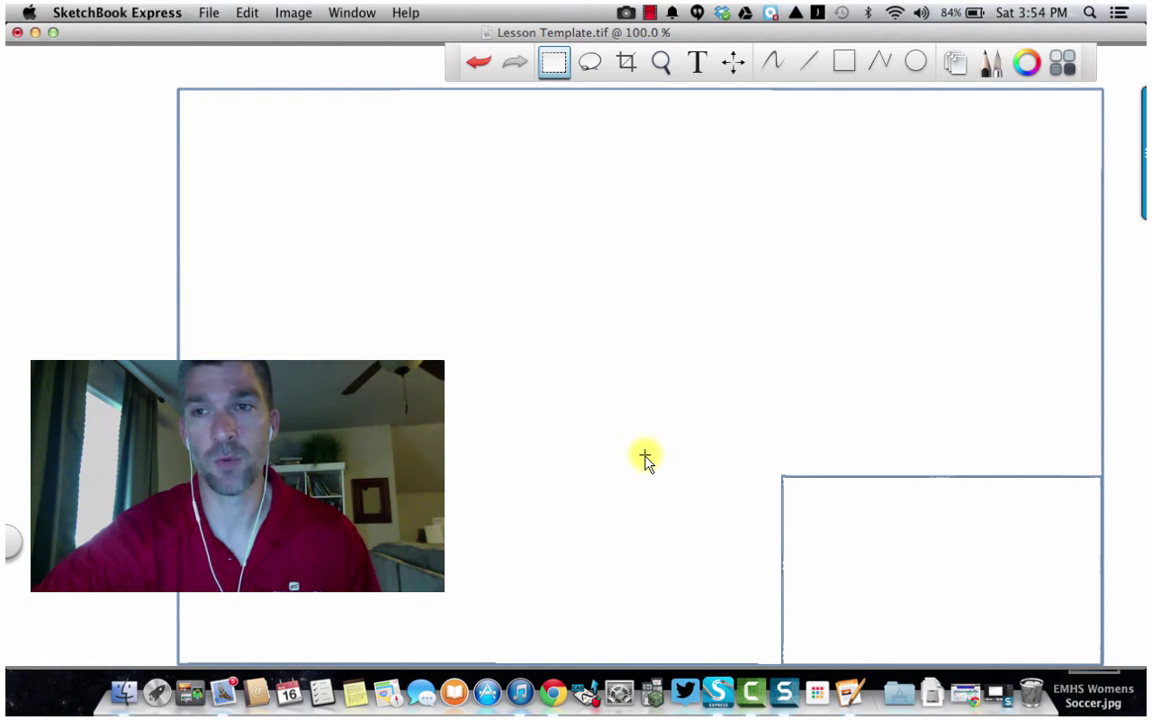
mouse_move(678, 432)
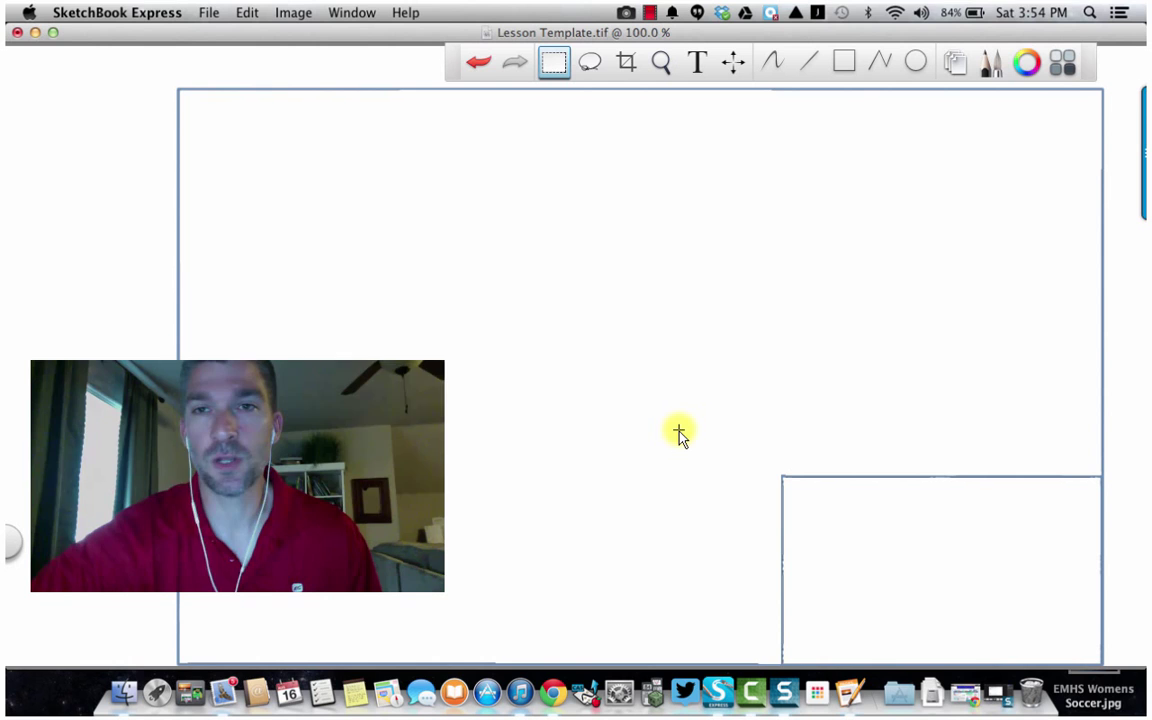
mouse_move(1008, 220)
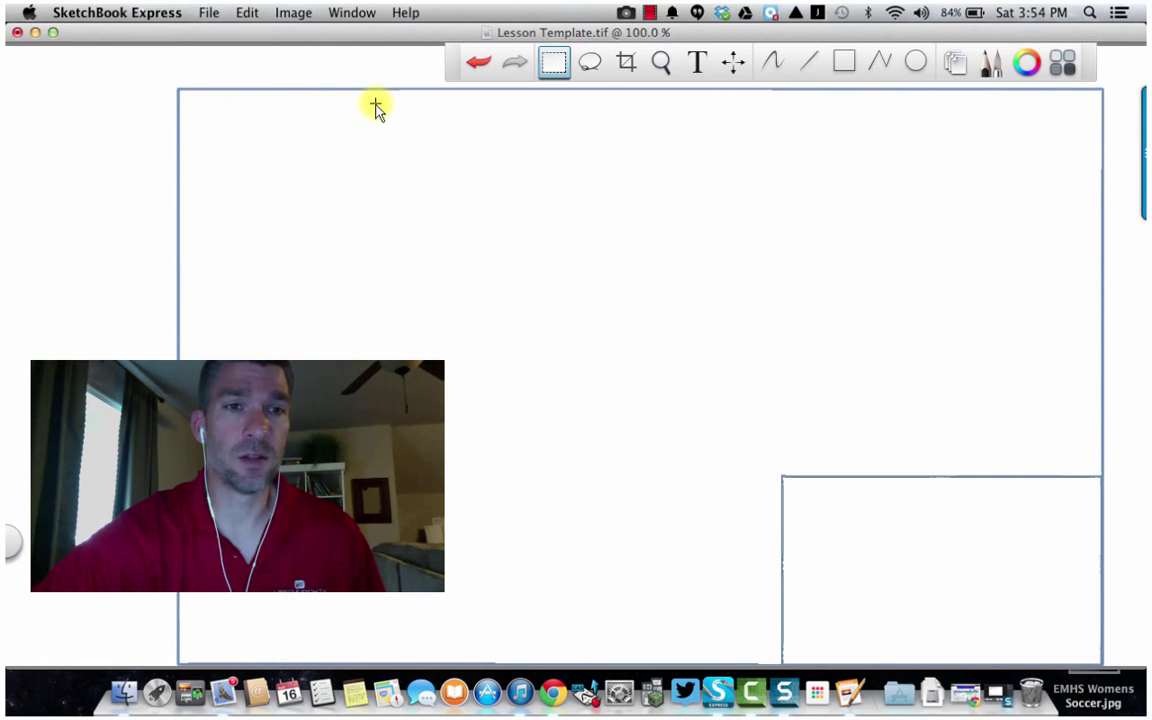
mouse_move(1020, 244)
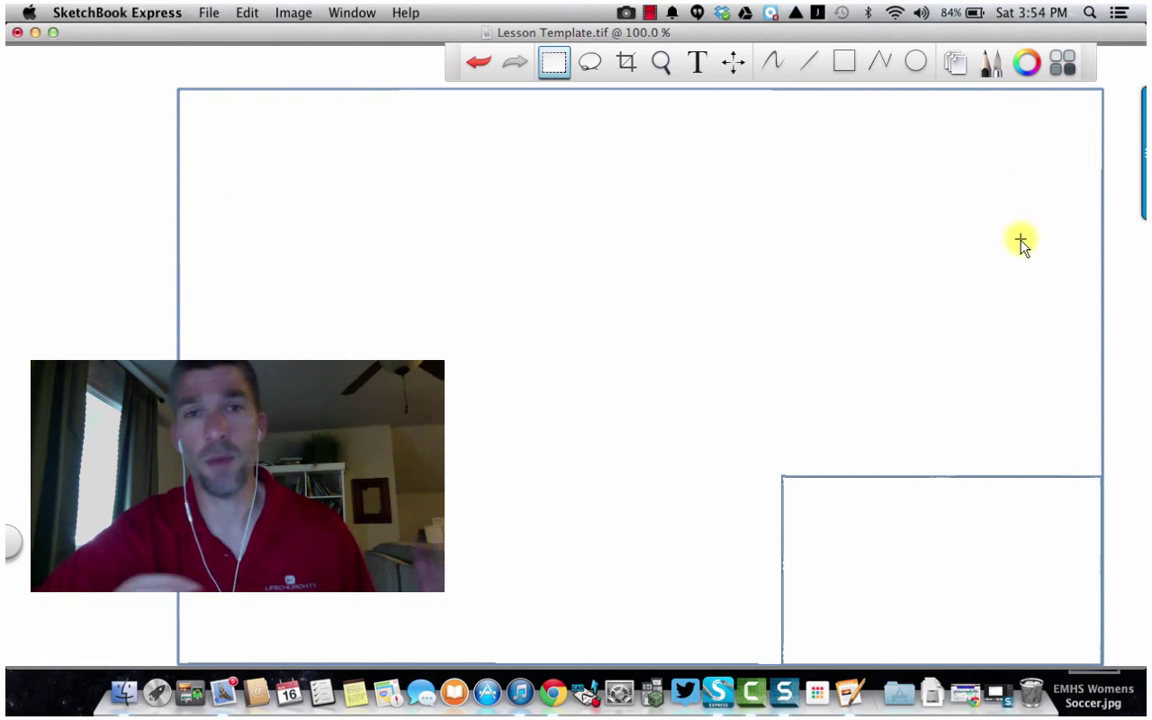
mouse_move(1008, 456)
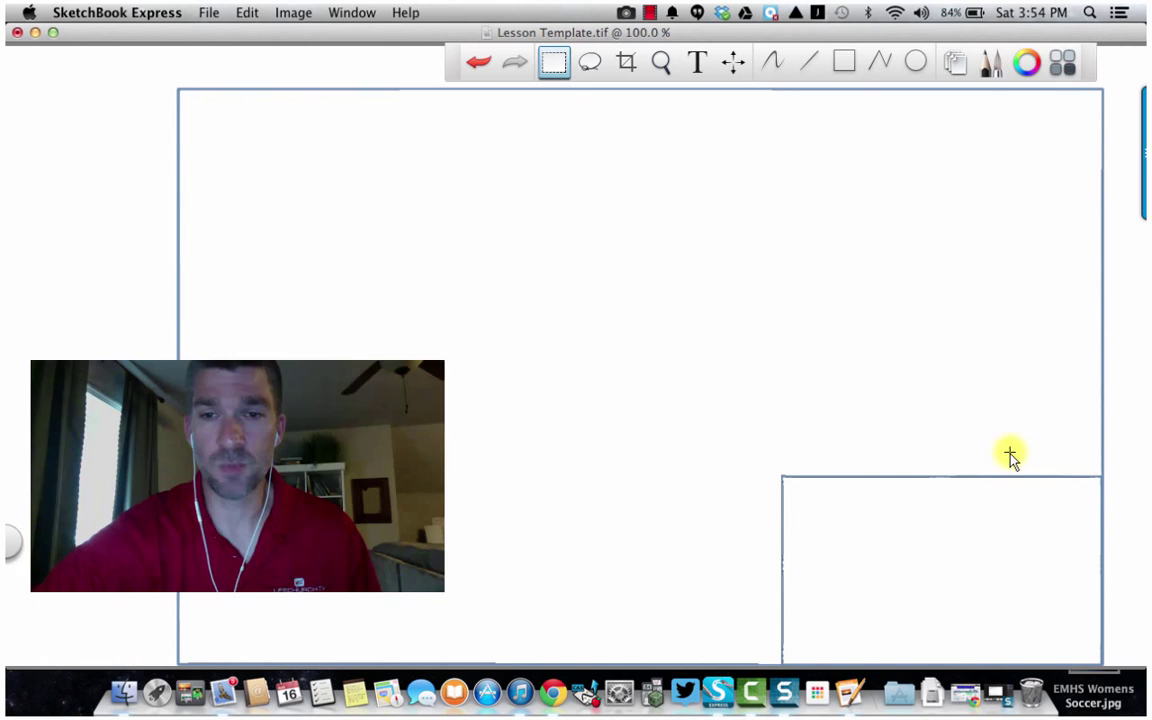
left_click_drag(236, 476, 898, 552)
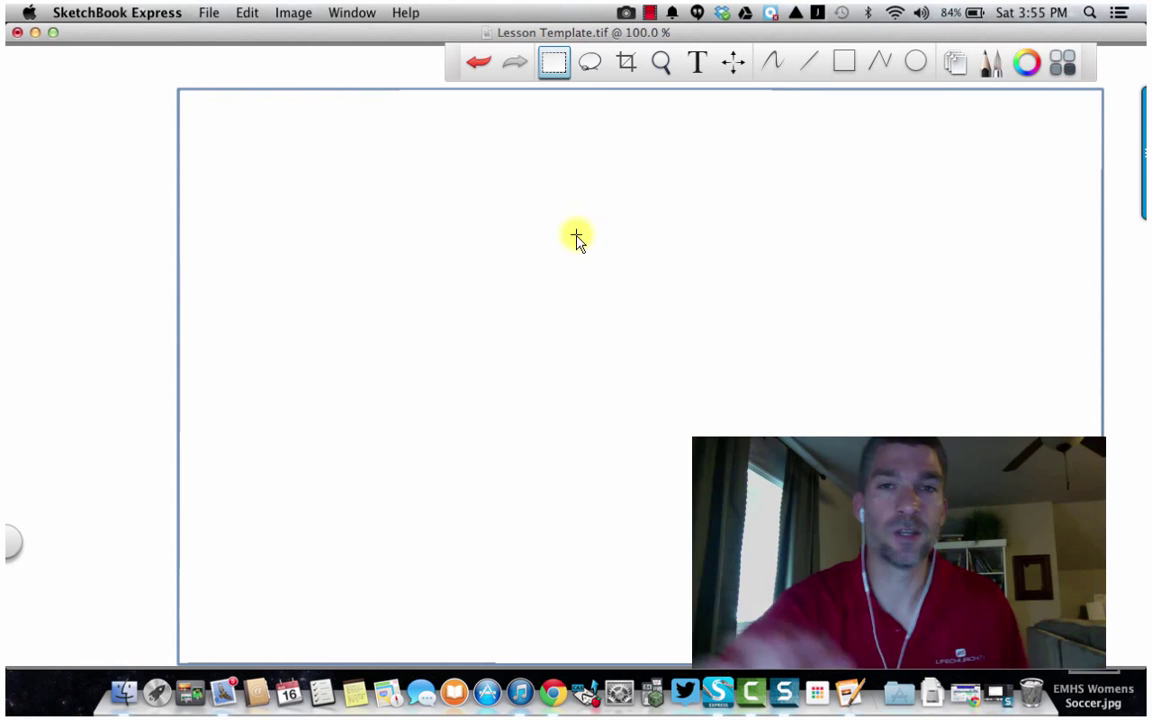
mouse_move(598, 258)
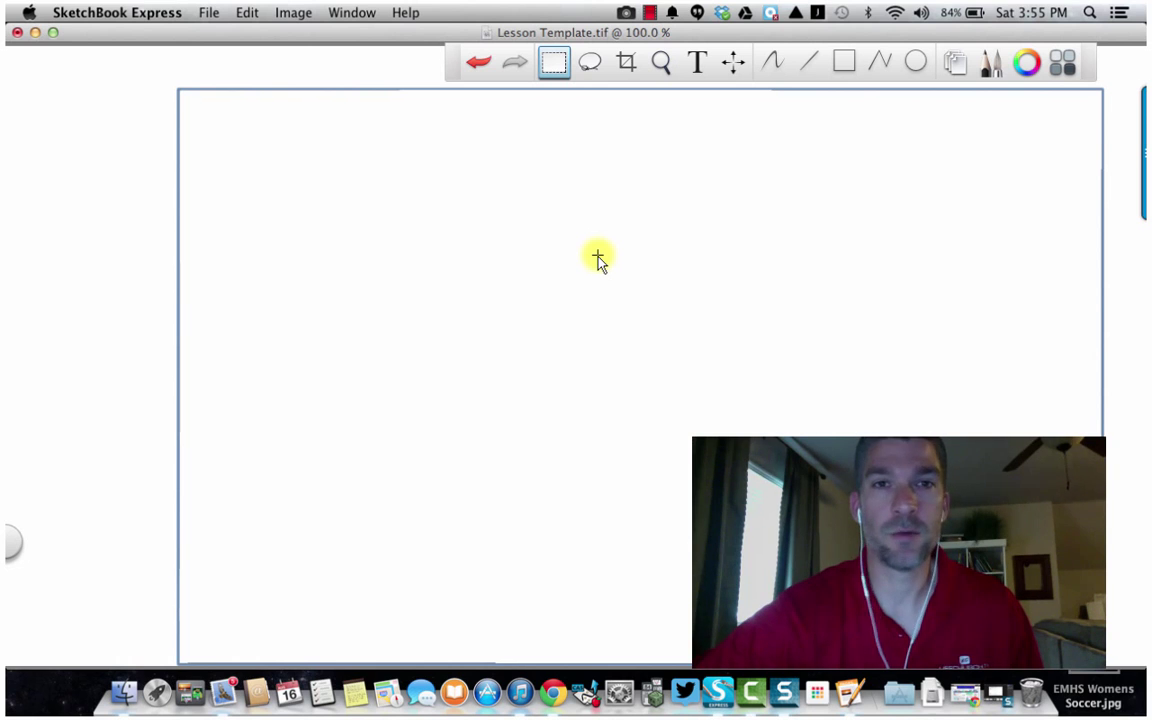
mouse_move(776, 184)
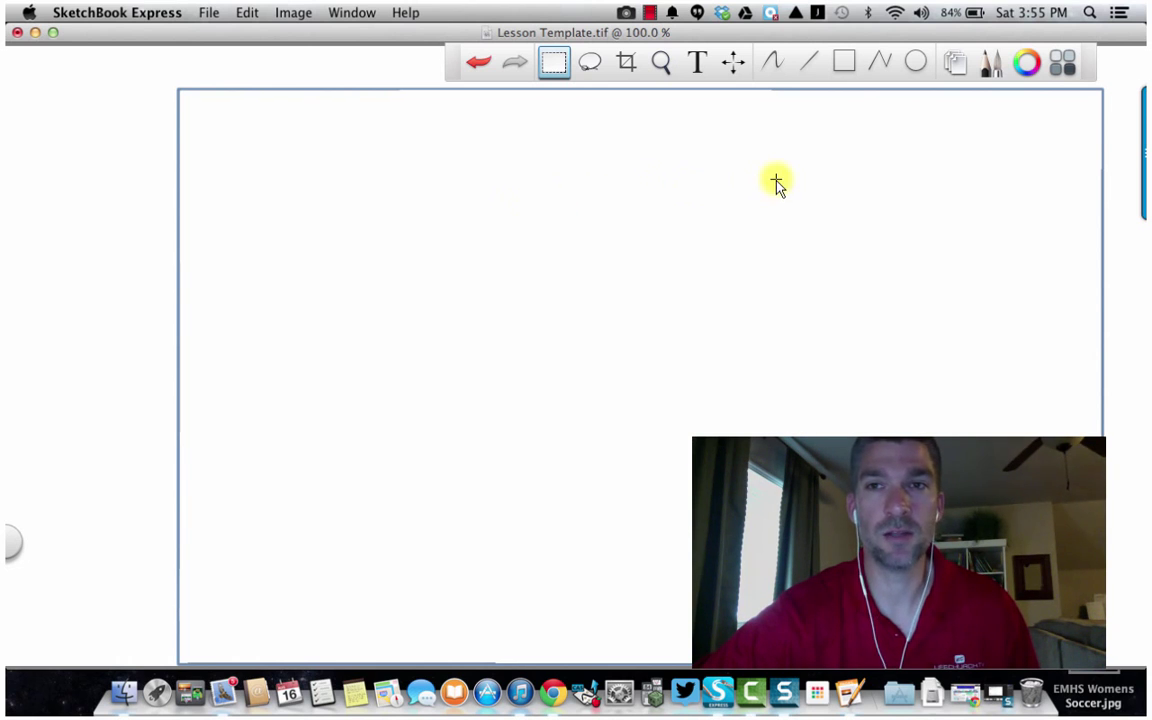
mouse_move(964, 128)
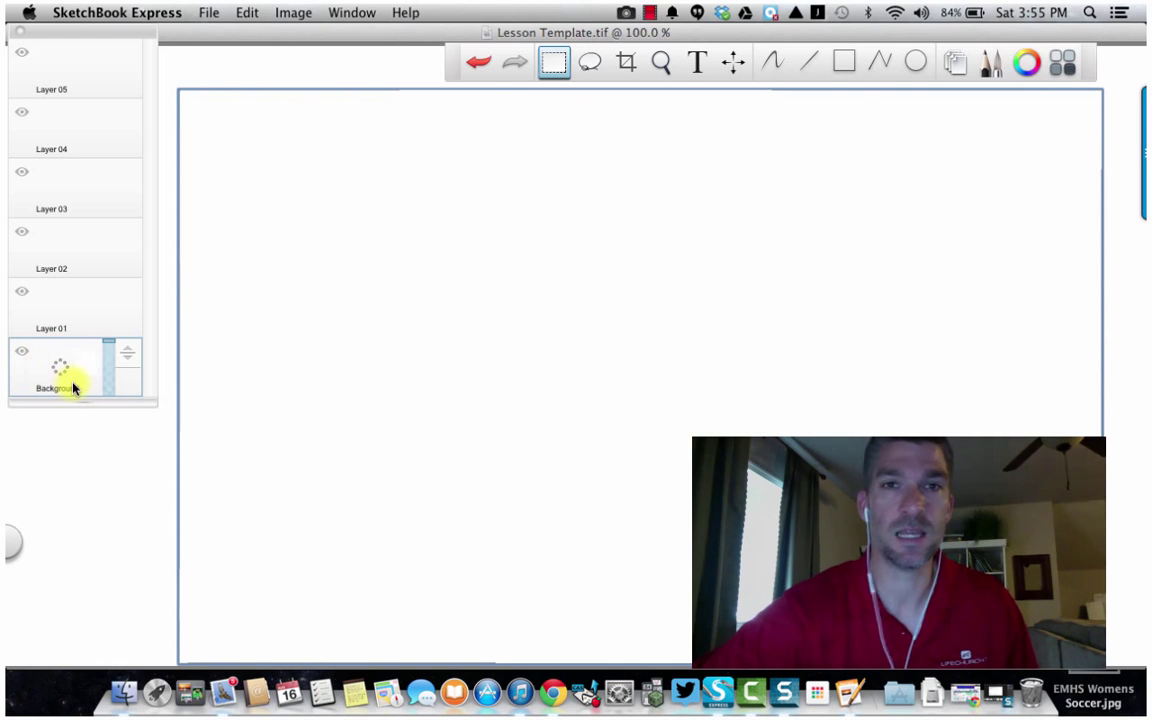
mouse_move(596, 40)
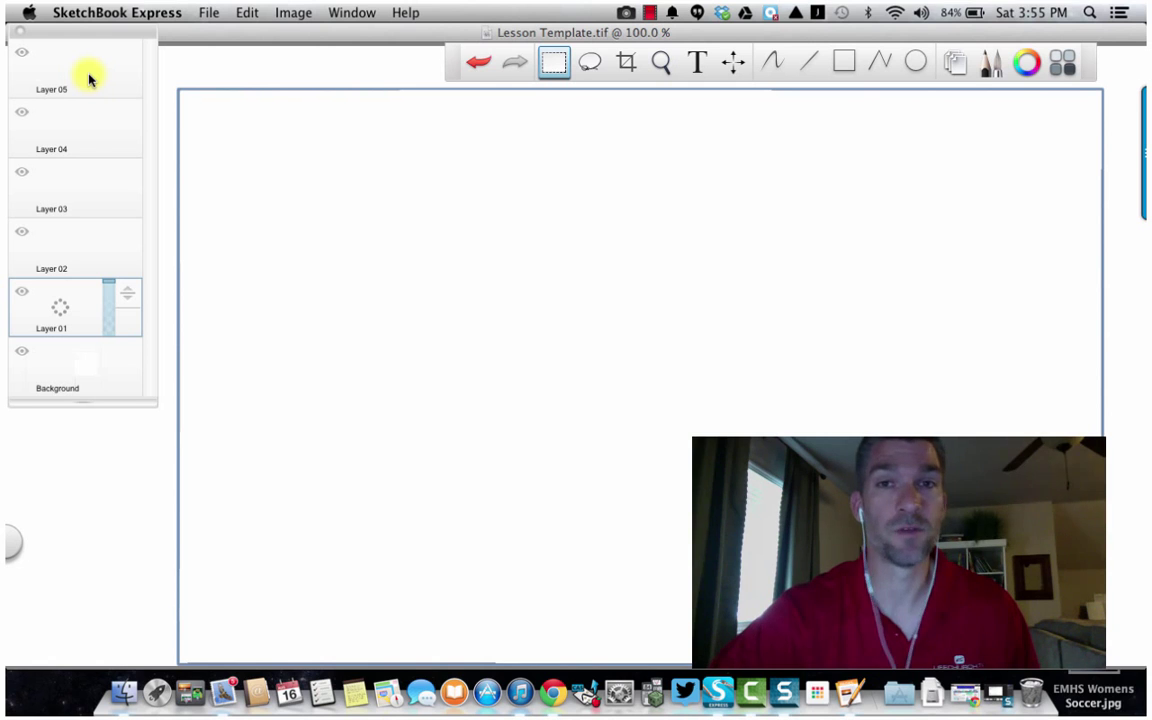
mouse_move(660, 504)
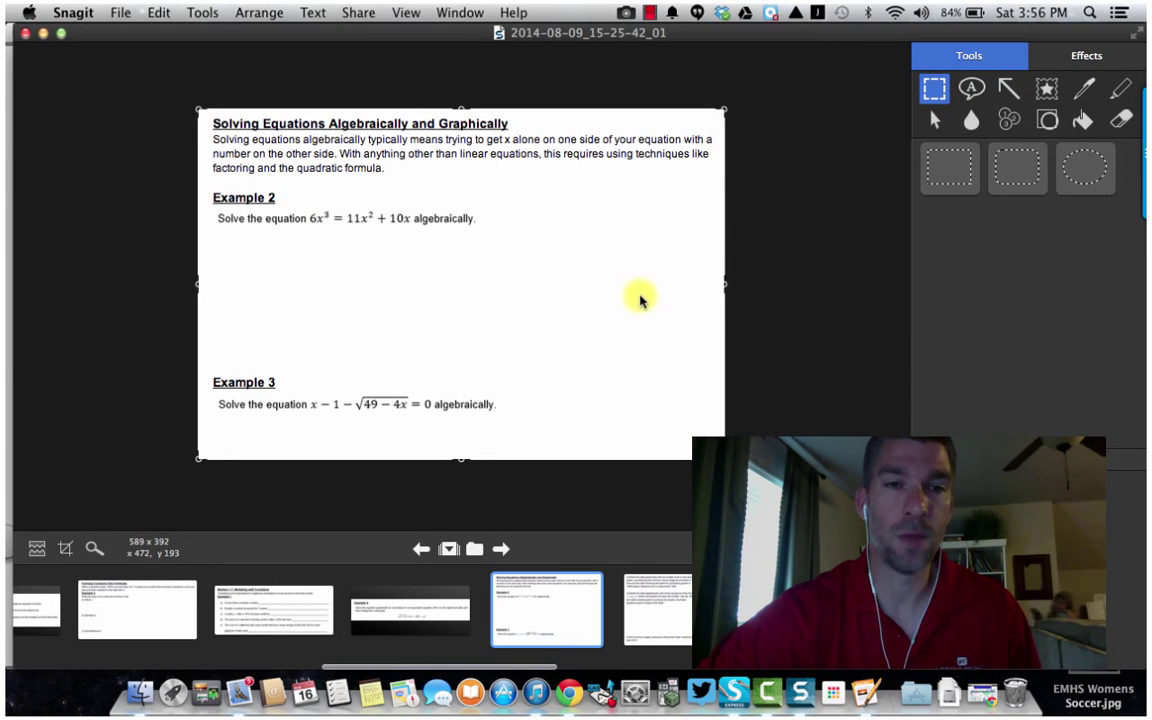
mouse_move(532, 290)
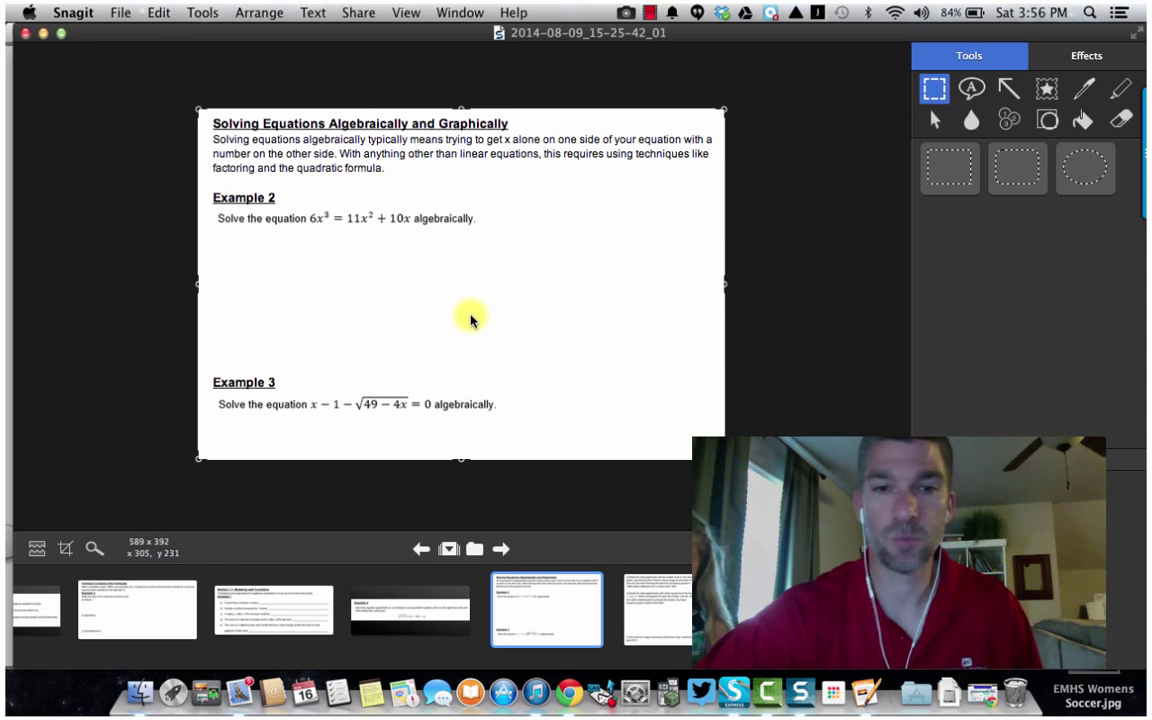
mouse_move(520, 528)
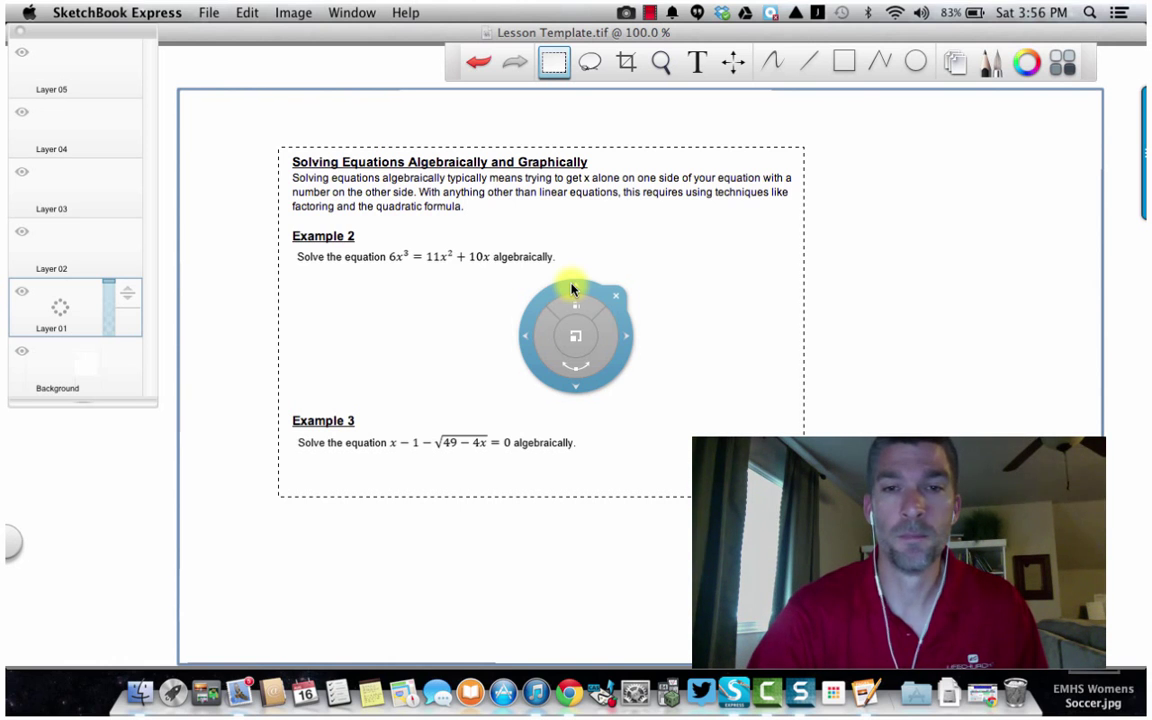
mouse_move(608, 380)
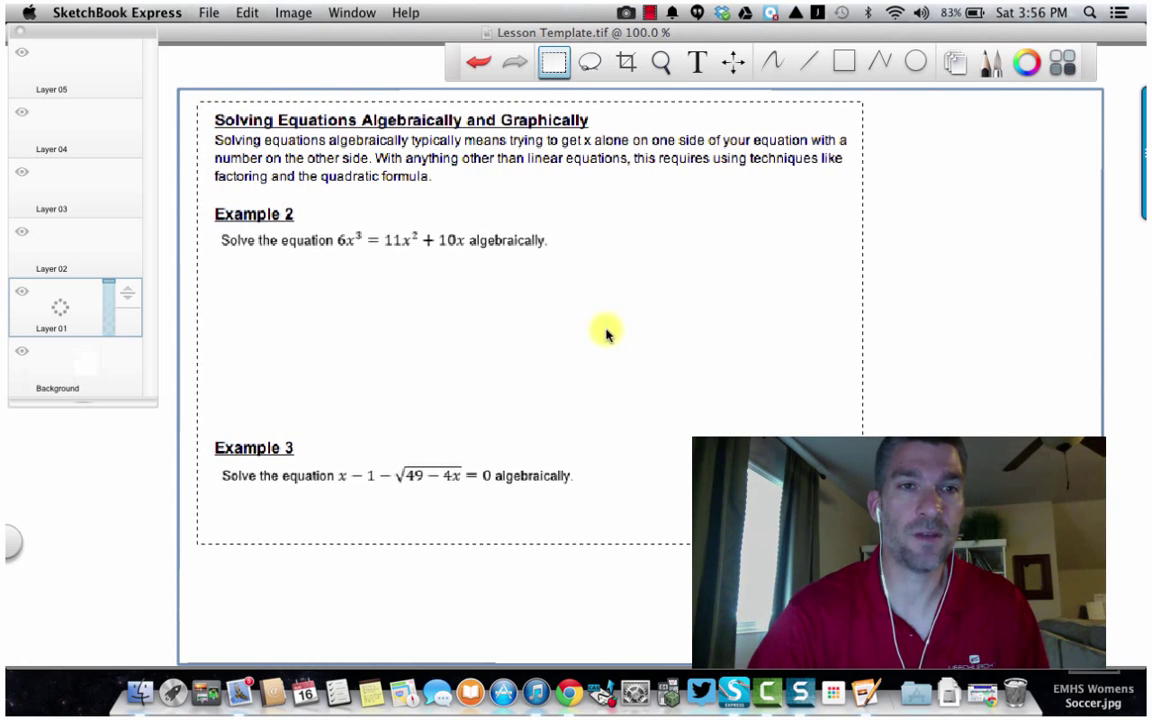
Step: Commit the enlarged worksheet on Layer 01 by clicking off the transform puck
left_click(594, 330)
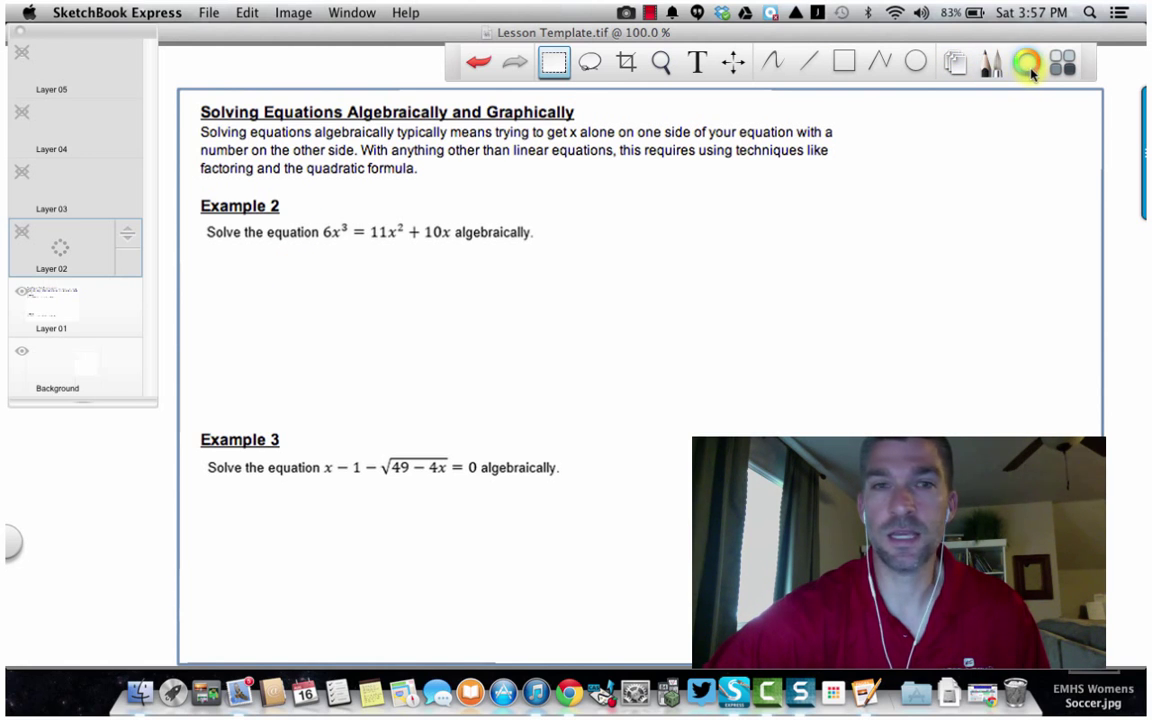
Step: Show the Brush Palette and choose a pen brush for handwriting
left_click(996, 62)
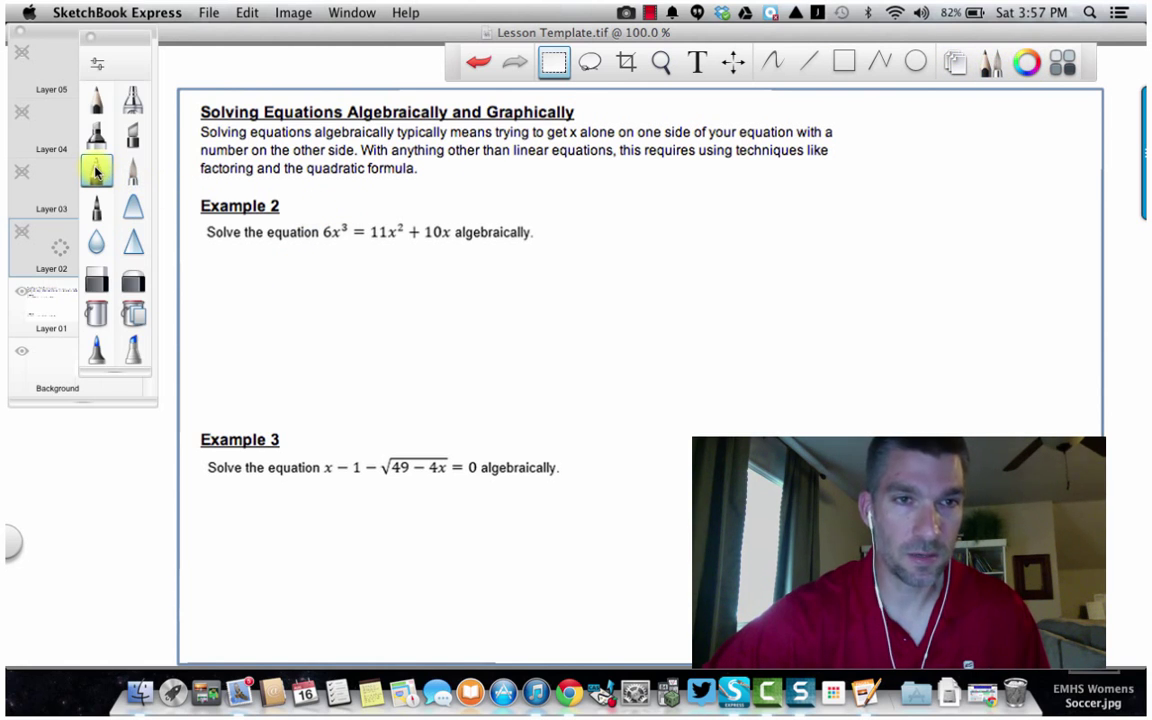
left_click(768, 62)
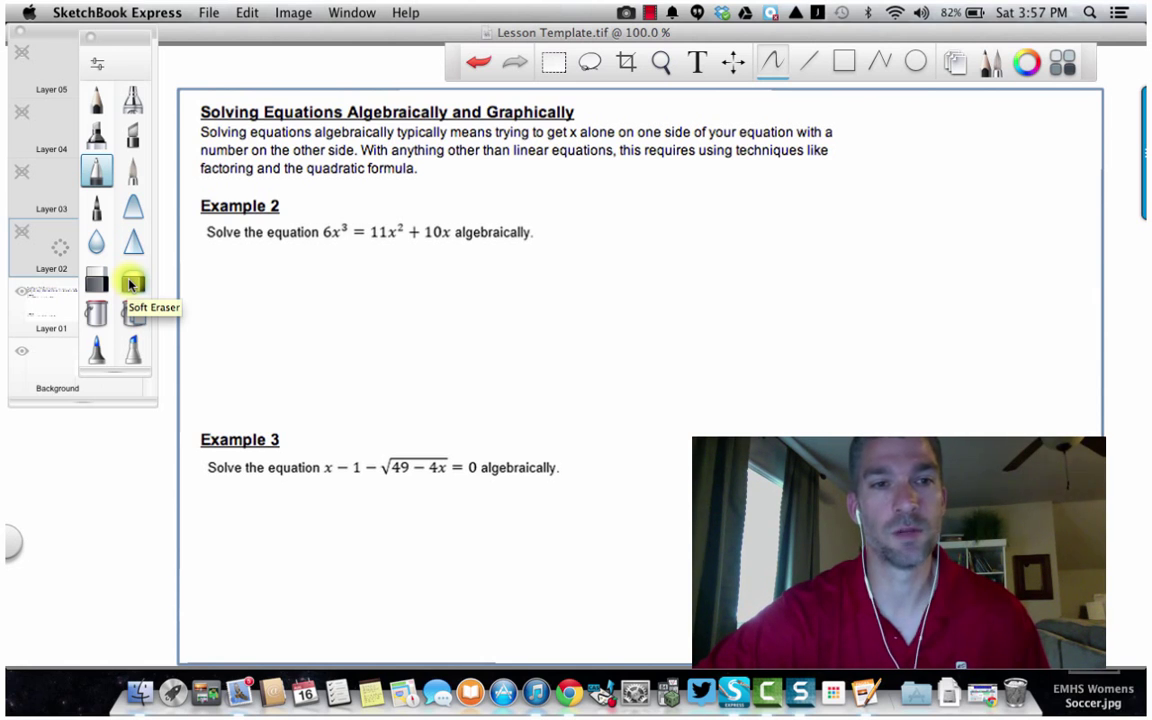
mouse_move(132, 352)
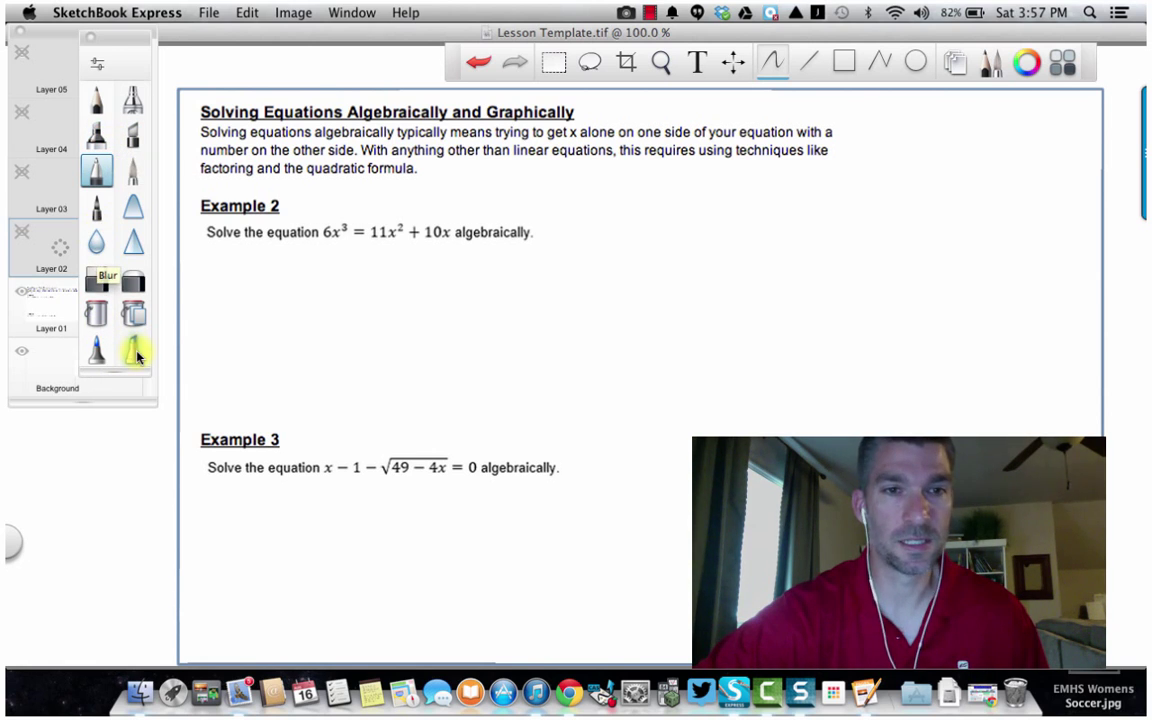
mouse_move(132, 352)
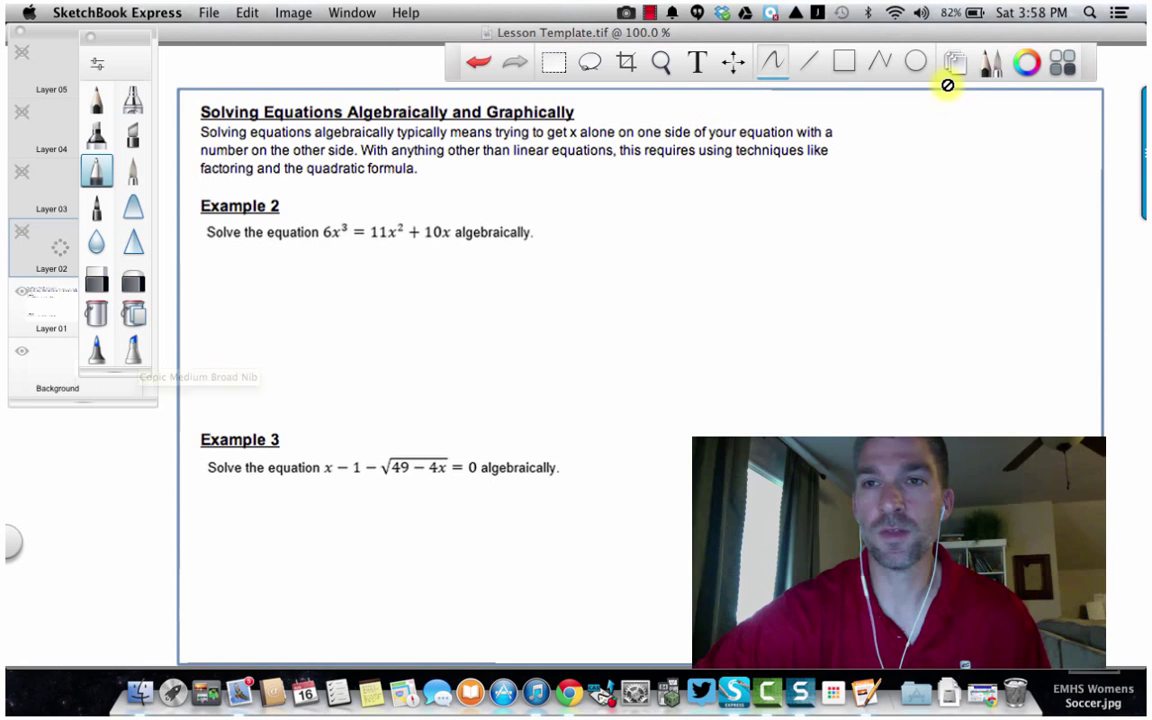
mouse_move(1028, 62)
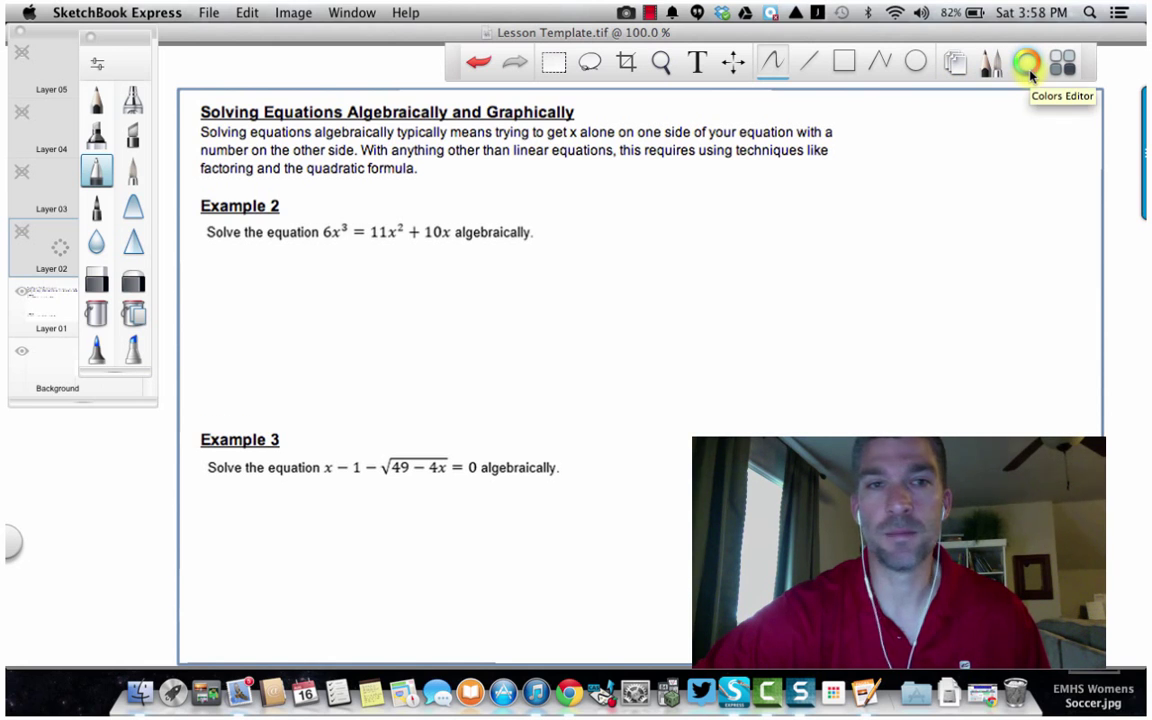
Step: Bring up the Colors window and move it off the worksheet to the lower left
left_click(1024, 62)
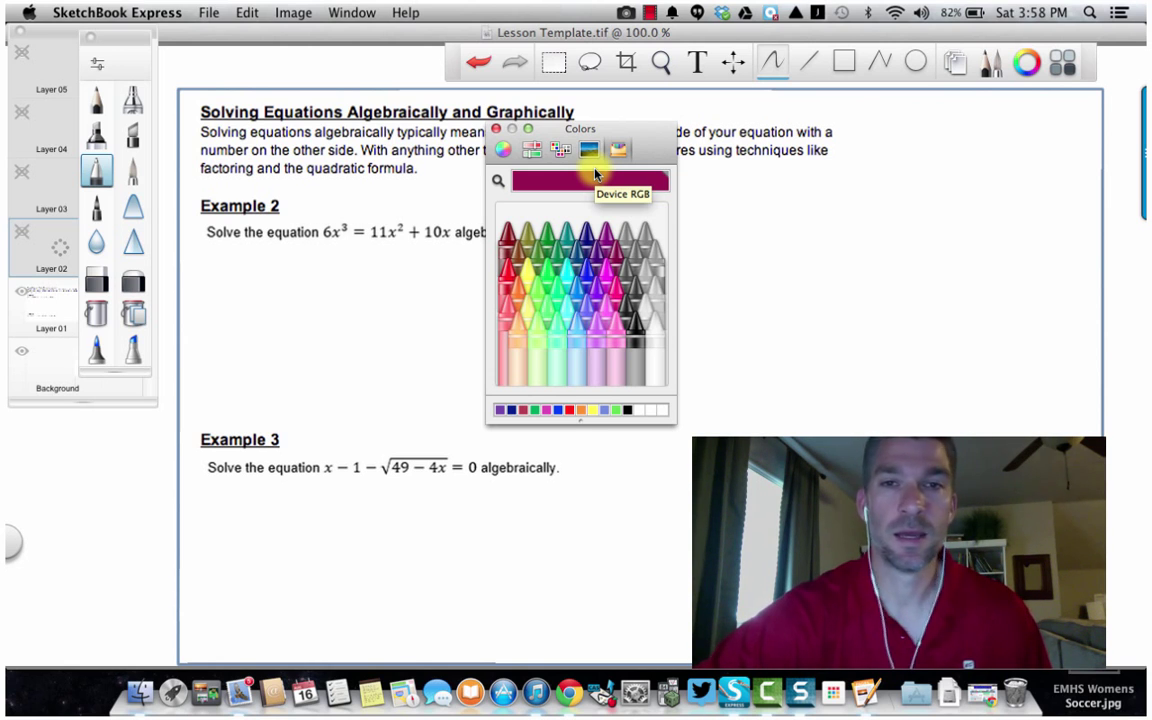
left_click_drag(580, 128, 544, 144)
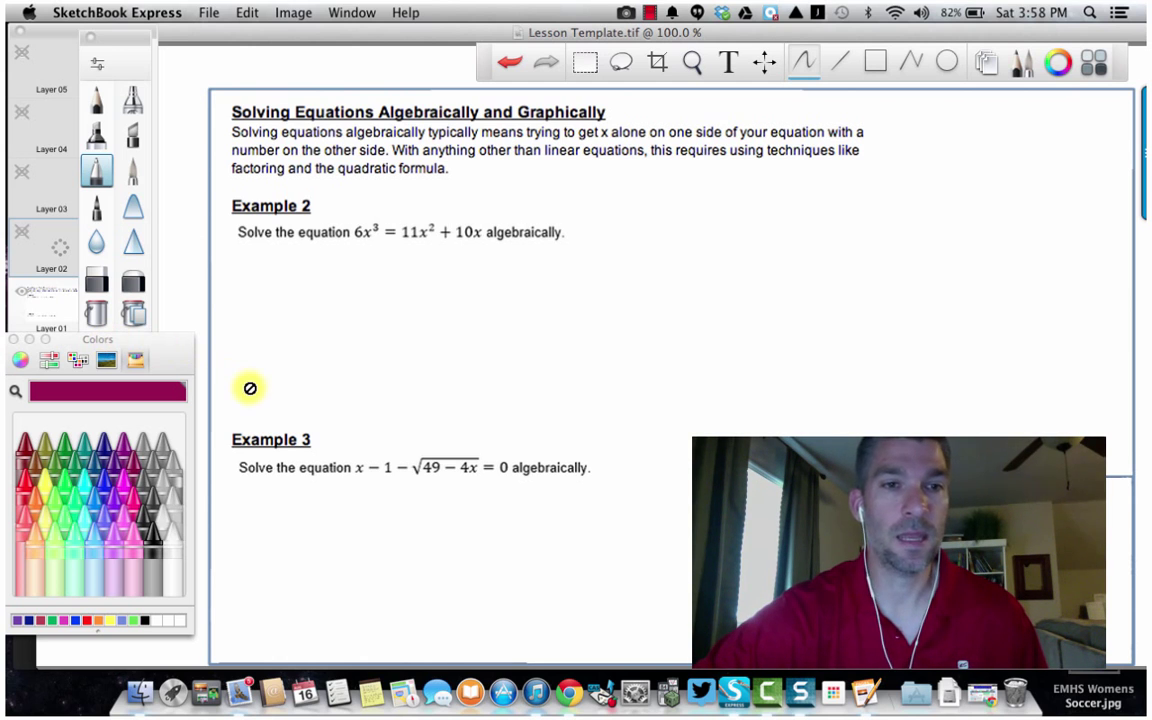
mouse_move(36, 270)
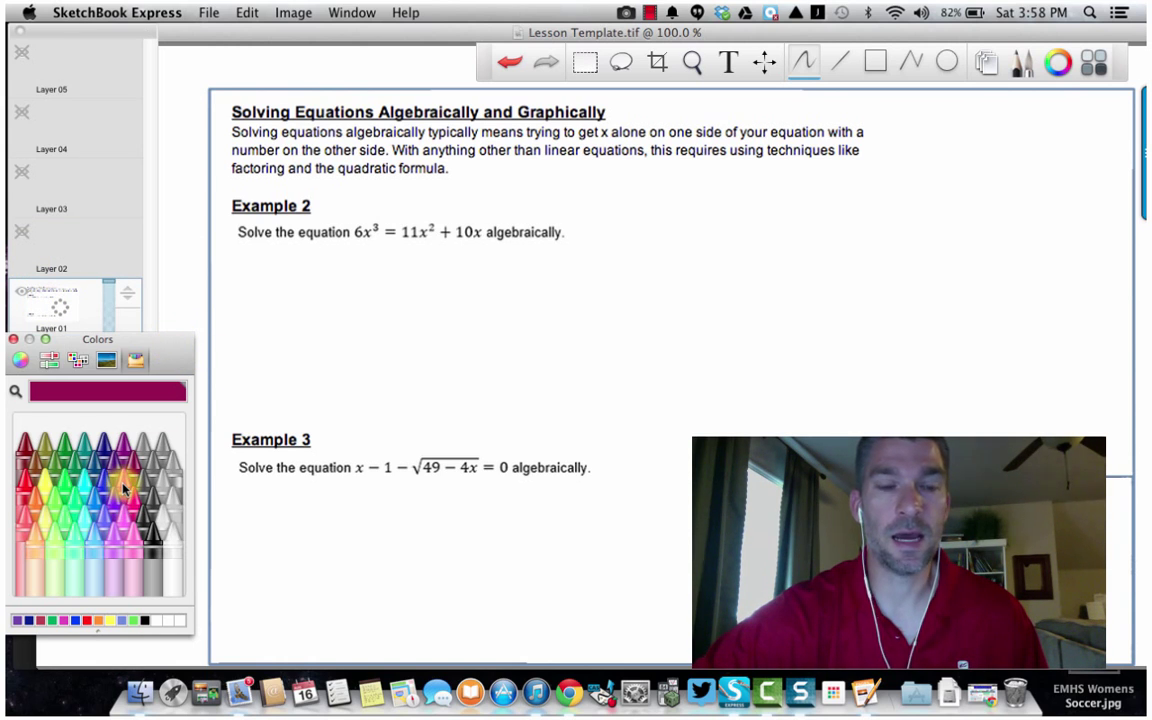
Step: Choose magenta ink and handwrite 'Scott' beneath Example 2 as a test
left_click(124, 482)
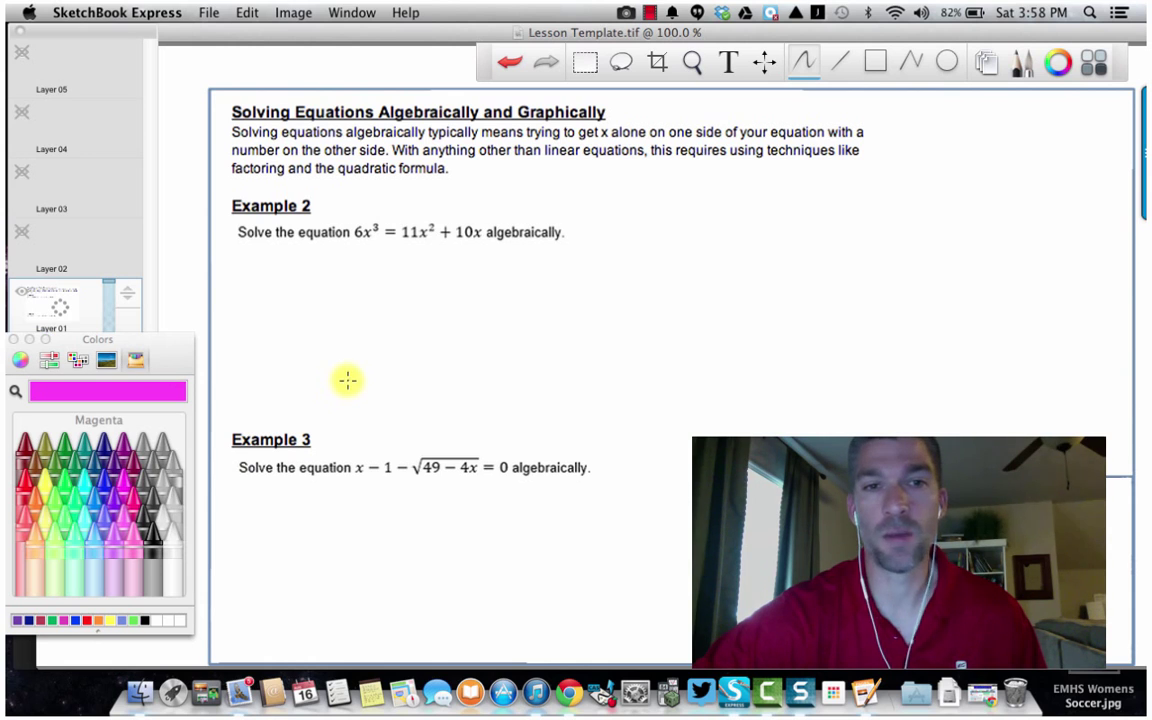
mouse_move(360, 304)
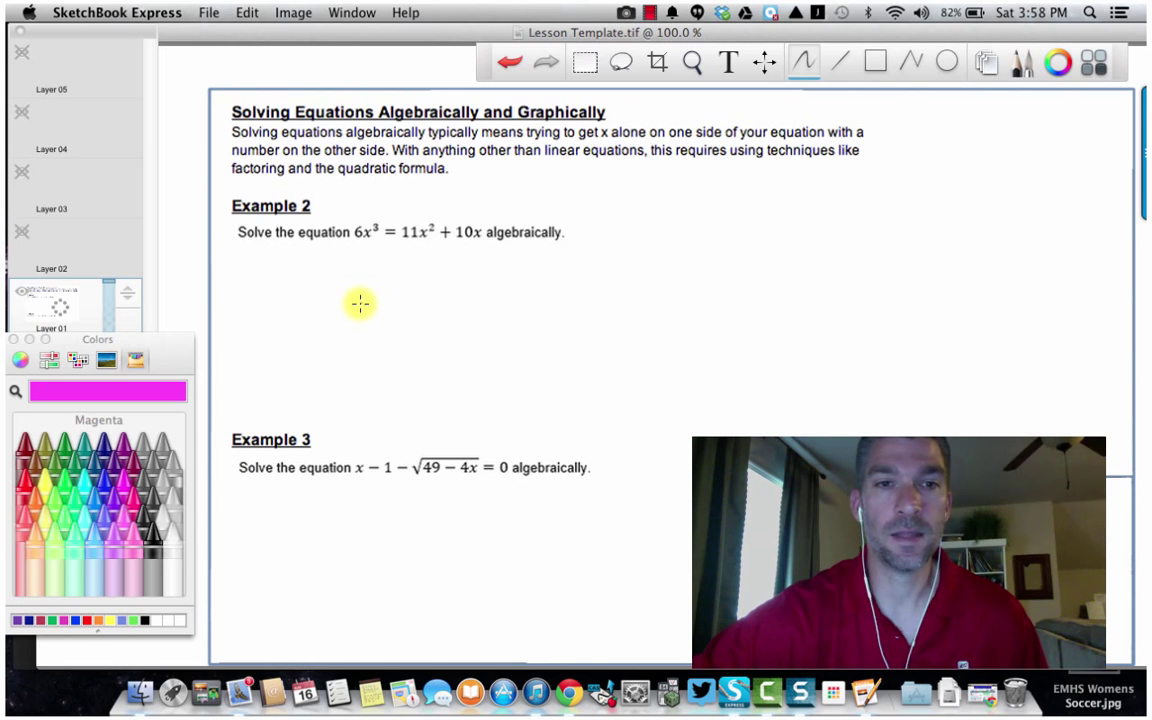
left_click_drag(344, 290, 360, 324)
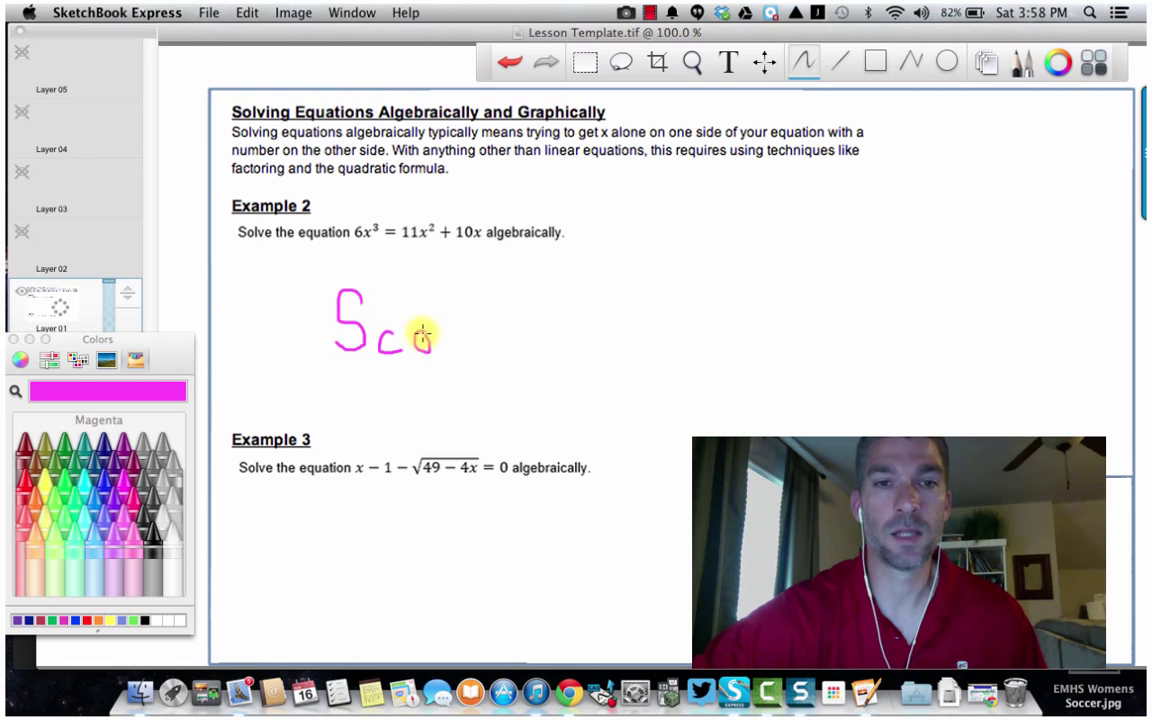
left_click_drag(428, 330, 456, 340)
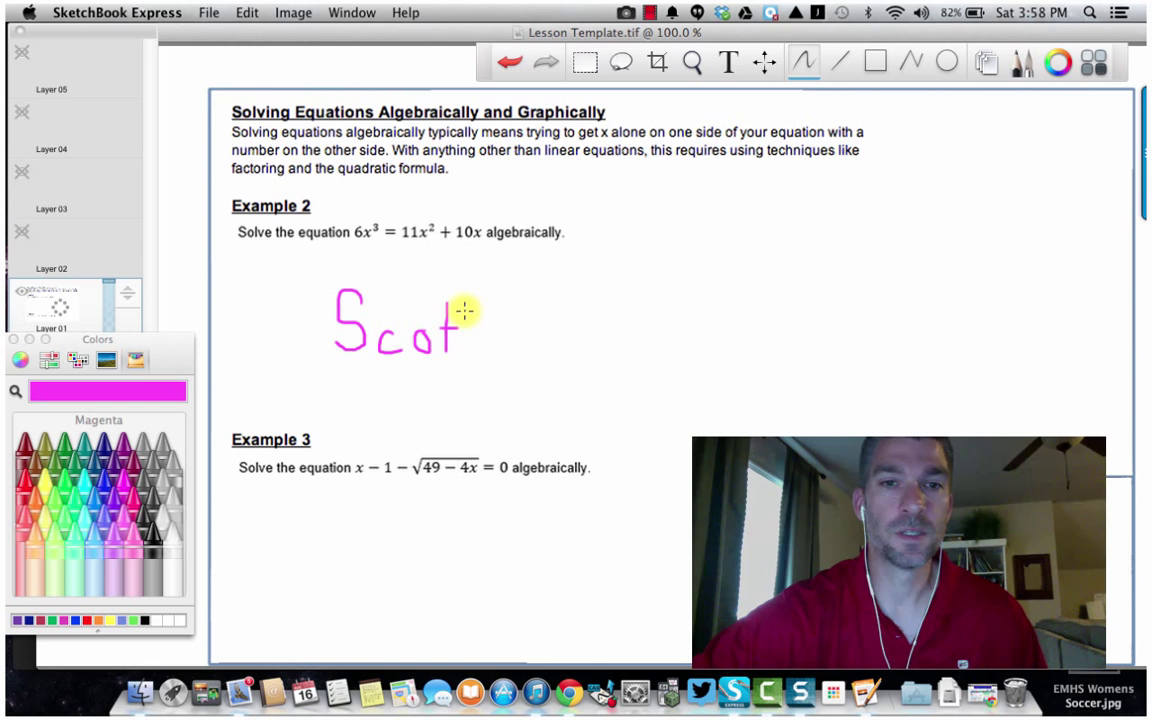
left_click_drag(462, 310, 462, 350)
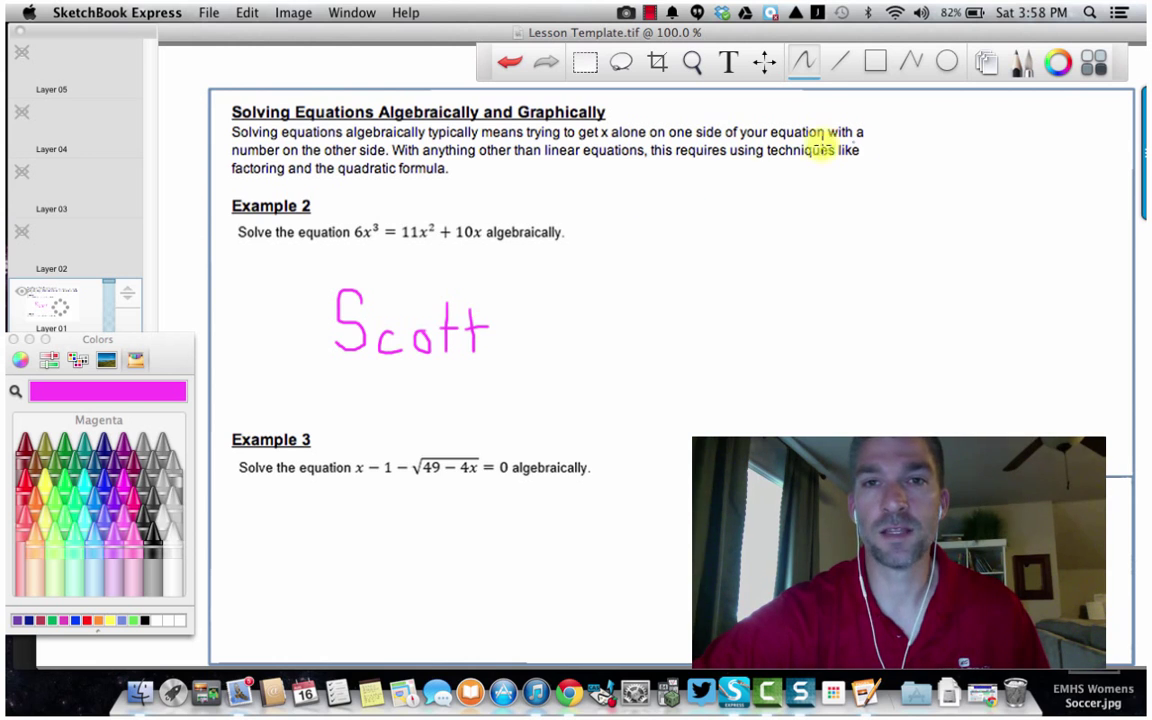
Step: Switch among the drawing tools in the toolbar after the handwriting test
left_click(728, 62)
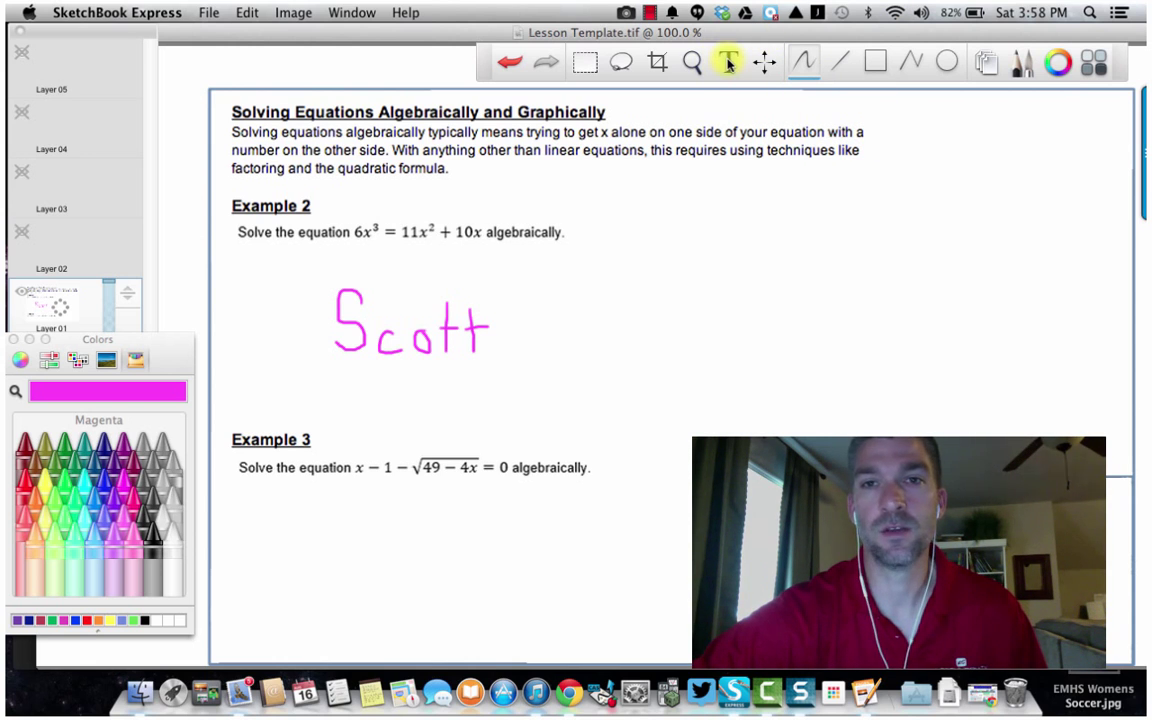
left_click(804, 62)
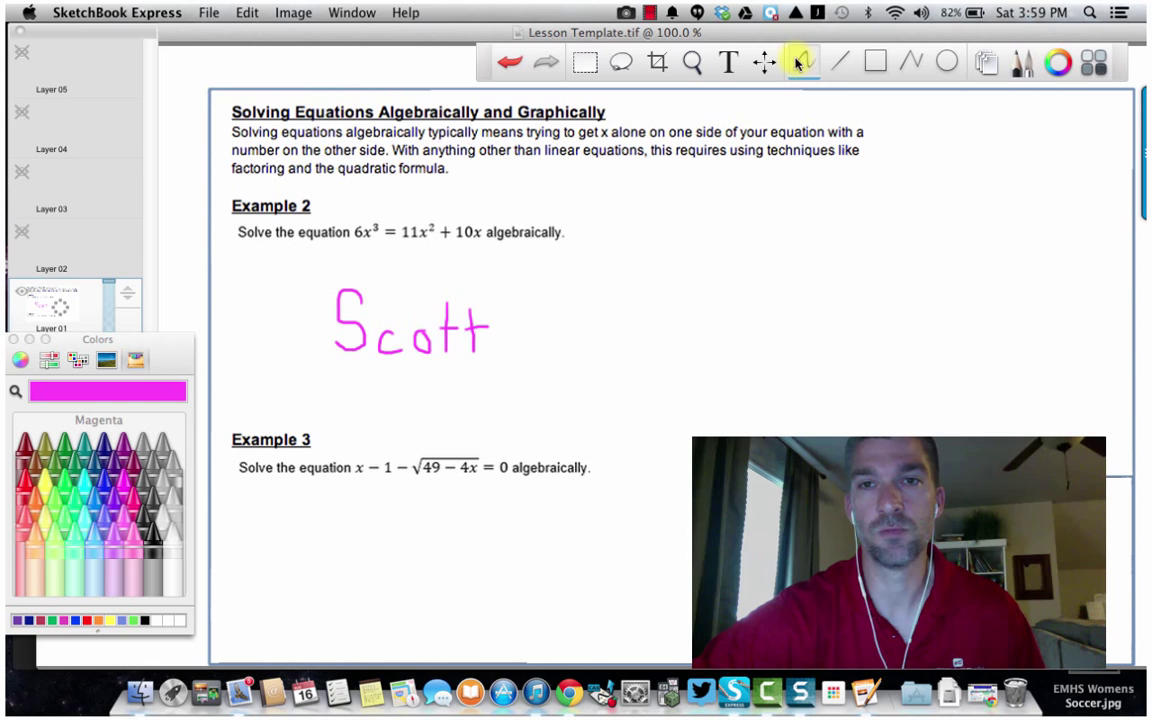
left_click(838, 62)
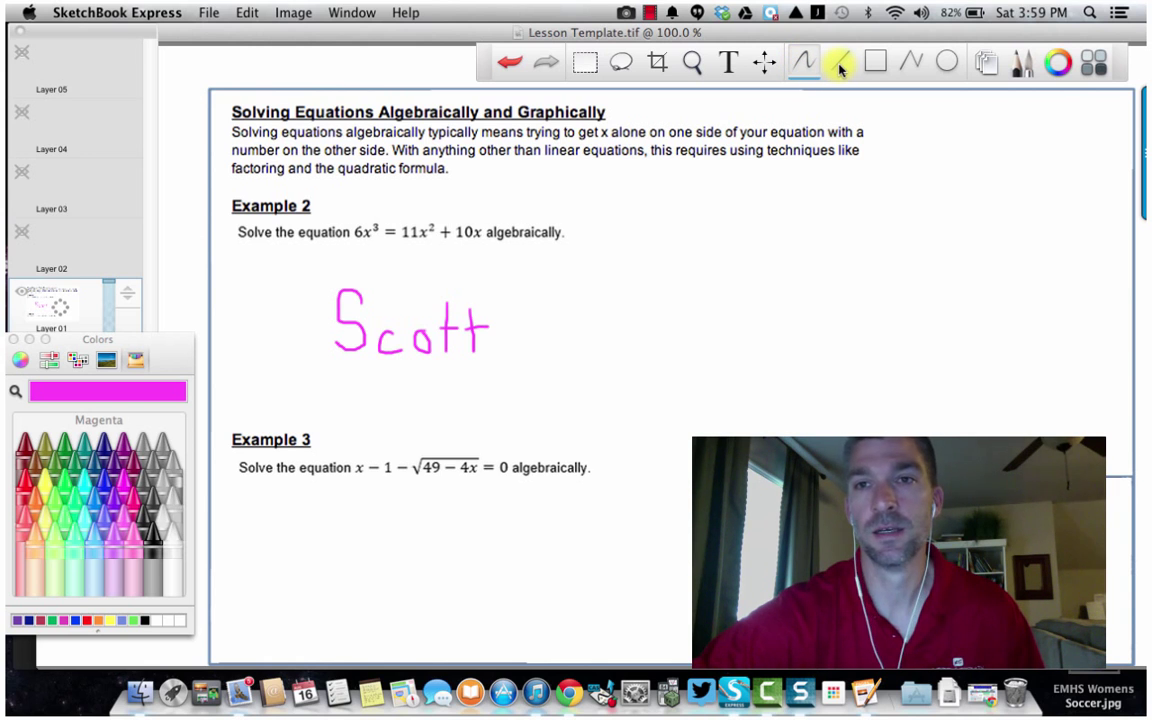
mouse_move(842, 66)
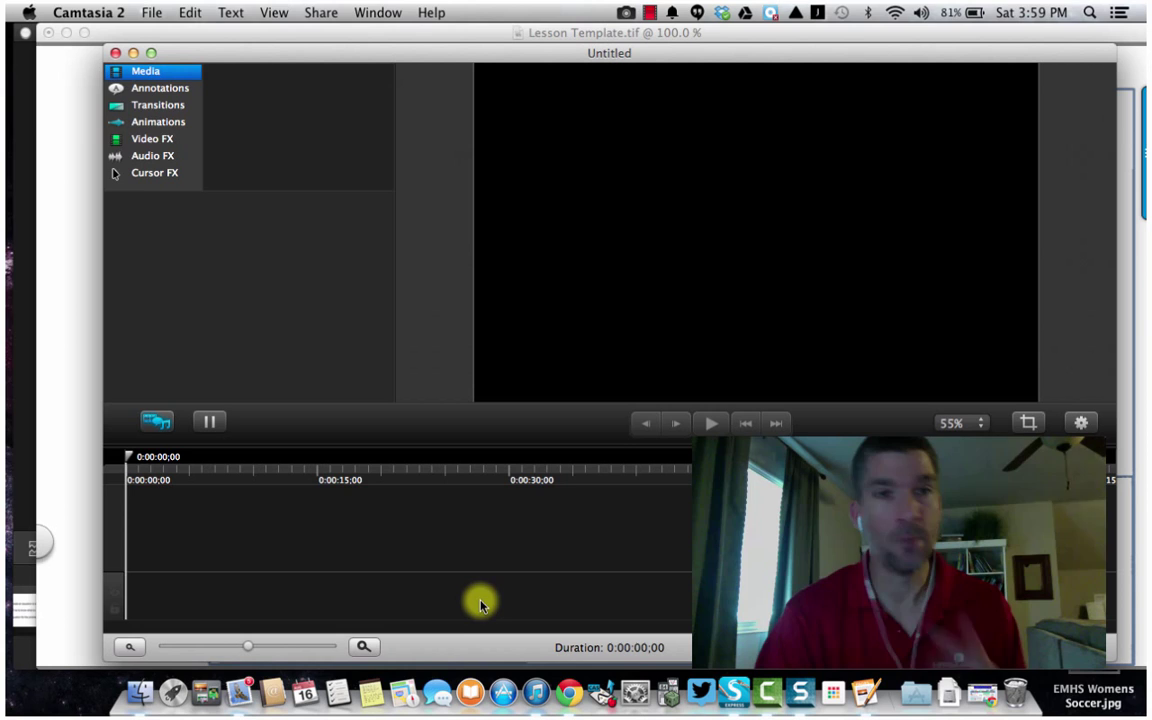
mouse_move(176, 230)
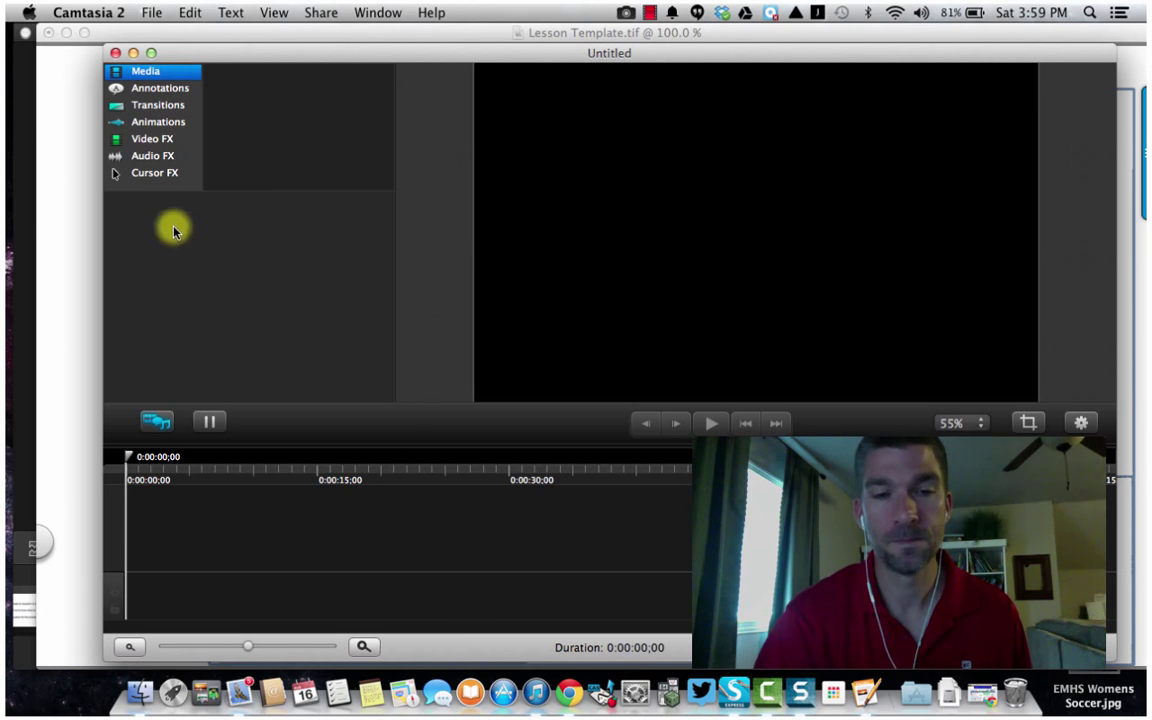
mouse_move(146, 534)
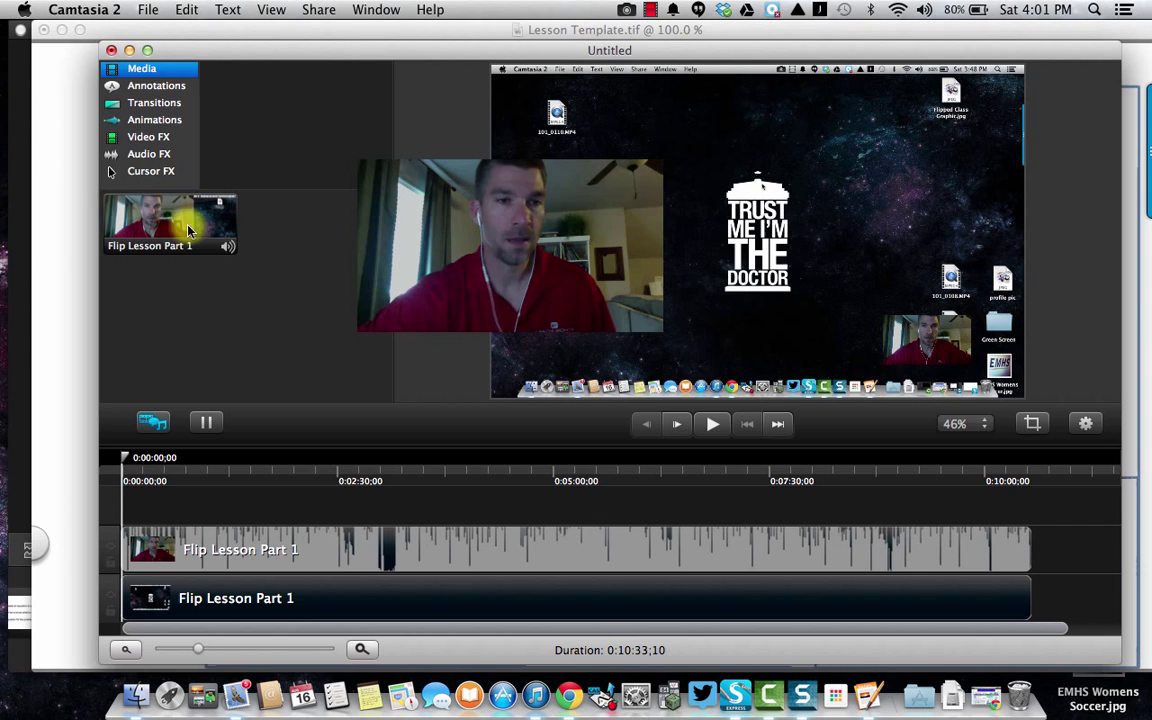
mouse_move(140, 212)
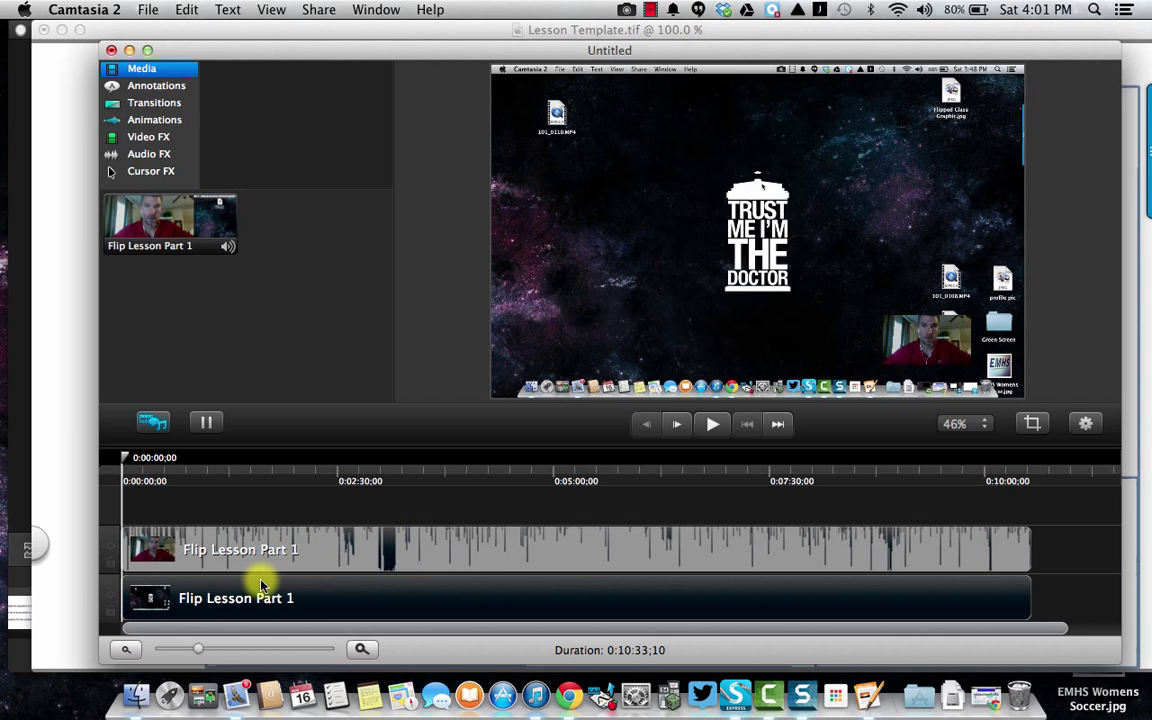
mouse_move(260, 584)
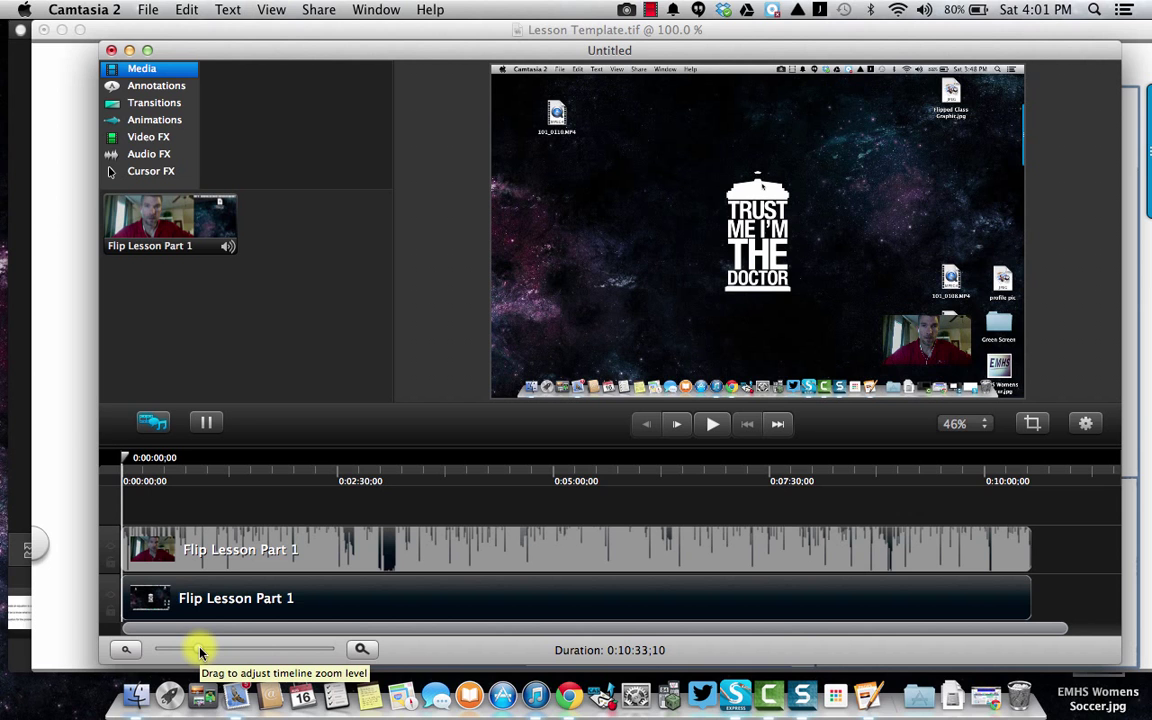
Step: Adjust the timeline zoom, park the playhead near 3:38 and select the screen recording track
left_click_drag(198, 648, 218, 648)
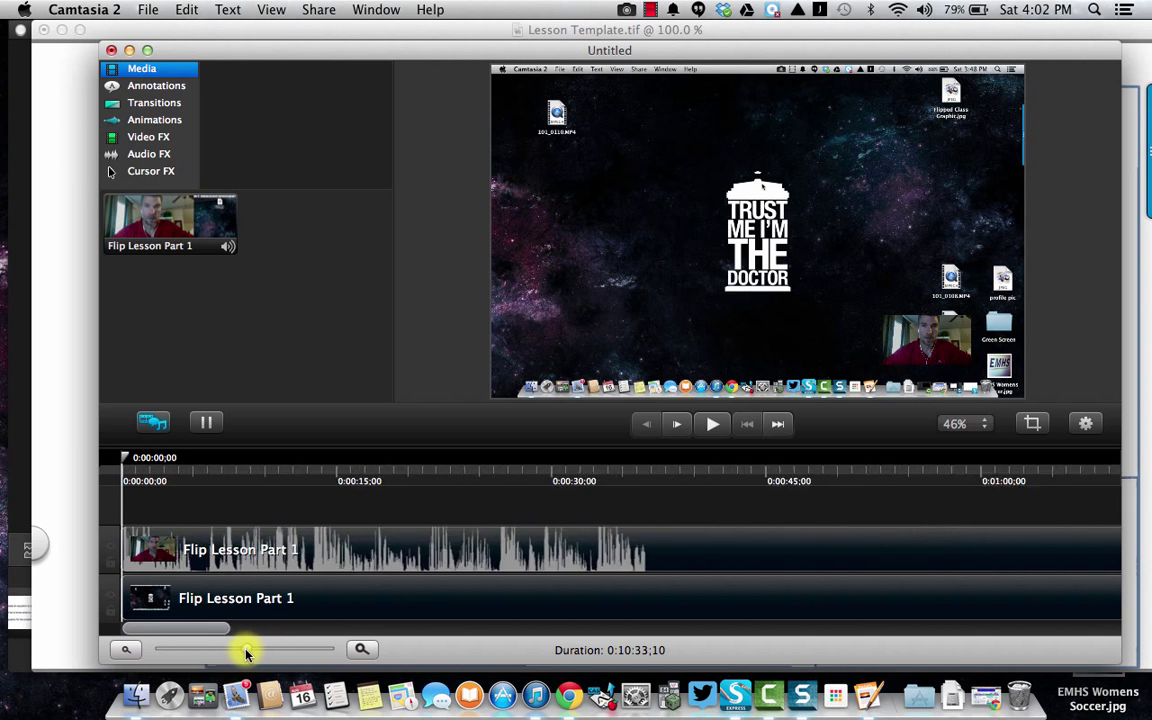
left_click_drag(248, 648, 218, 648)
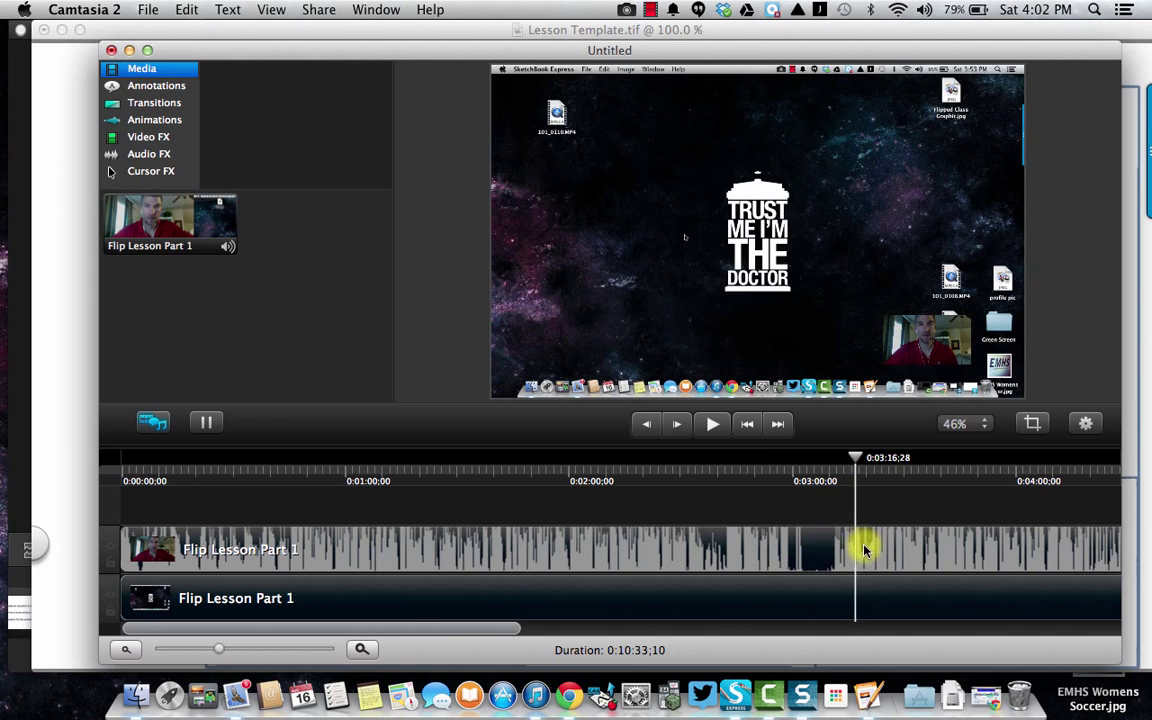
left_click_drag(856, 560, 980, 560)
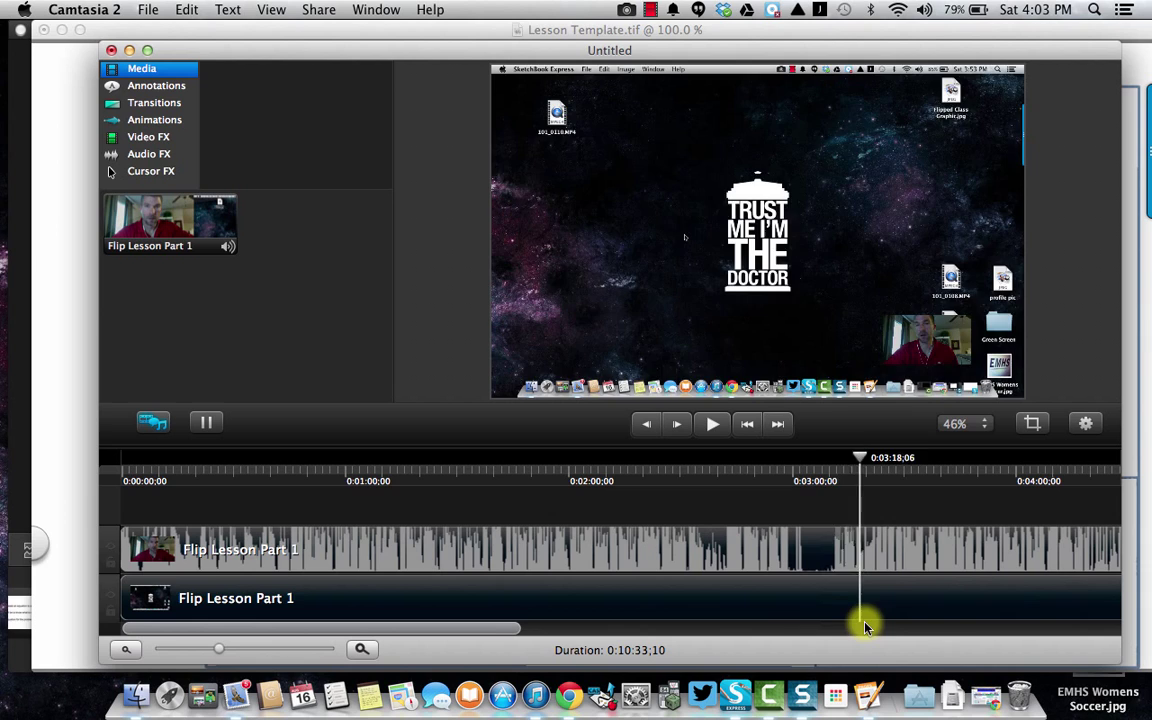
left_click(798, 566)
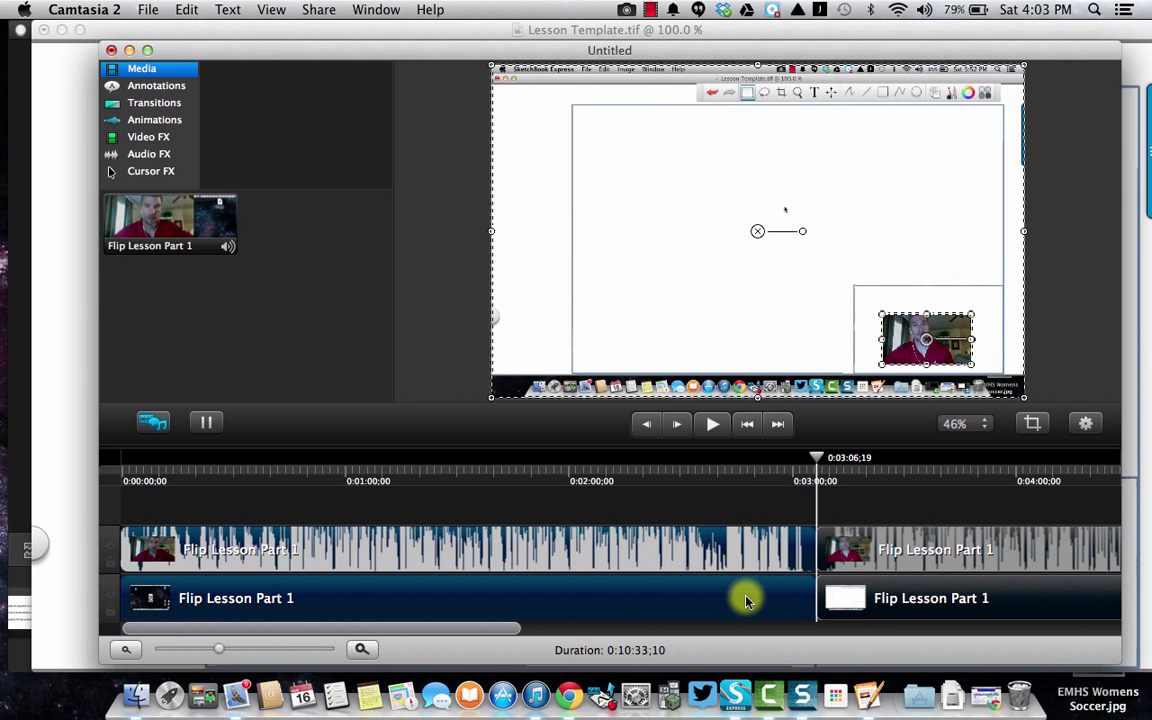
mouse_move(746, 600)
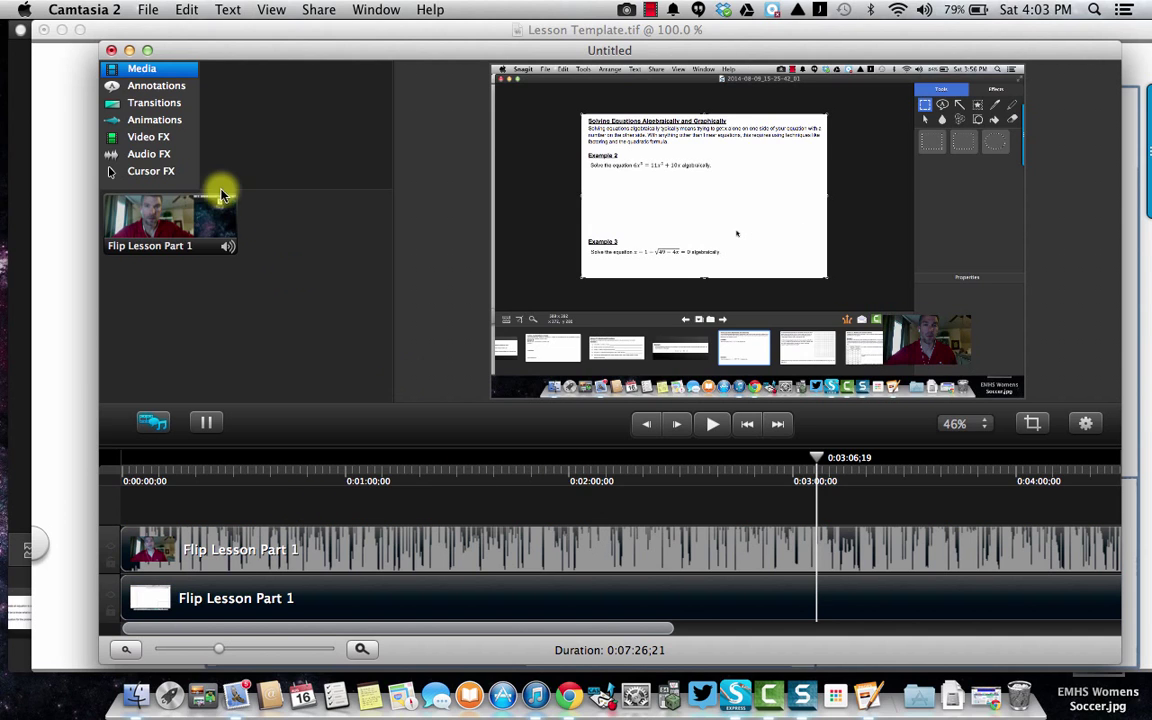
Step: Show the Transitions library after trimming the project to 7:26
left_click(156, 102)
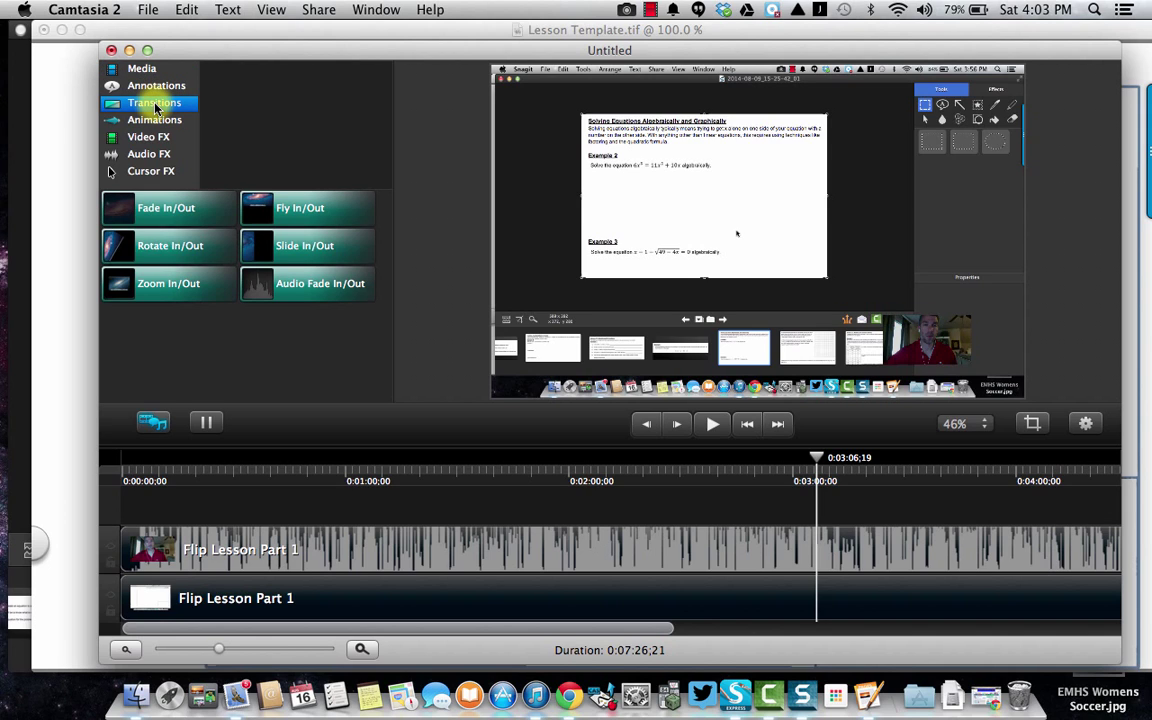
mouse_move(164, 216)
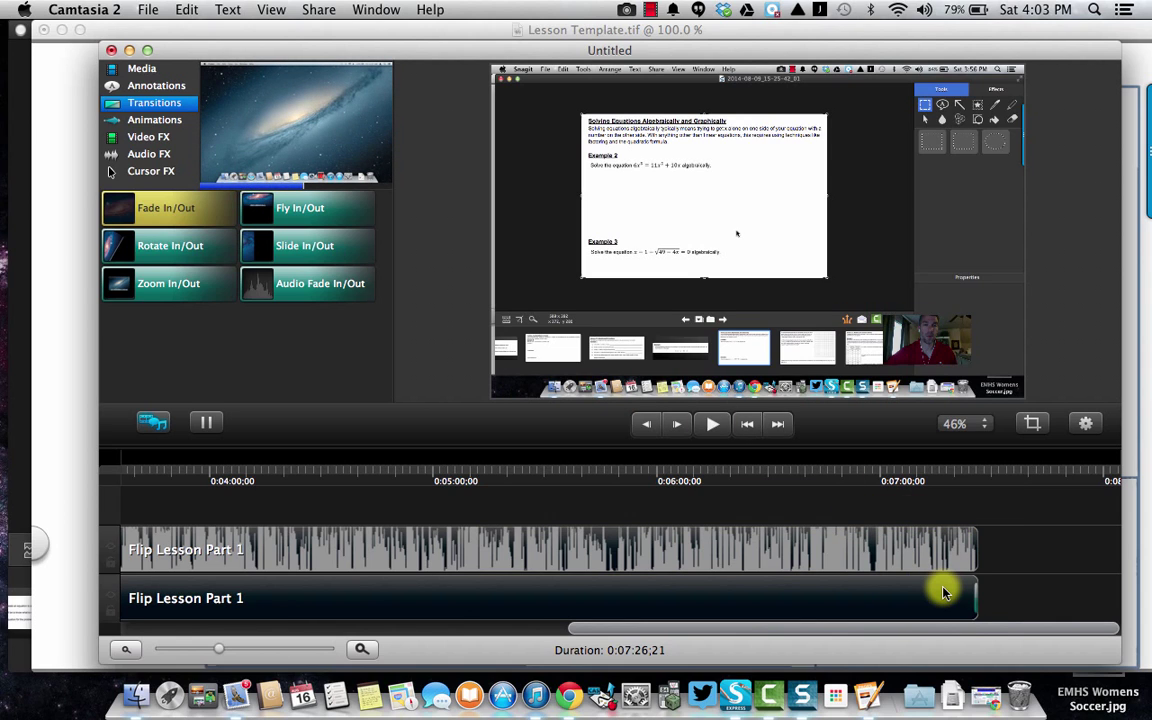
mouse_move(944, 592)
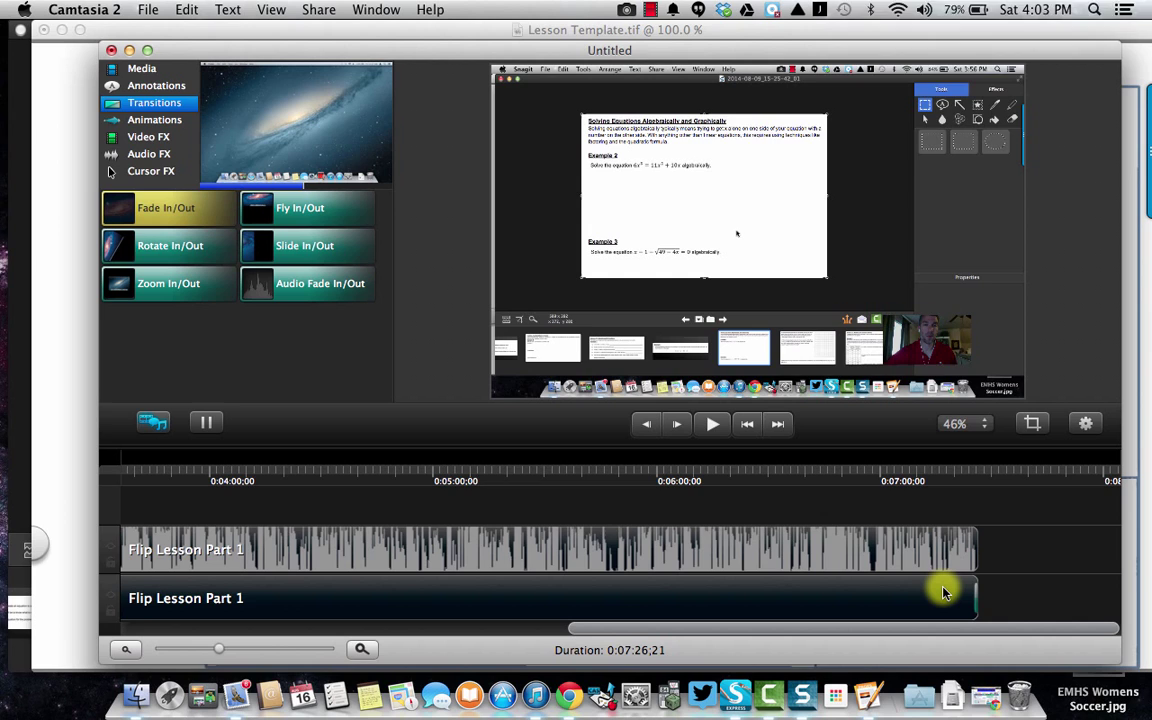
mouse_move(1114, 402)
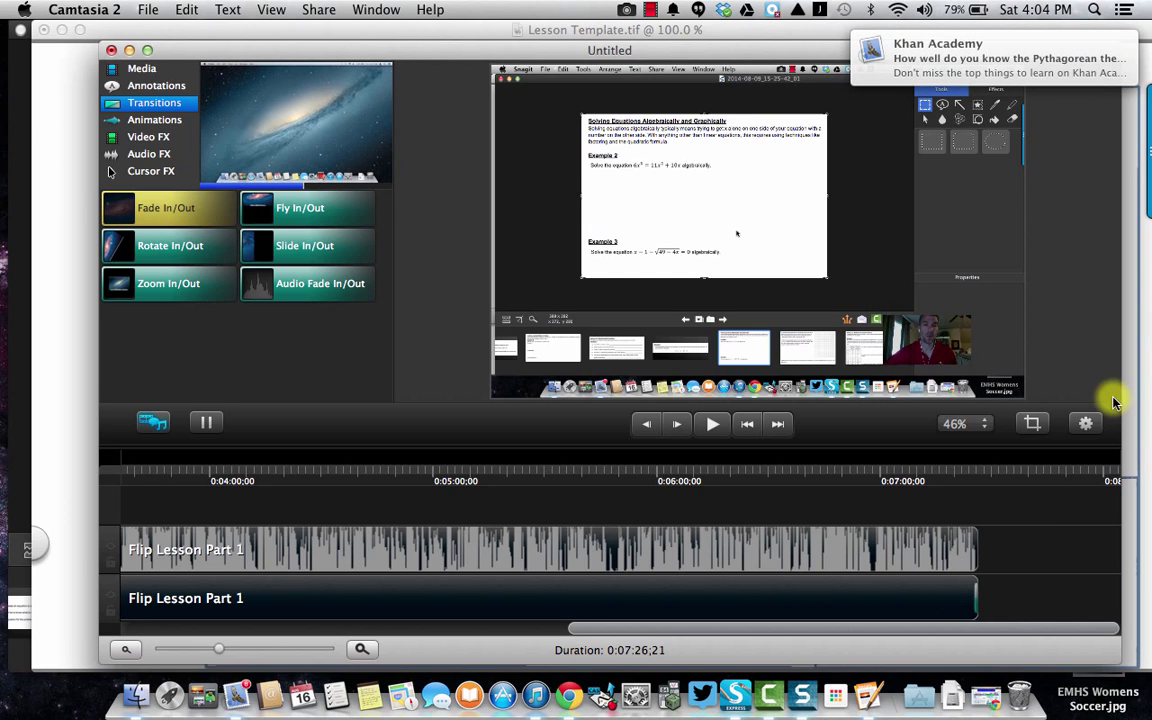
mouse_move(1084, 50)
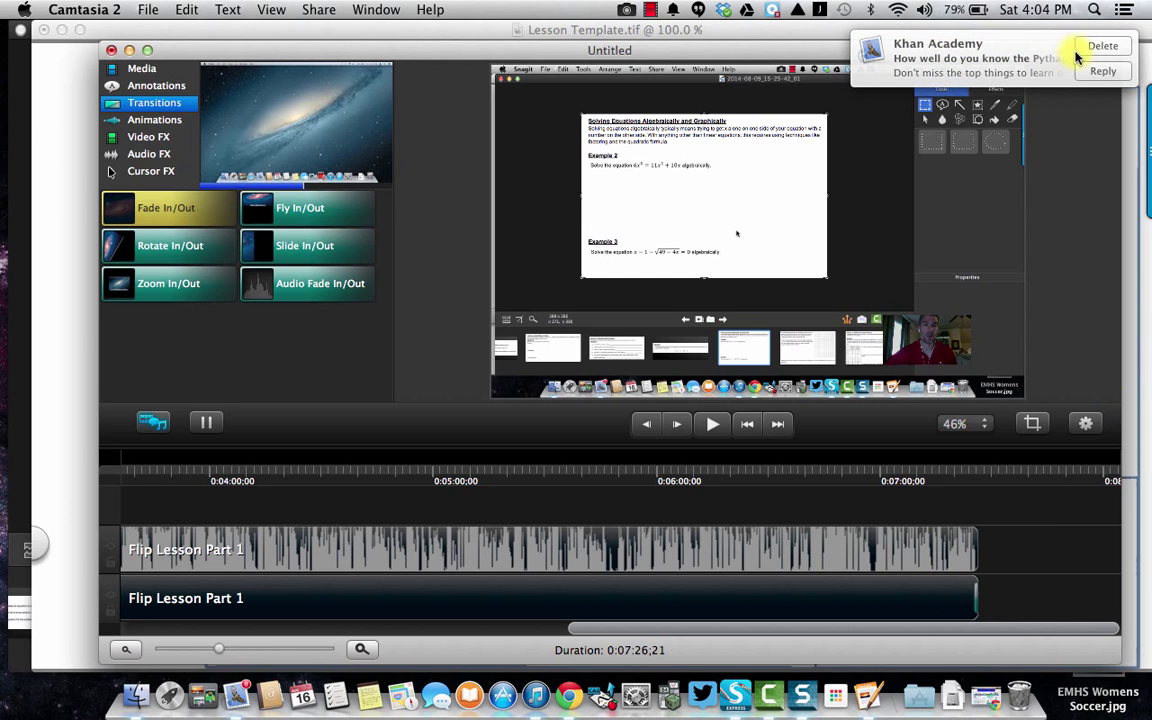
mouse_move(884, 54)
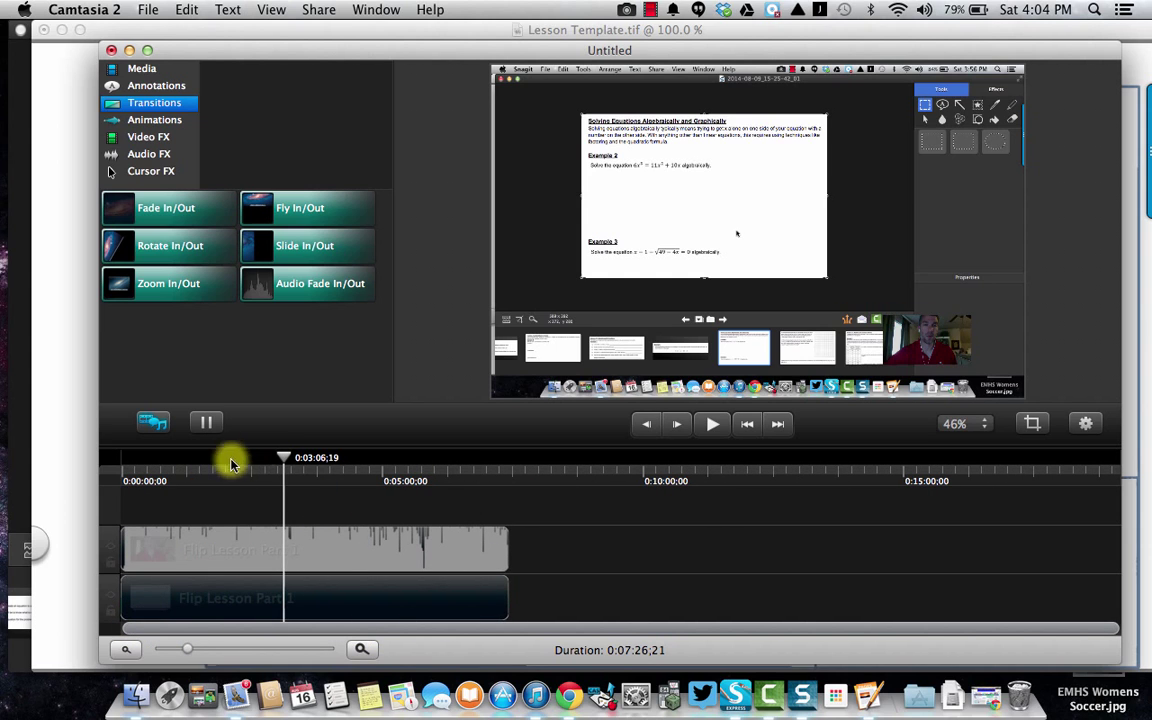
mouse_move(192, 648)
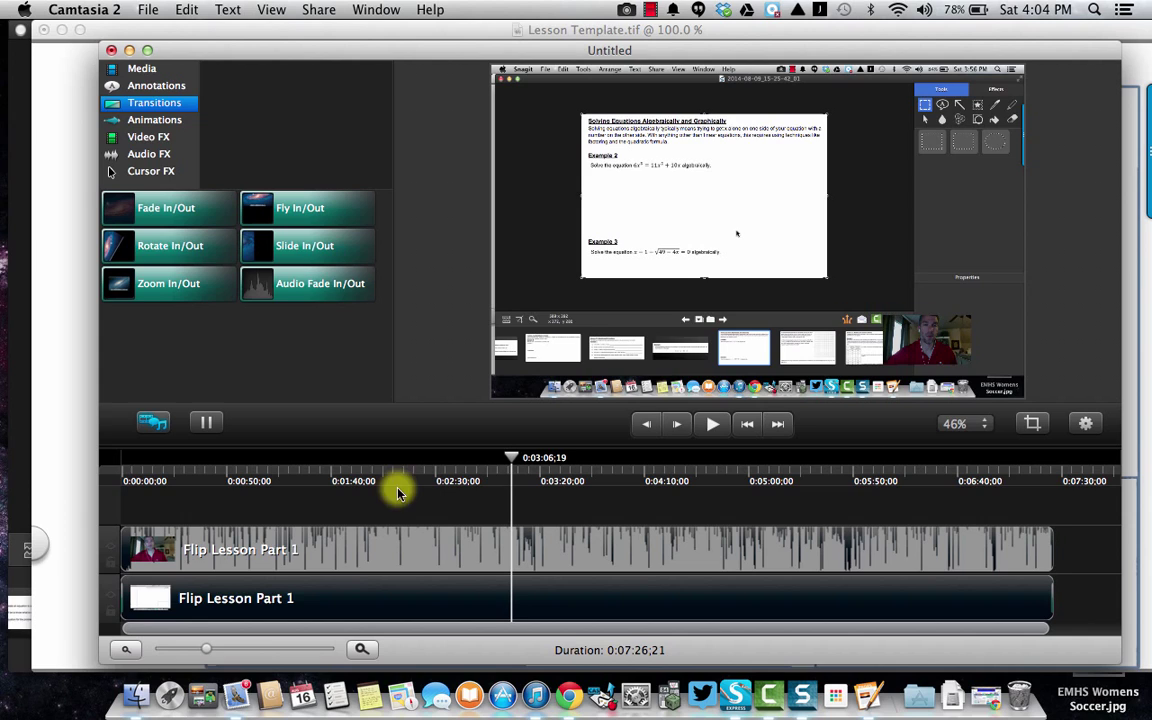
mouse_move(288, 338)
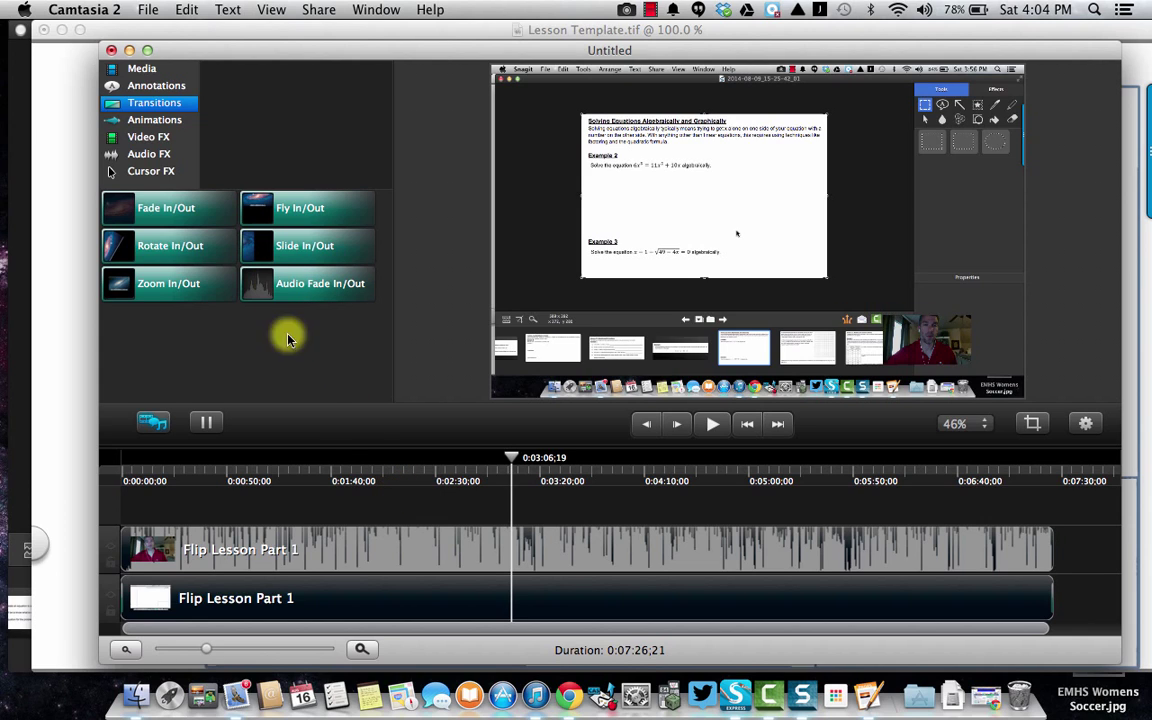
mouse_move(220, 198)
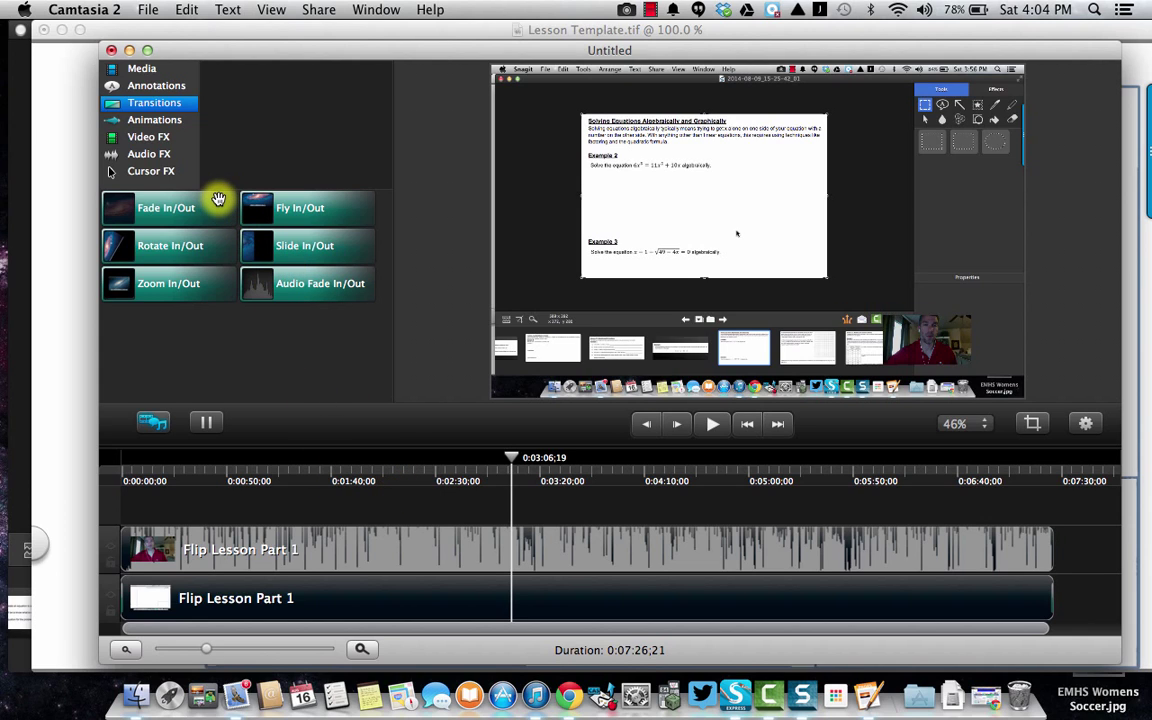
Step: Show the Cursor FX library with Cursor Highlight, Magnify and Spotlight
left_click(150, 172)
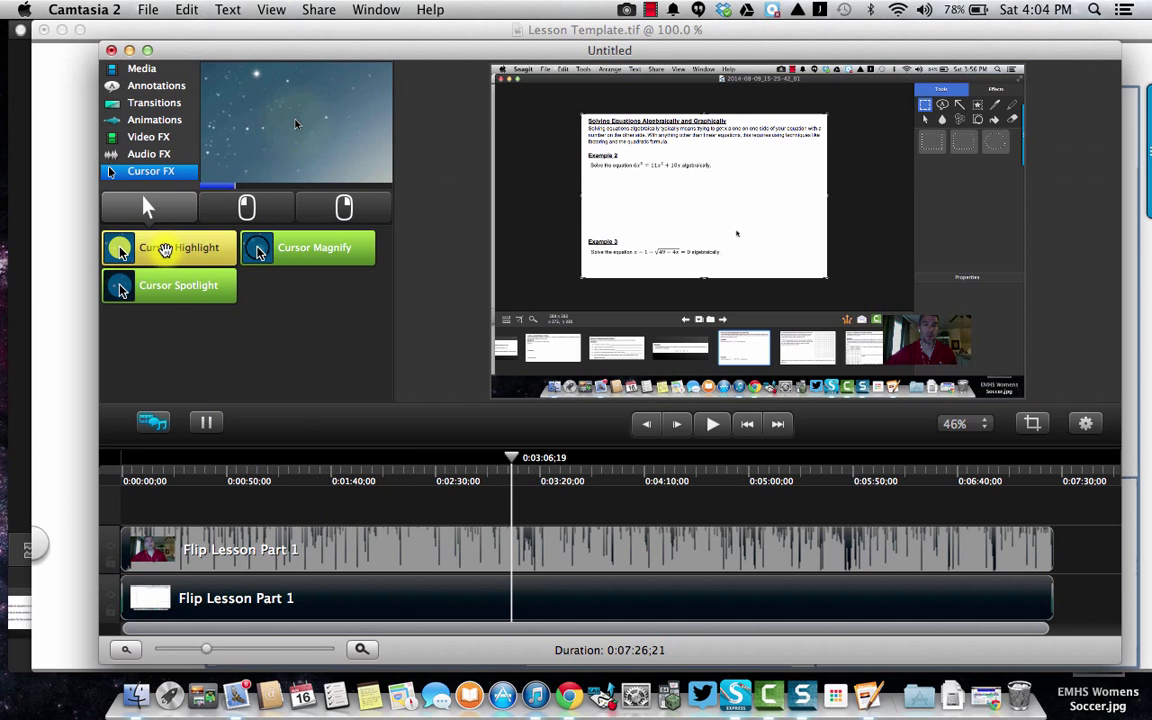
Step: Apply Cursor Highlight to the screen recording track and view its properties (yellow, 75% opacity, size 50)
left_click(164, 248)
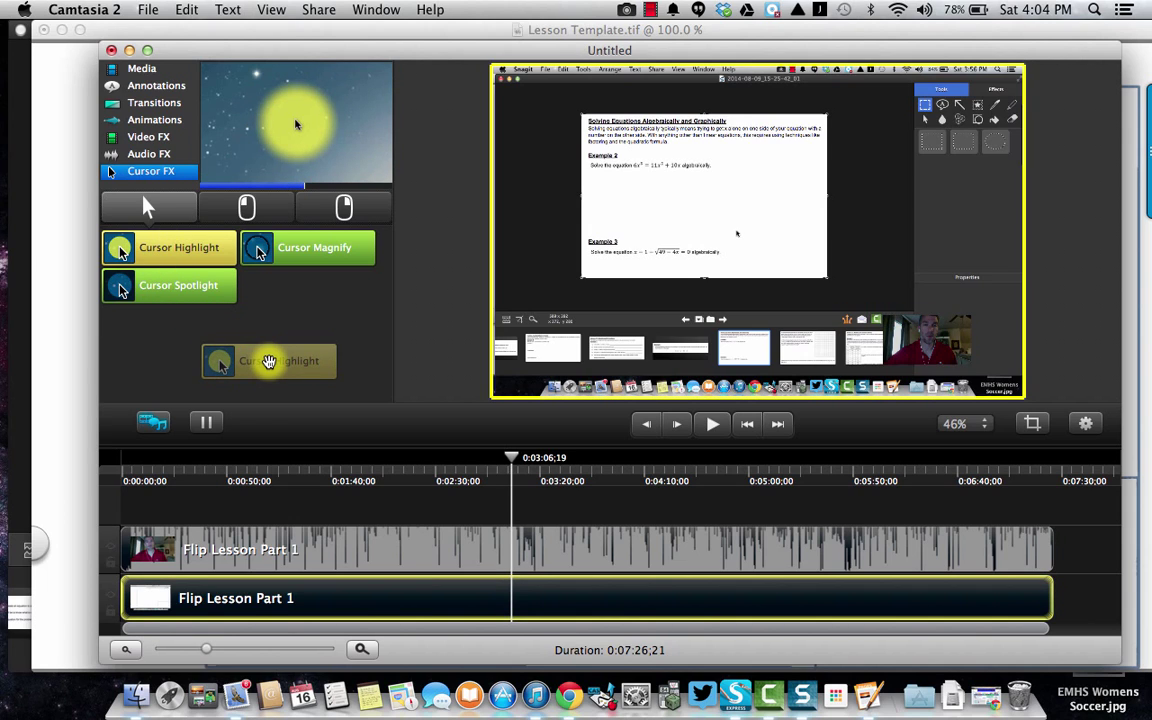
left_click_drag(268, 360, 410, 512)
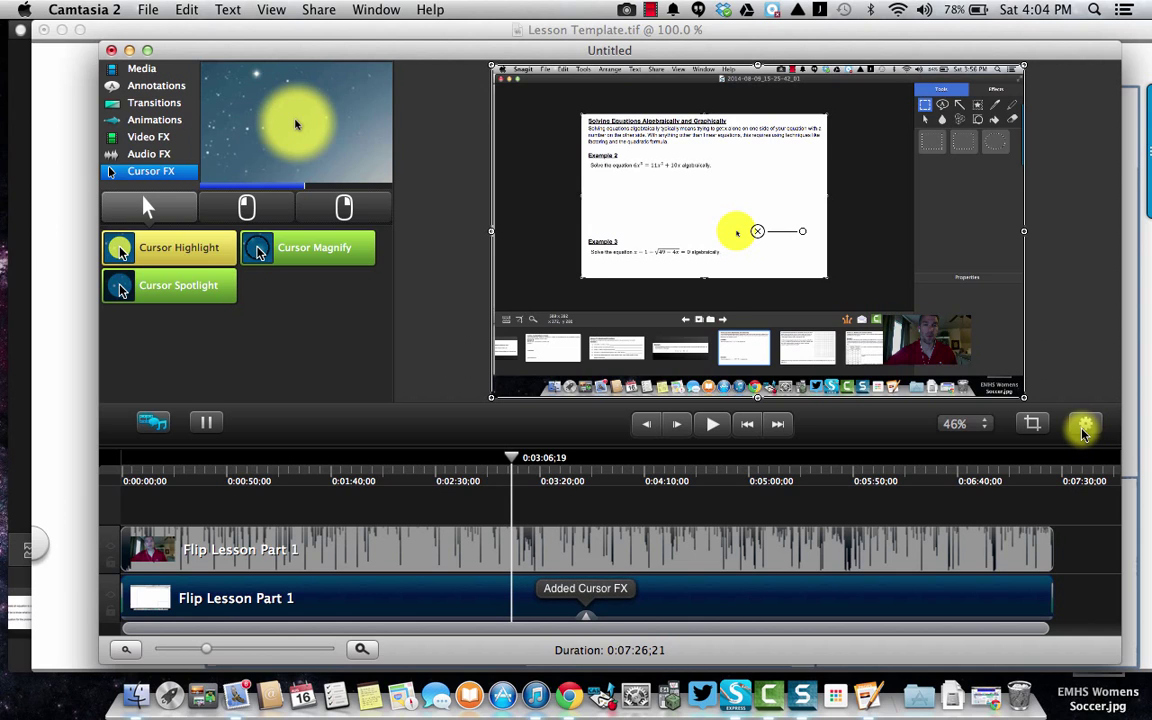
left_click(1080, 424)
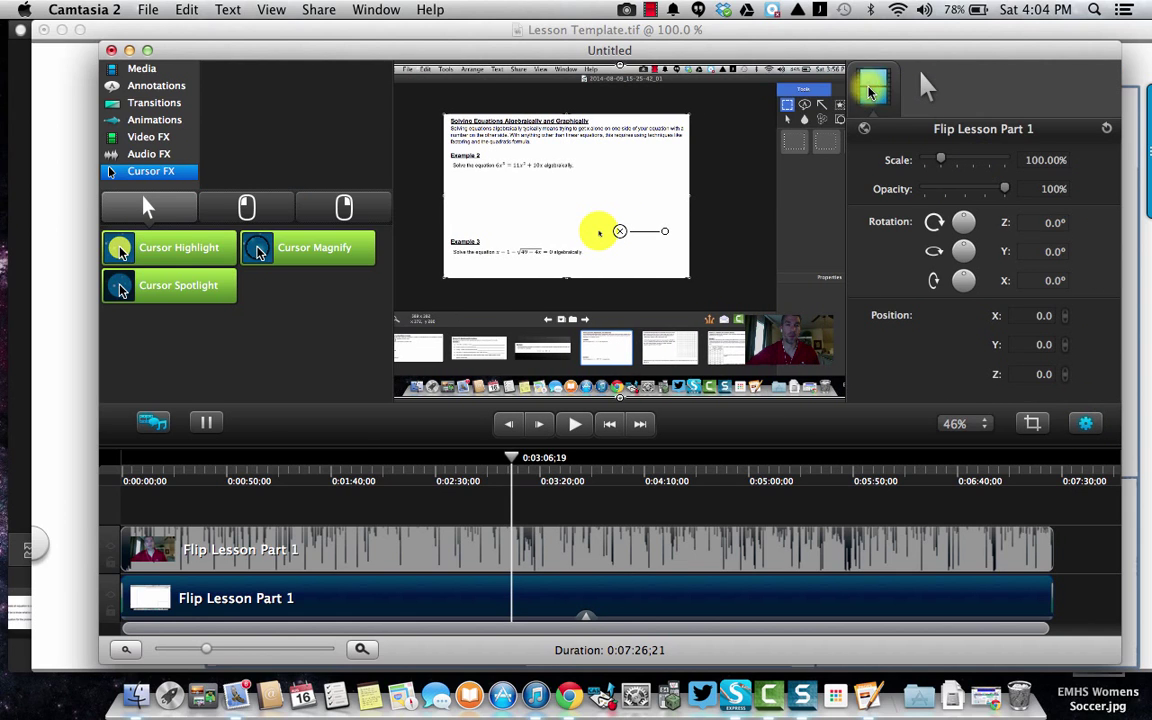
mouse_move(872, 100)
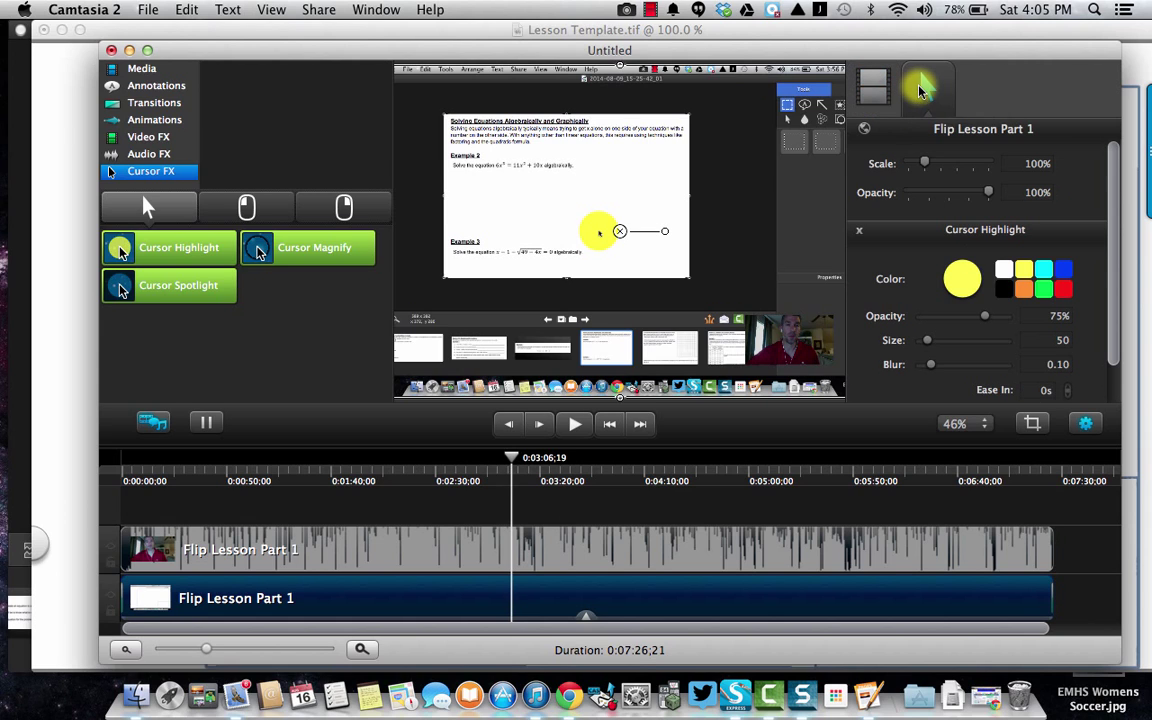
mouse_move(926, 82)
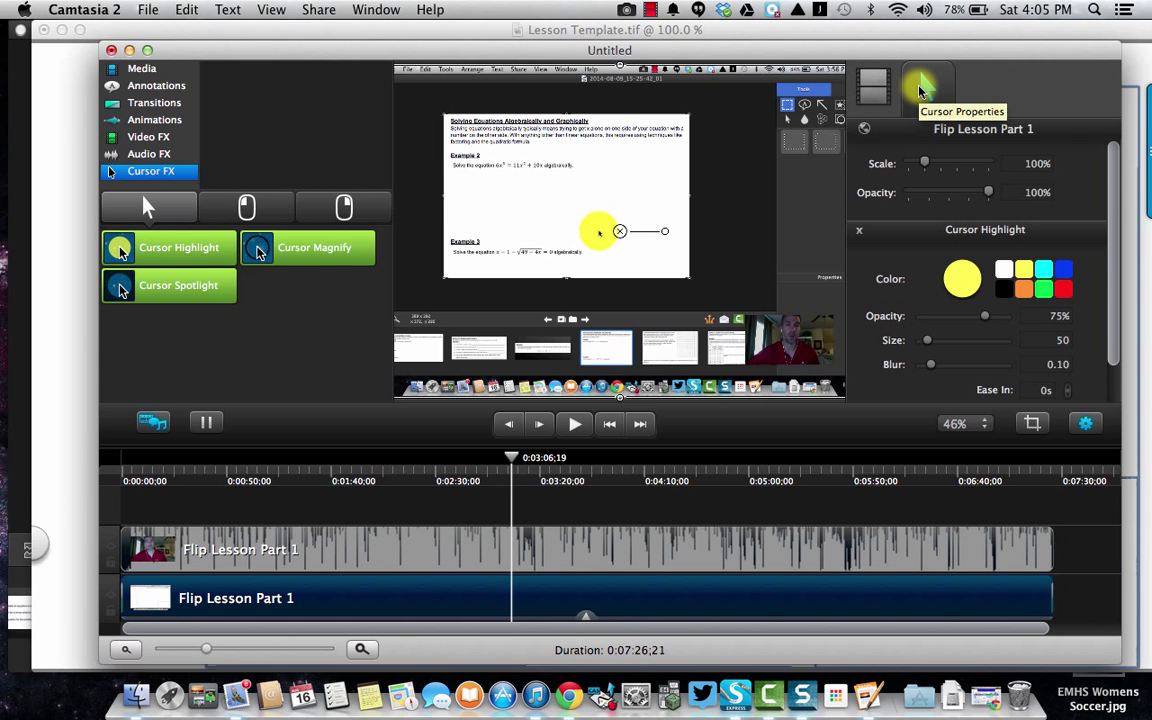
mouse_move(594, 148)
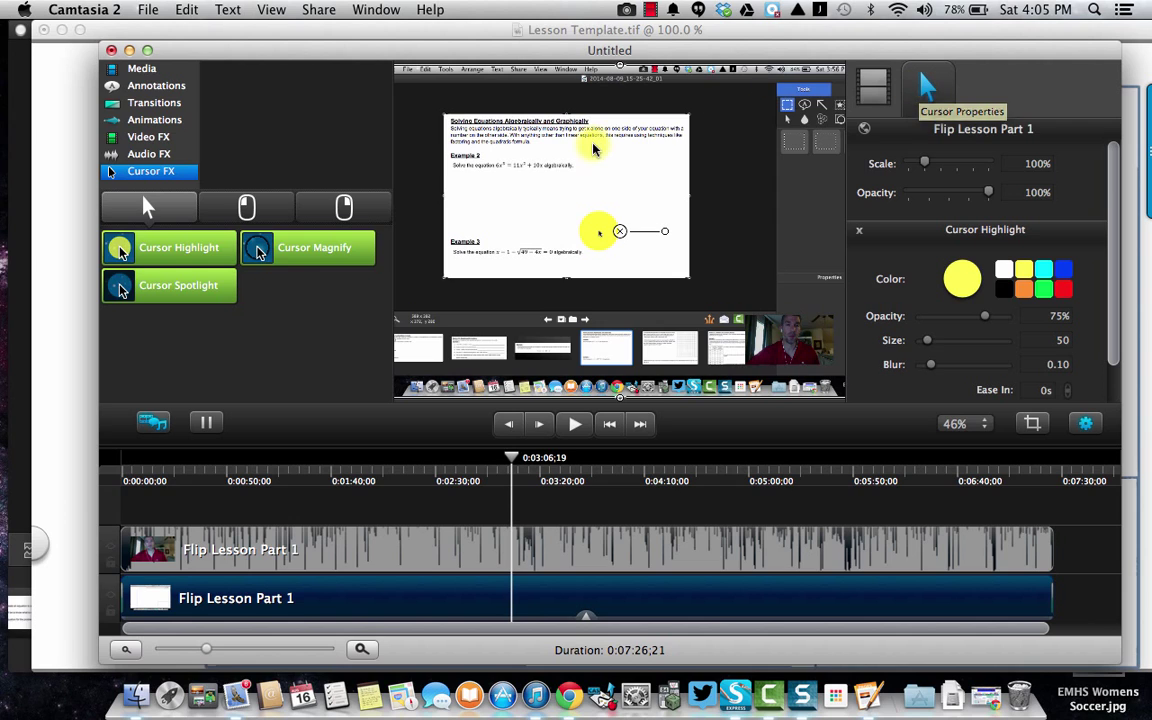
Step: Browse the right-click and left-click cursor effects, then the Animations library
left_click(344, 206)
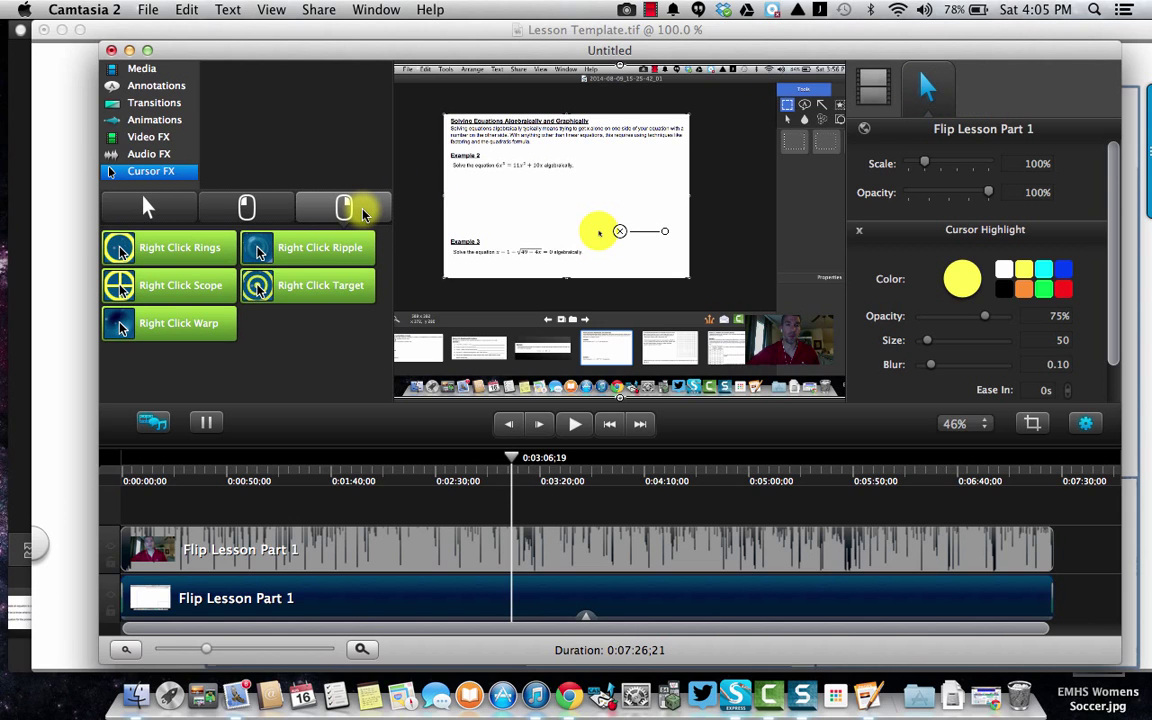
left_click(246, 206)
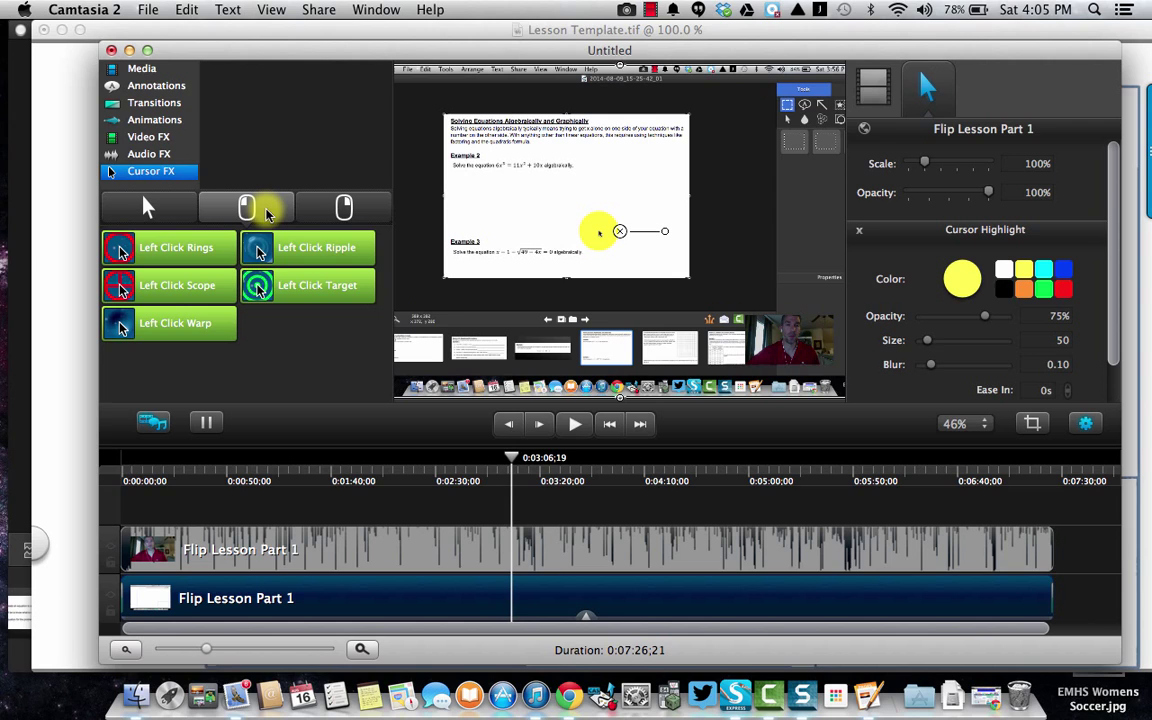
left_click(156, 120)
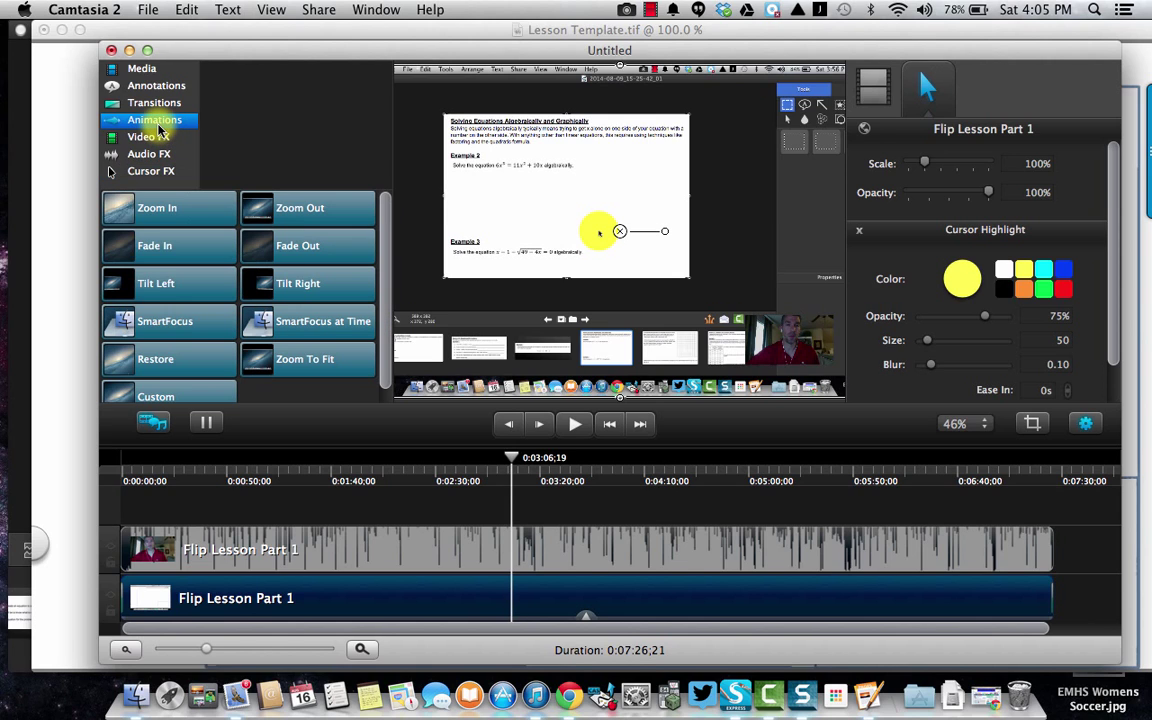
mouse_move(258, 344)
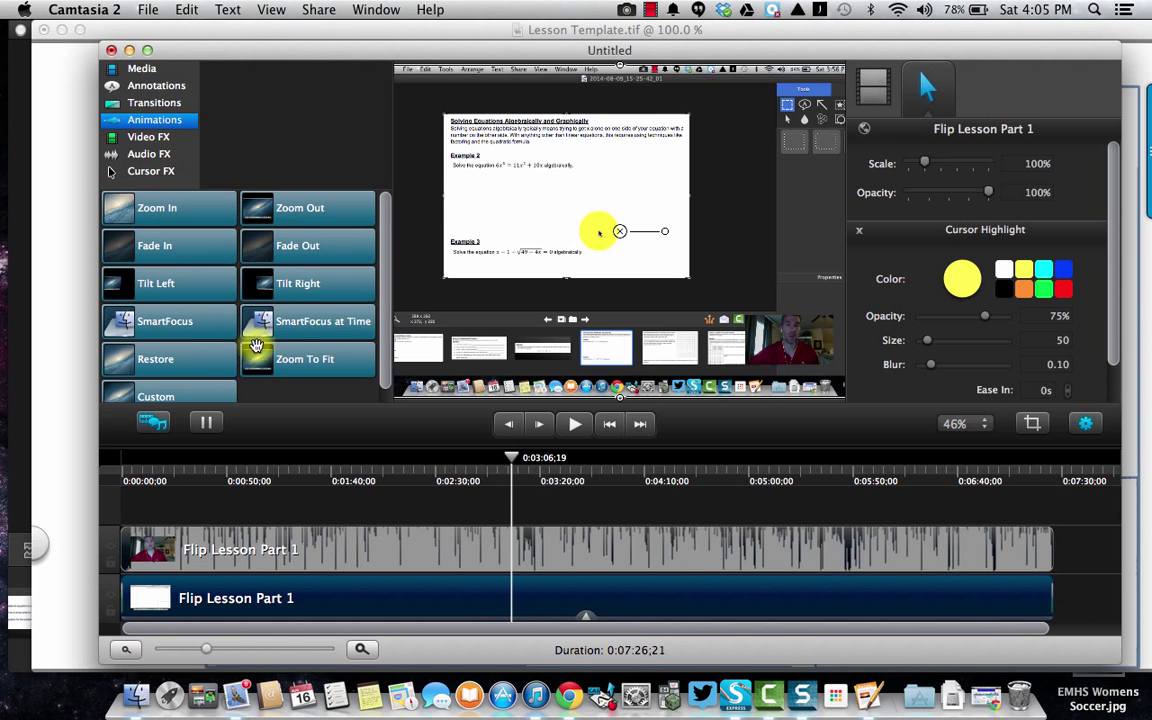
mouse_move(244, 336)
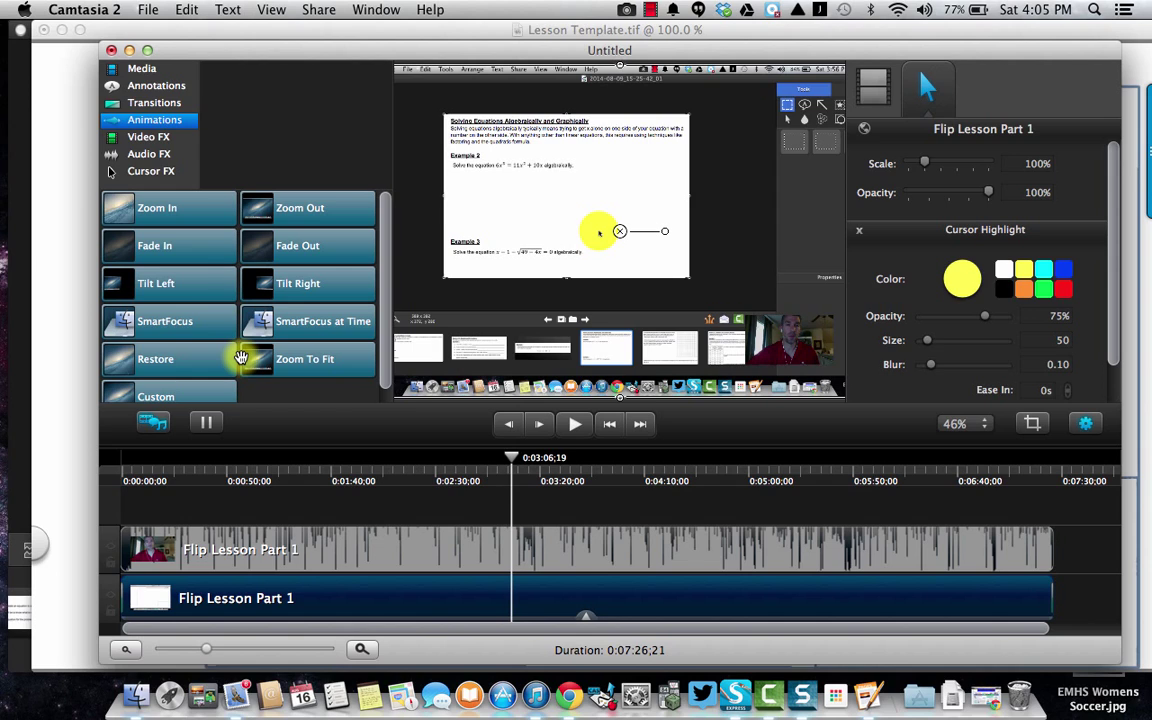
mouse_move(84, 252)
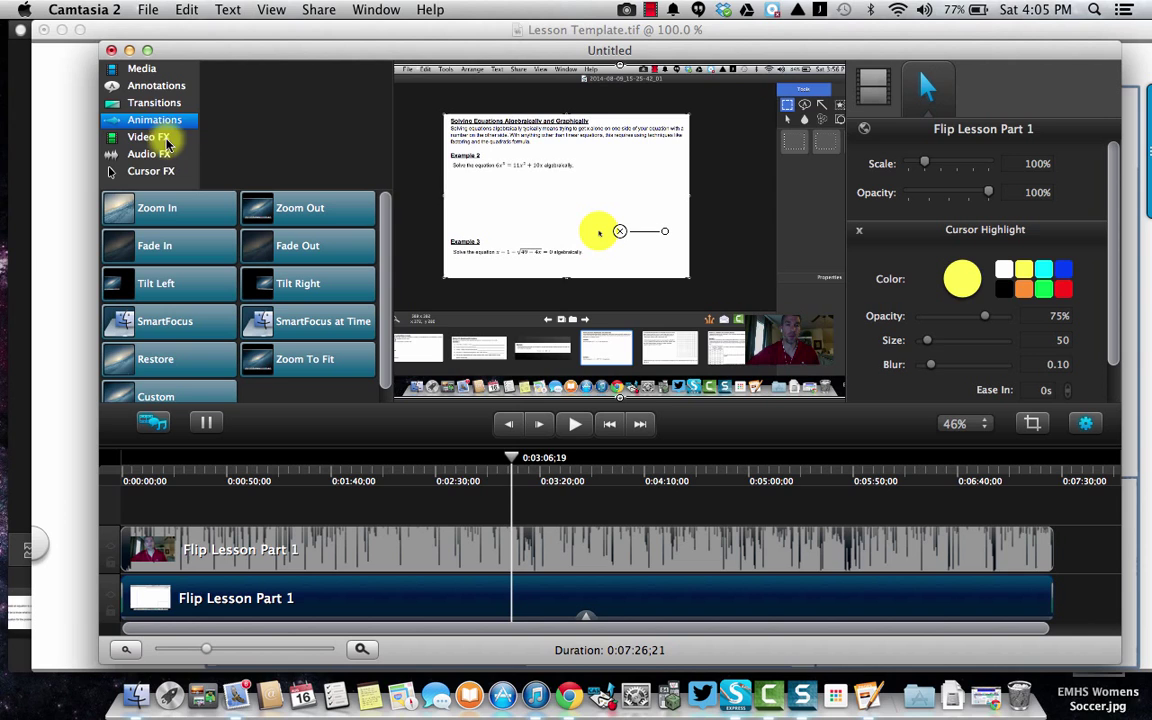
Step: Show the Audio FX library with Raise Volume, Noise Reduction, pitch and clip speed
left_click(148, 152)
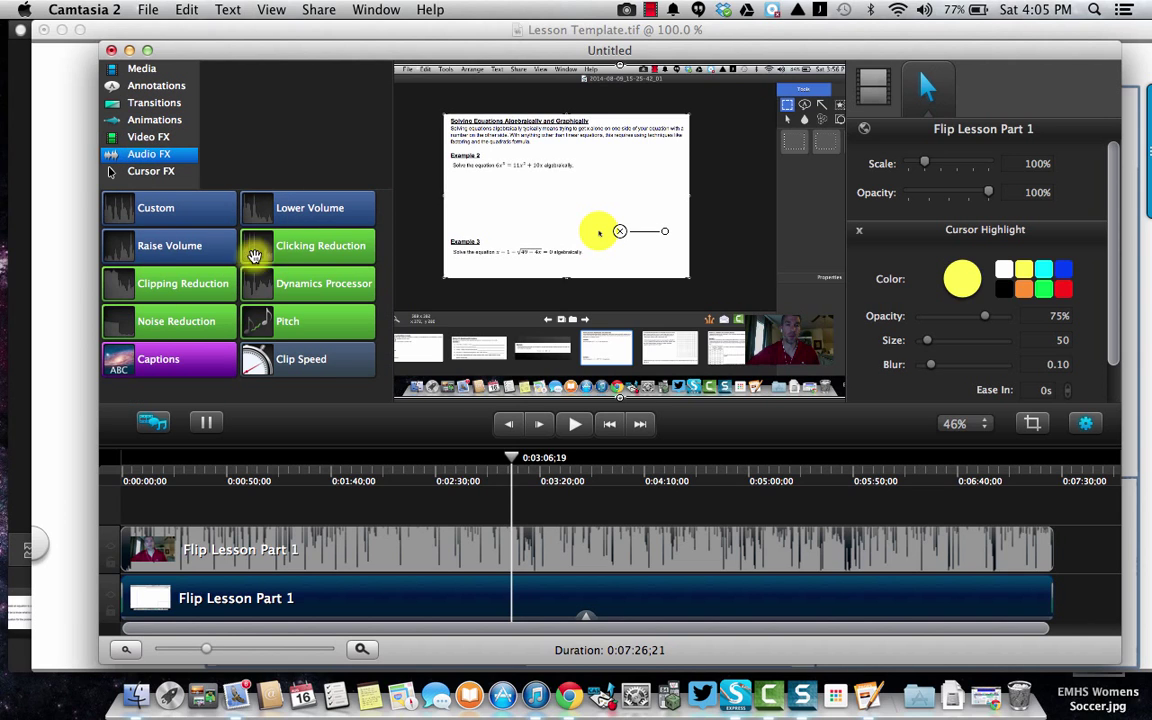
mouse_move(310, 332)
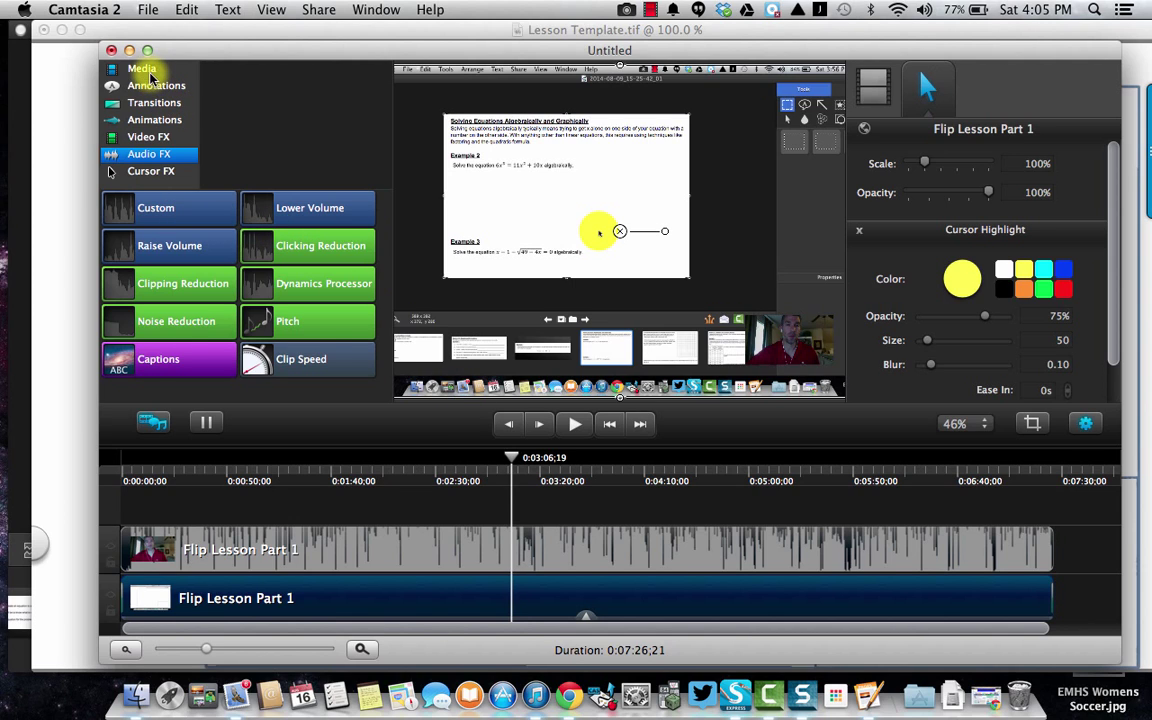
Step: Show the basic annotation shapes, move the playhead to about 5:13 and bring up canvas options
left_click(156, 84)
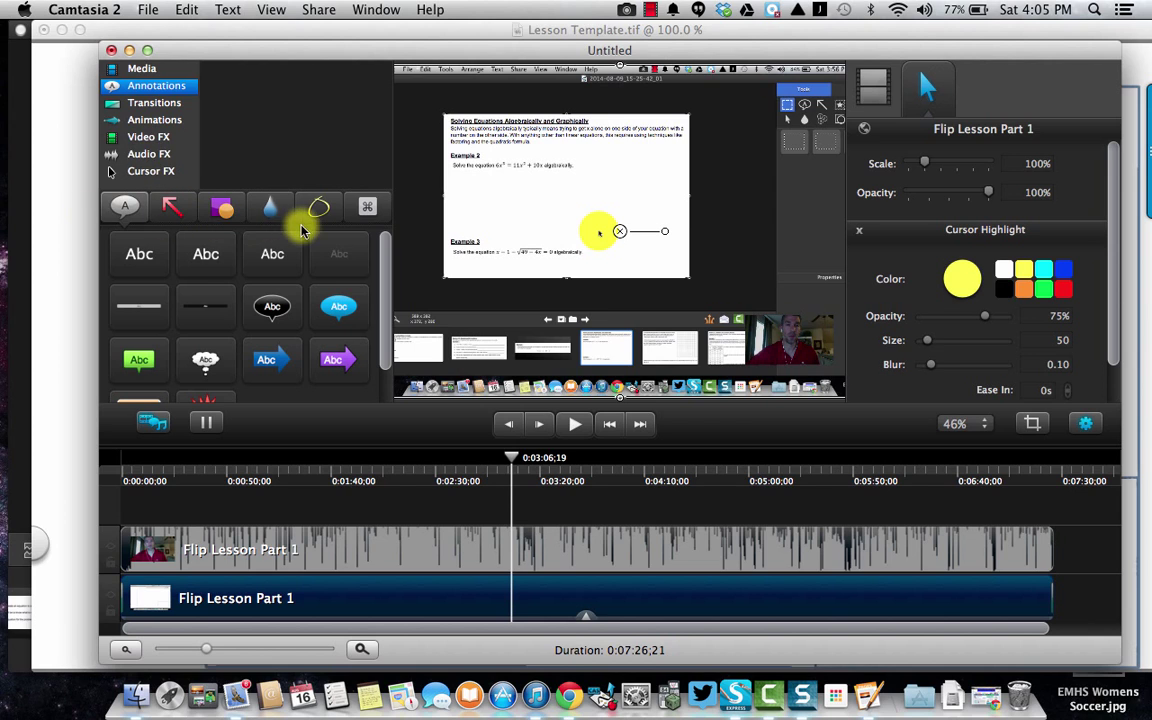
left_click(220, 206)
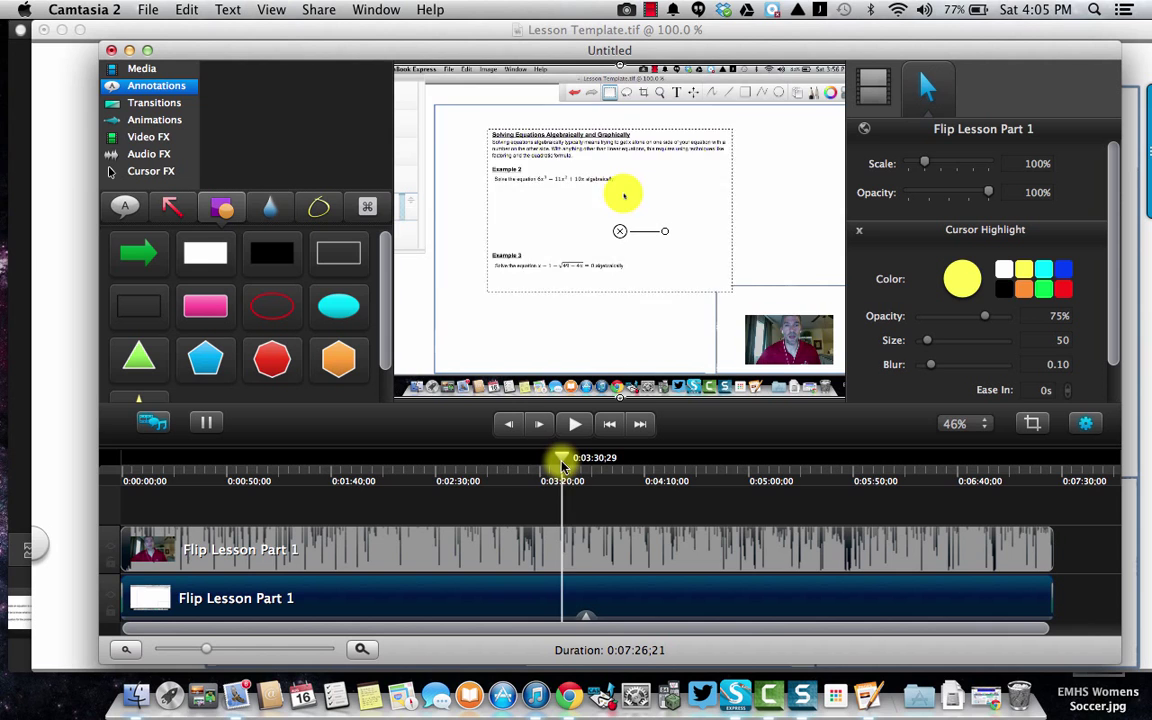
left_click_drag(560, 458, 622, 458)
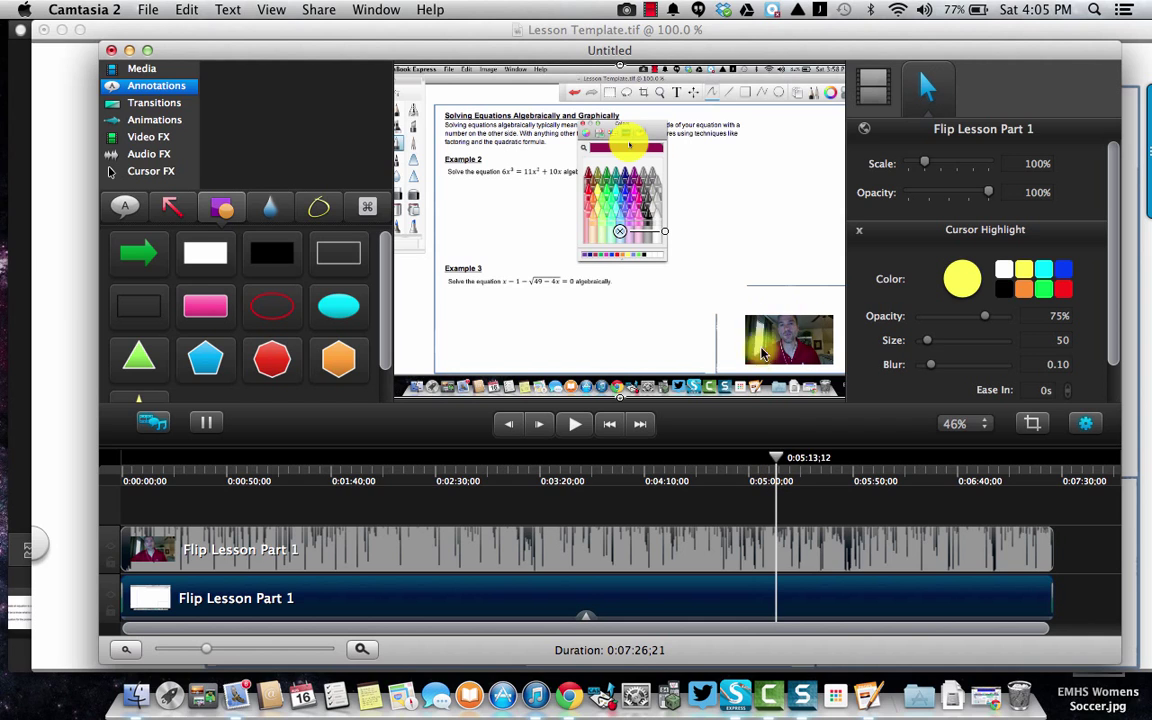
left_click(788, 340)
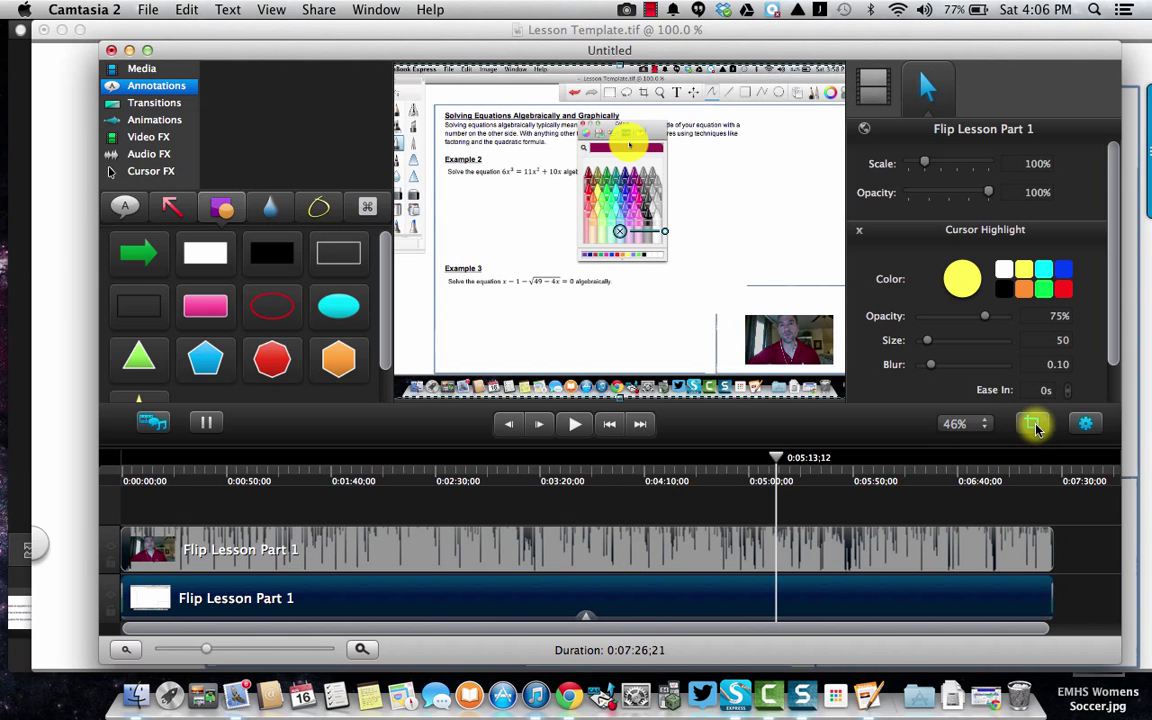
mouse_move(1070, 396)
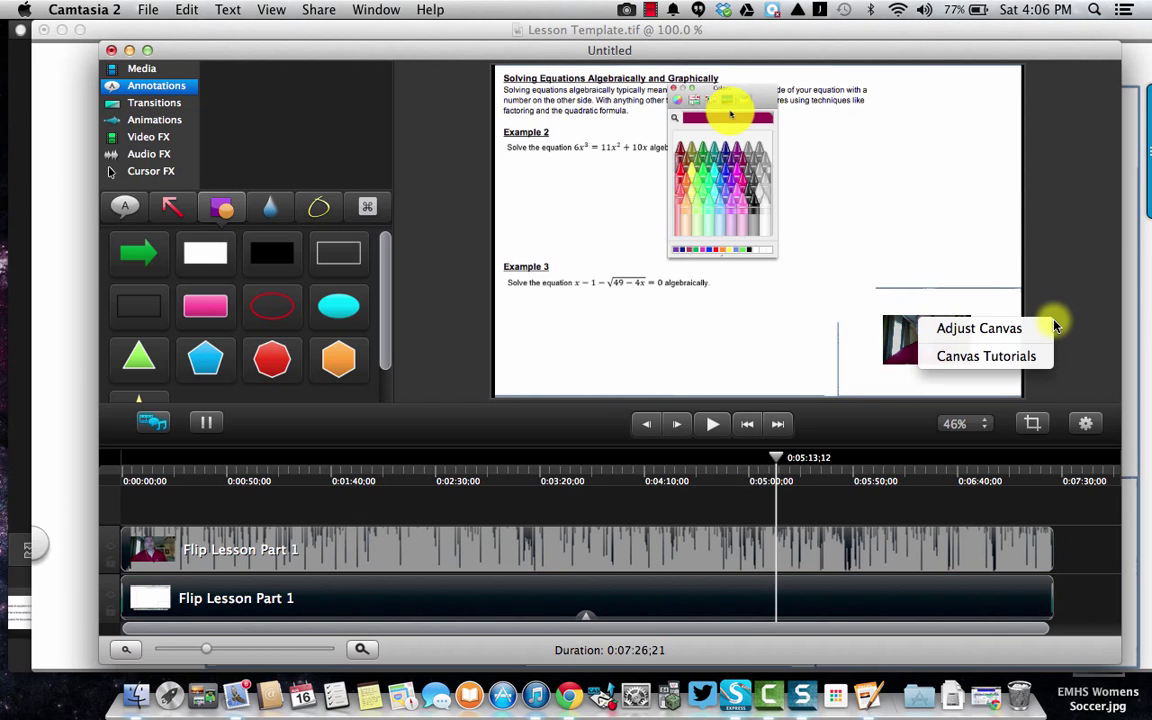
Step: Adjust the canvas colour from black to white at 1280 by 800 and apply it
left_click(980, 328)
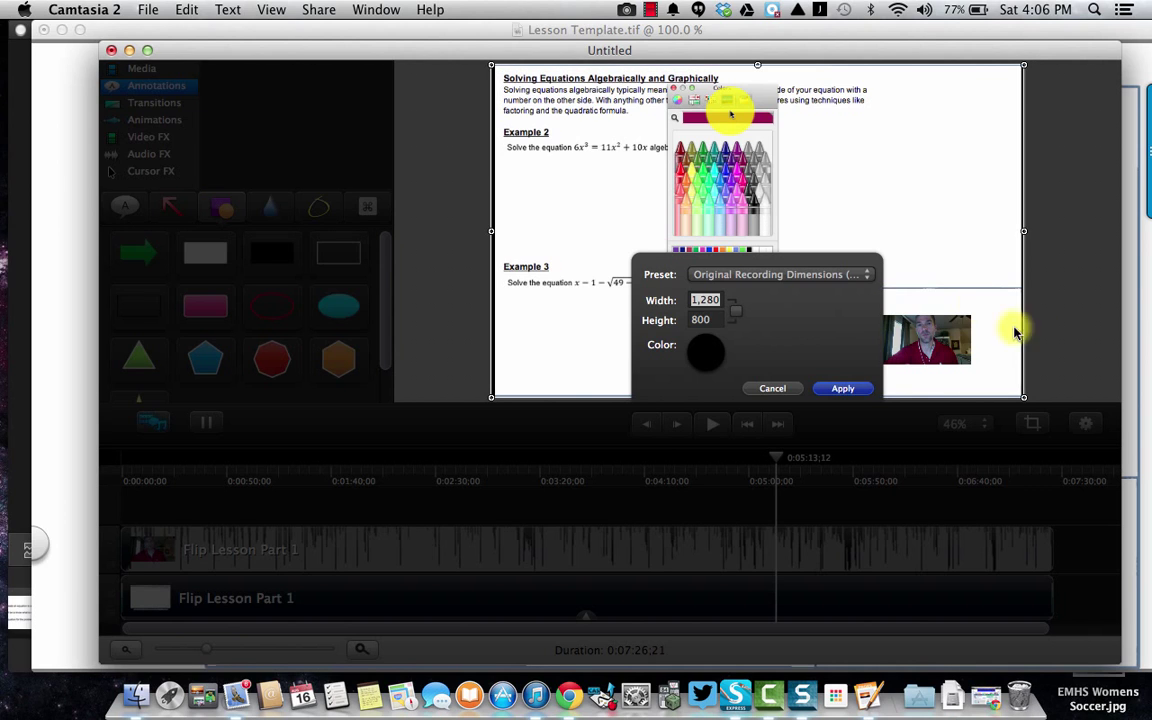
left_click(704, 352)
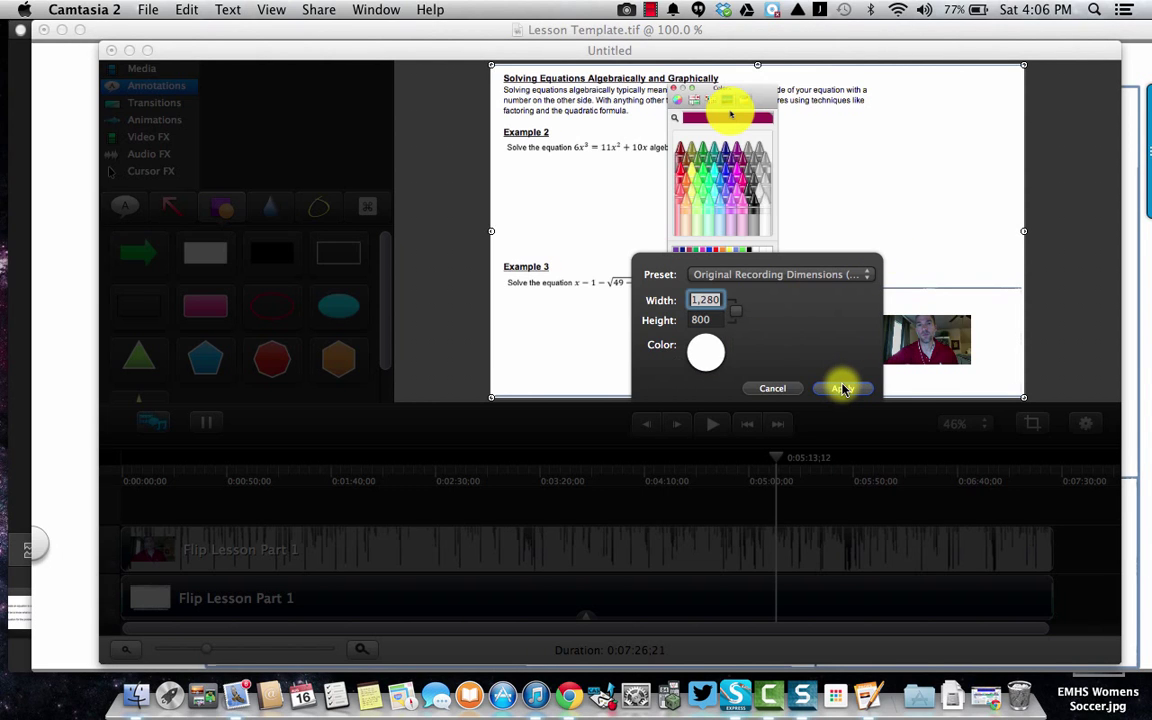
left_click(842, 388)
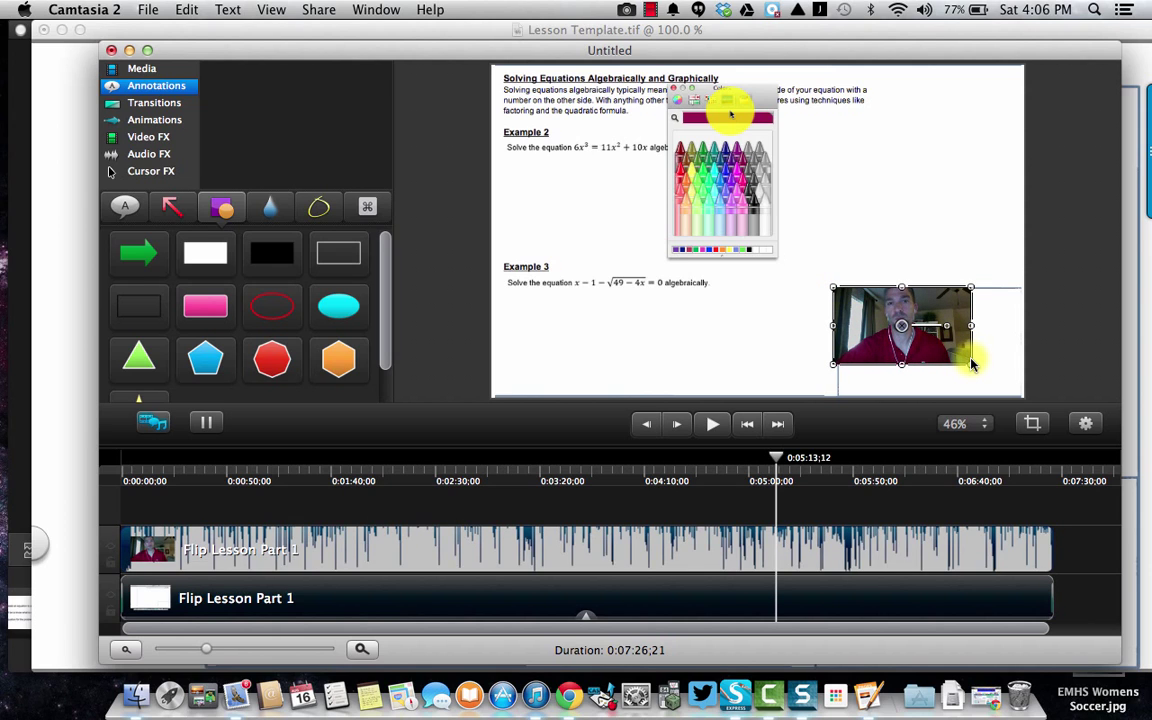
Step: Enlarge the webcam picture-in-picture by its corner handle
left_click_drag(970, 364, 1020, 396)
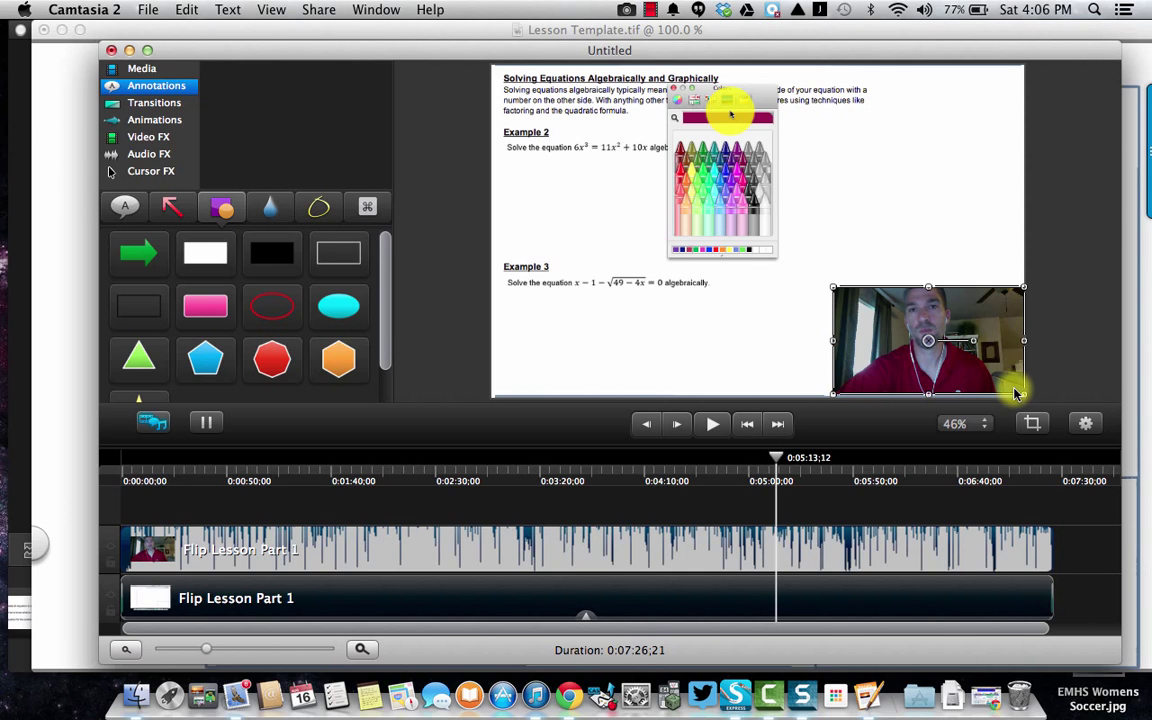
mouse_move(928, 344)
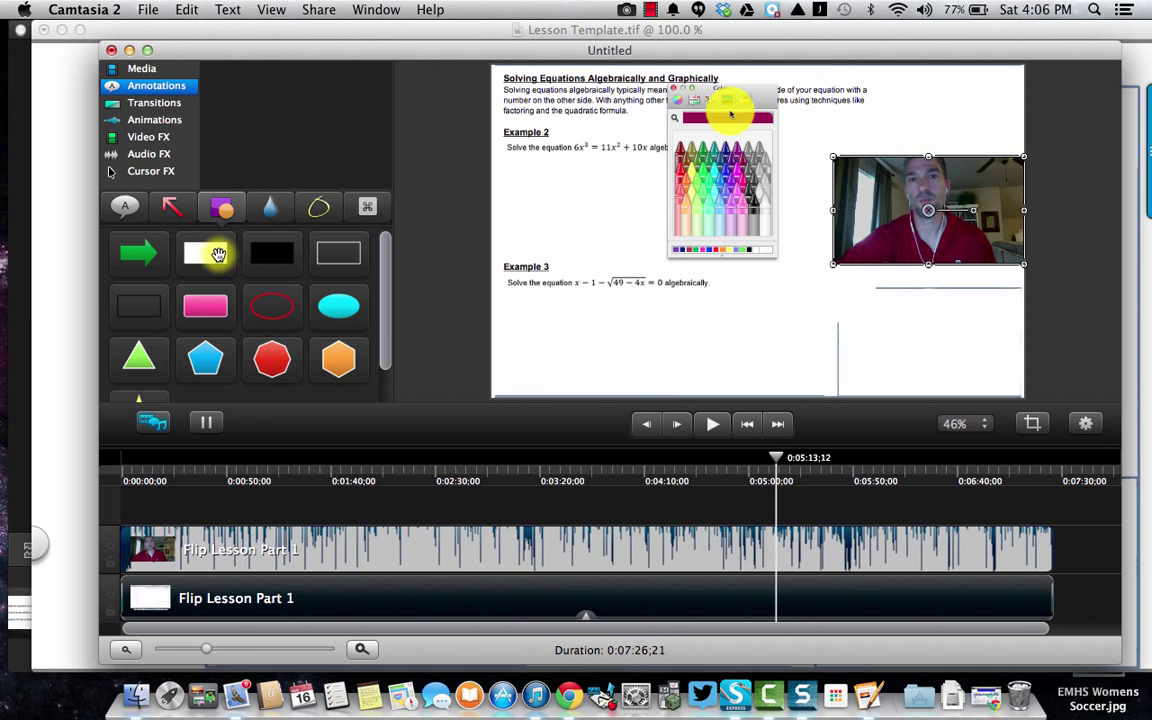
Step: Add a white rectangle annotation on its own track below the lesson clip
left_click(206, 252)
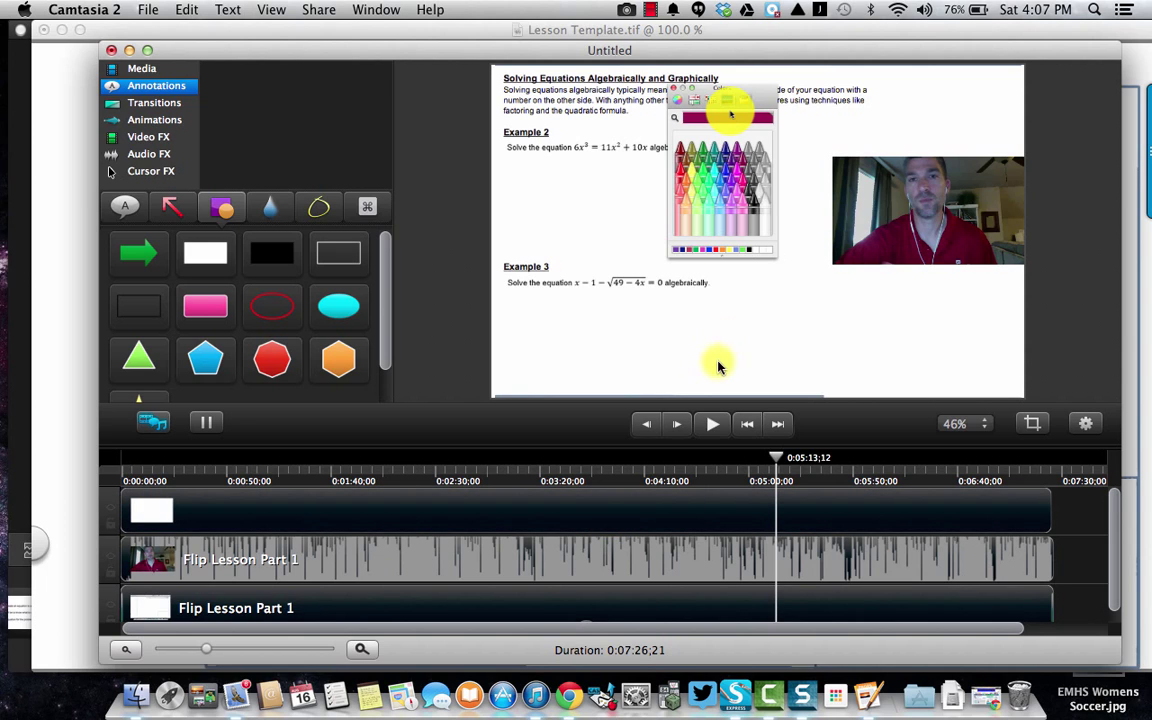
left_click(928, 210)
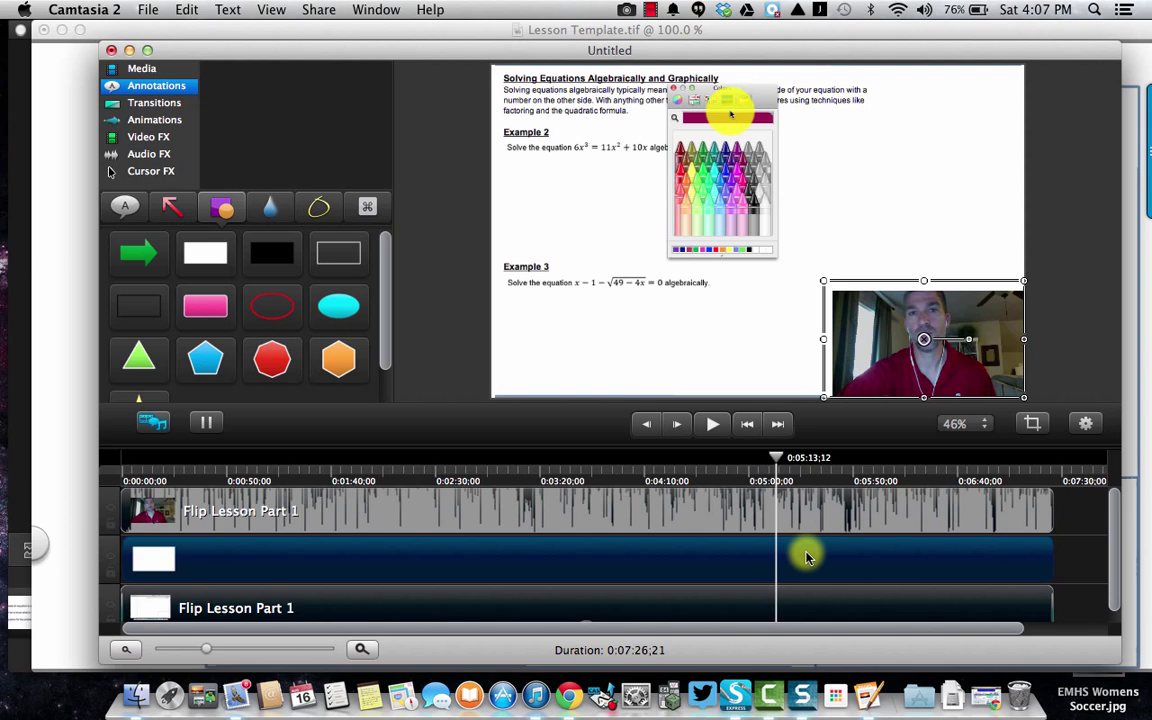
mouse_move(870, 292)
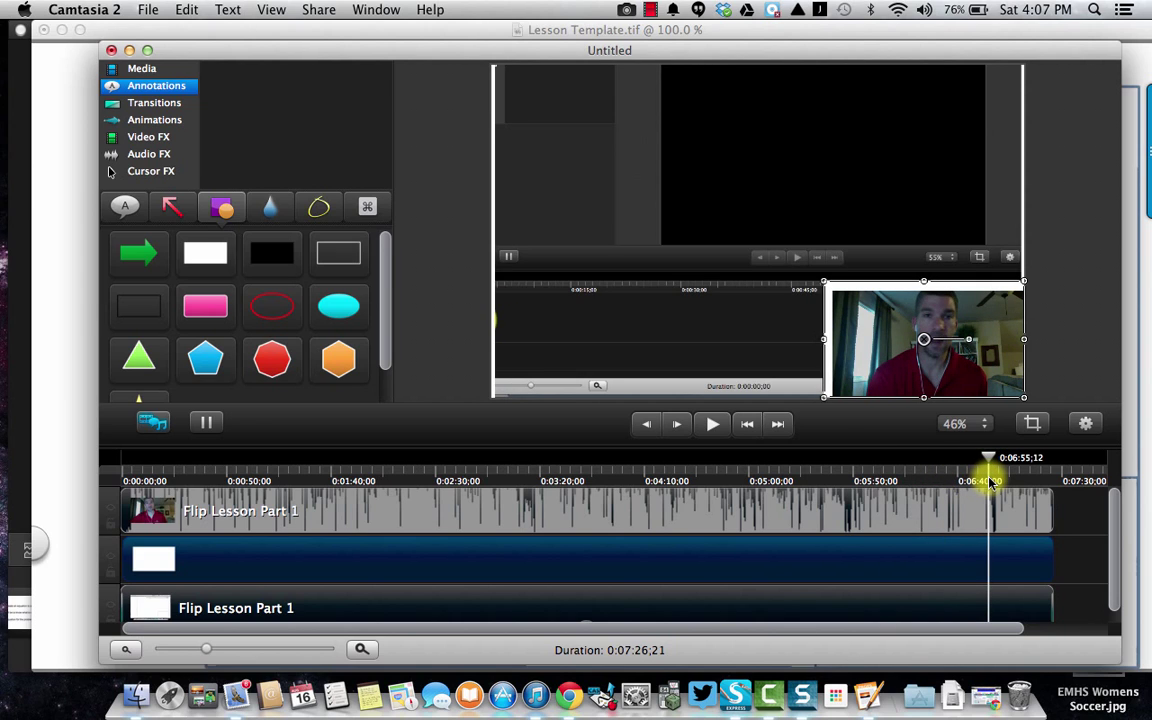
mouse_move(1020, 556)
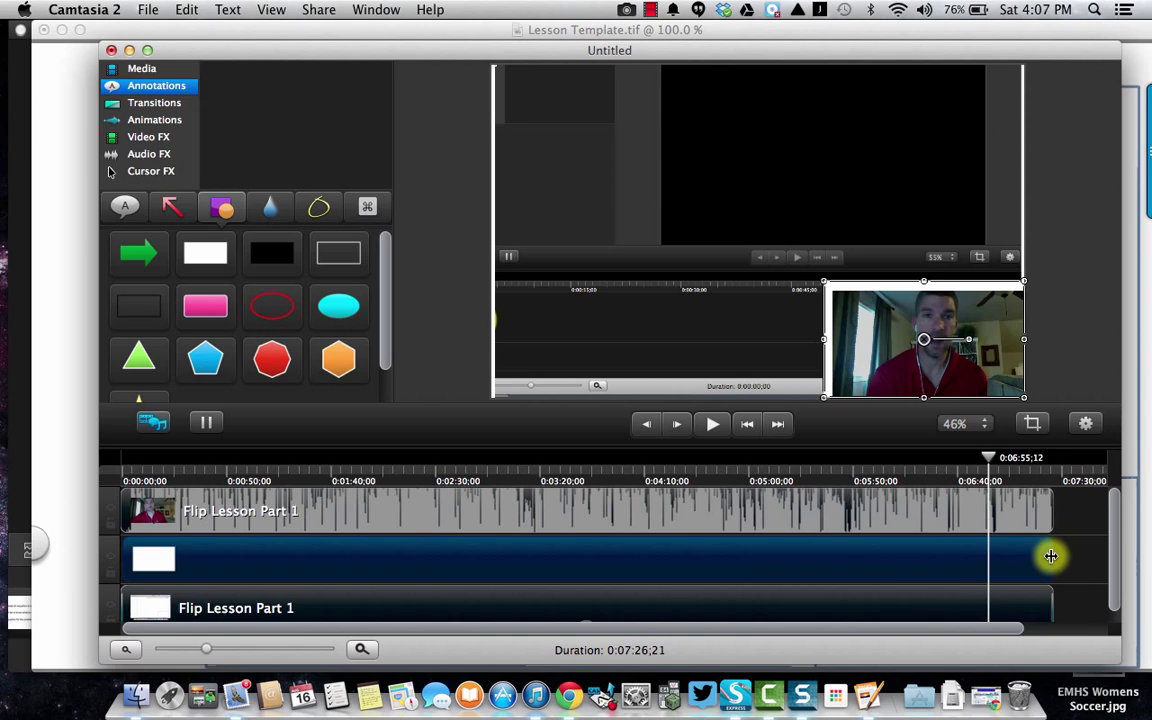
Step: Shorten the white box clip to end about 4:10, then set the playhead near 6:32
left_click_drag(1050, 558, 748, 584)
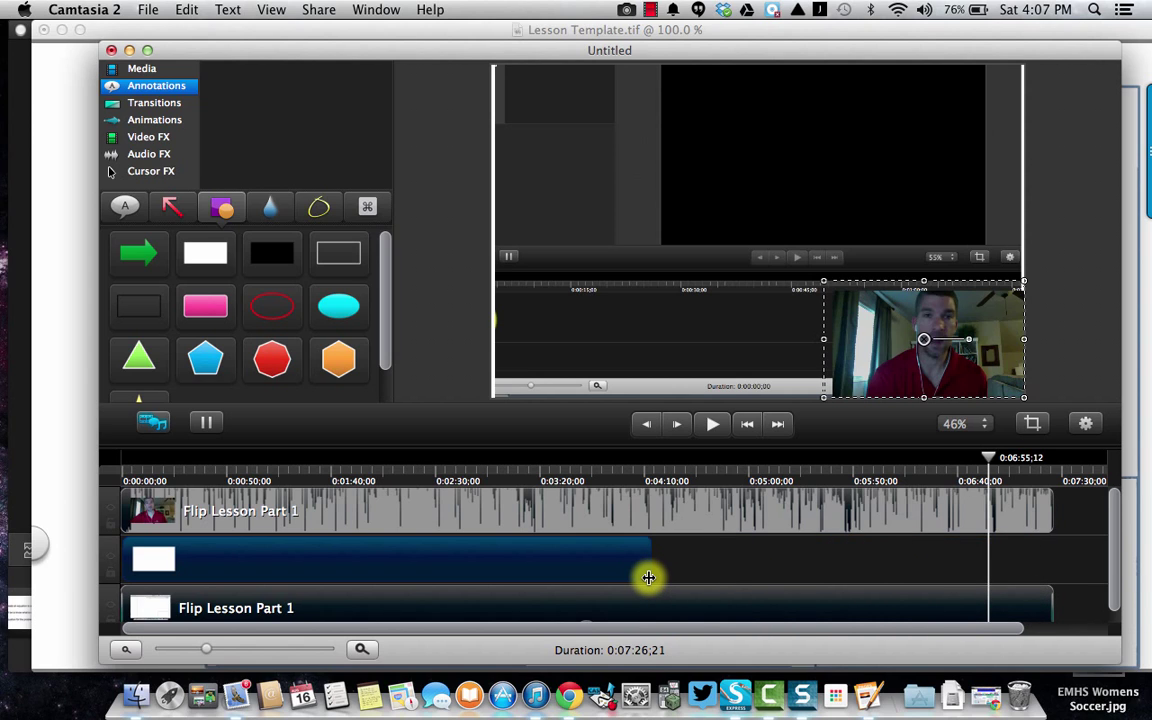
mouse_move(956, 340)
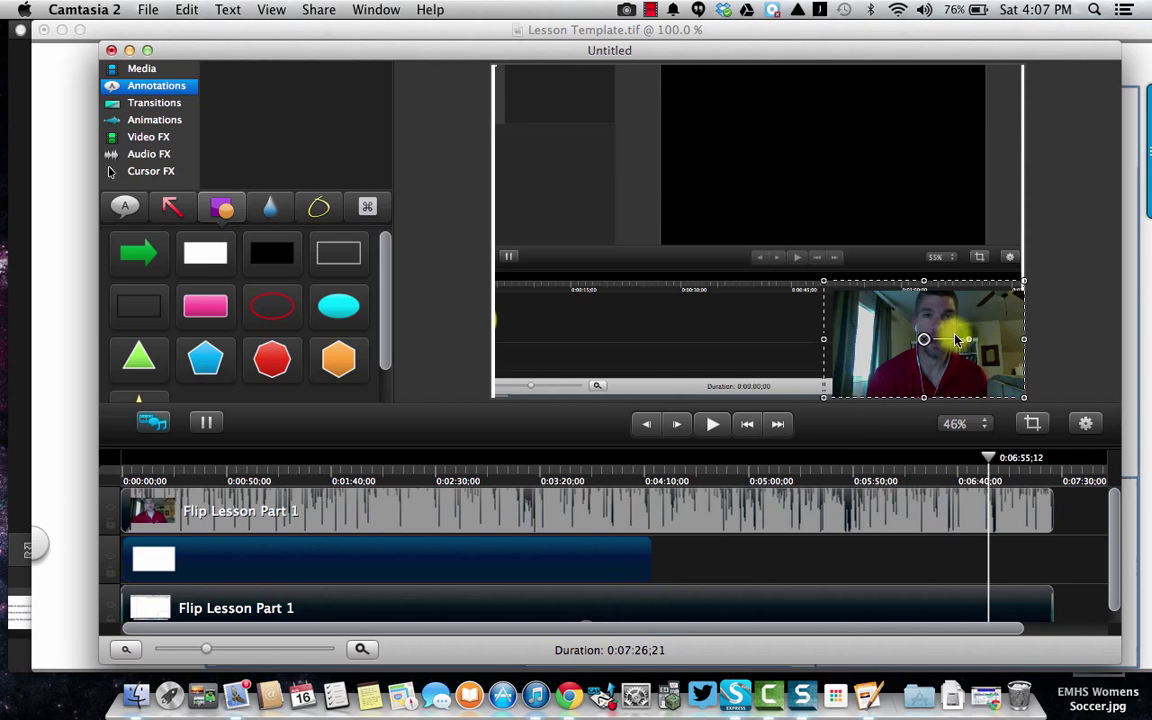
mouse_move(956, 536)
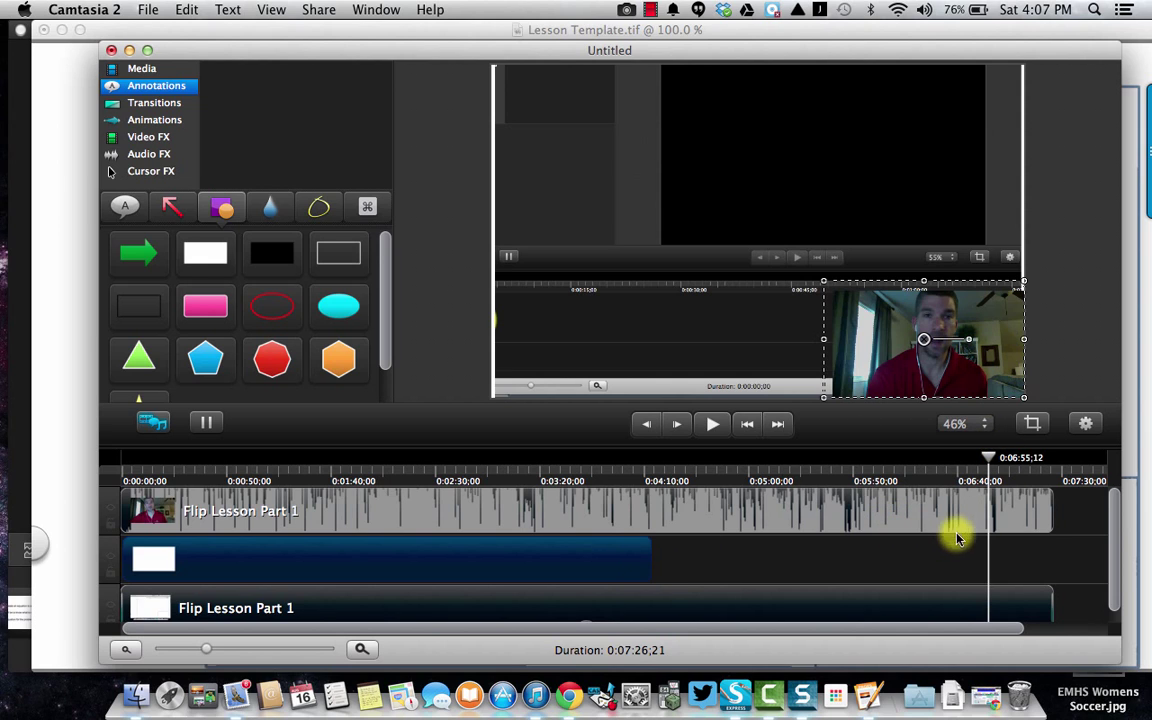
left_click(748, 476)
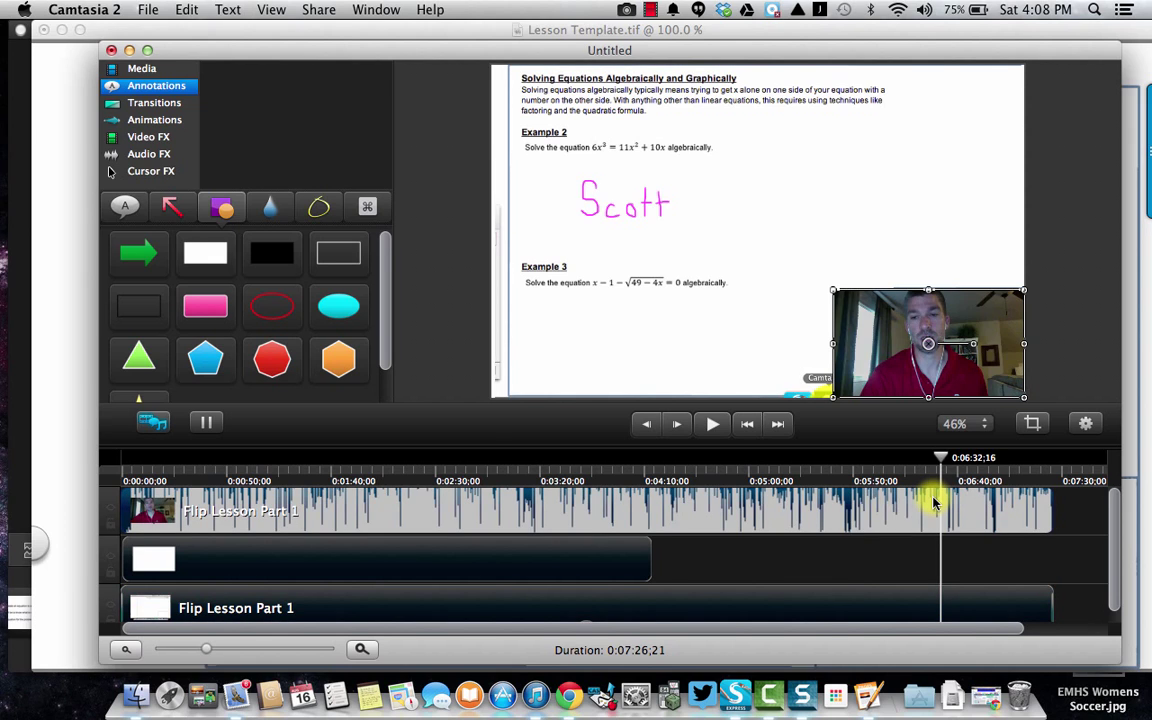
Step: Separate the lesson clip's video and audio onto their own tracks
right_click(936, 504)
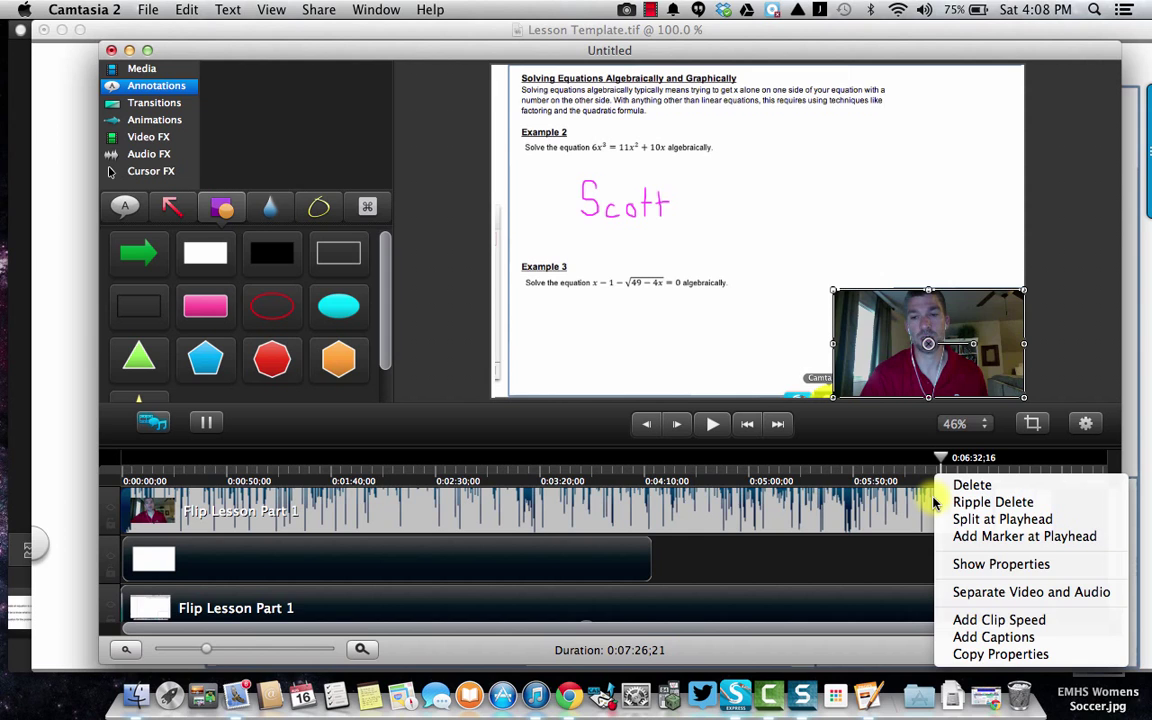
mouse_move(1036, 592)
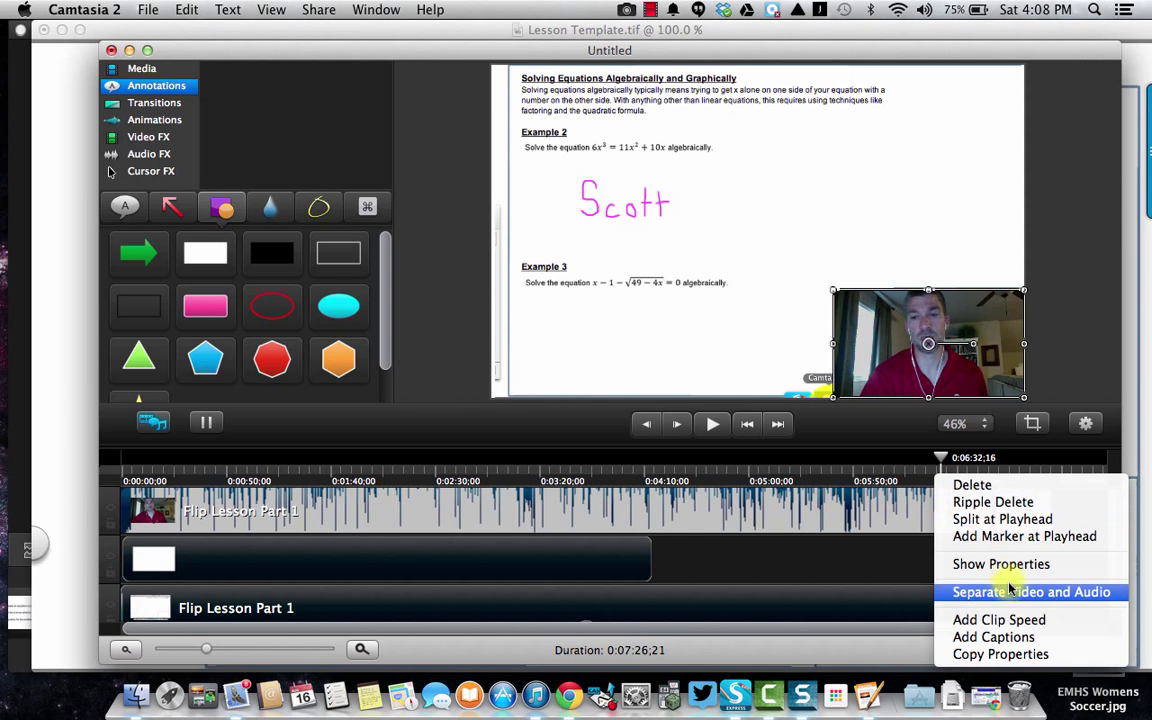
left_click(1018, 592)
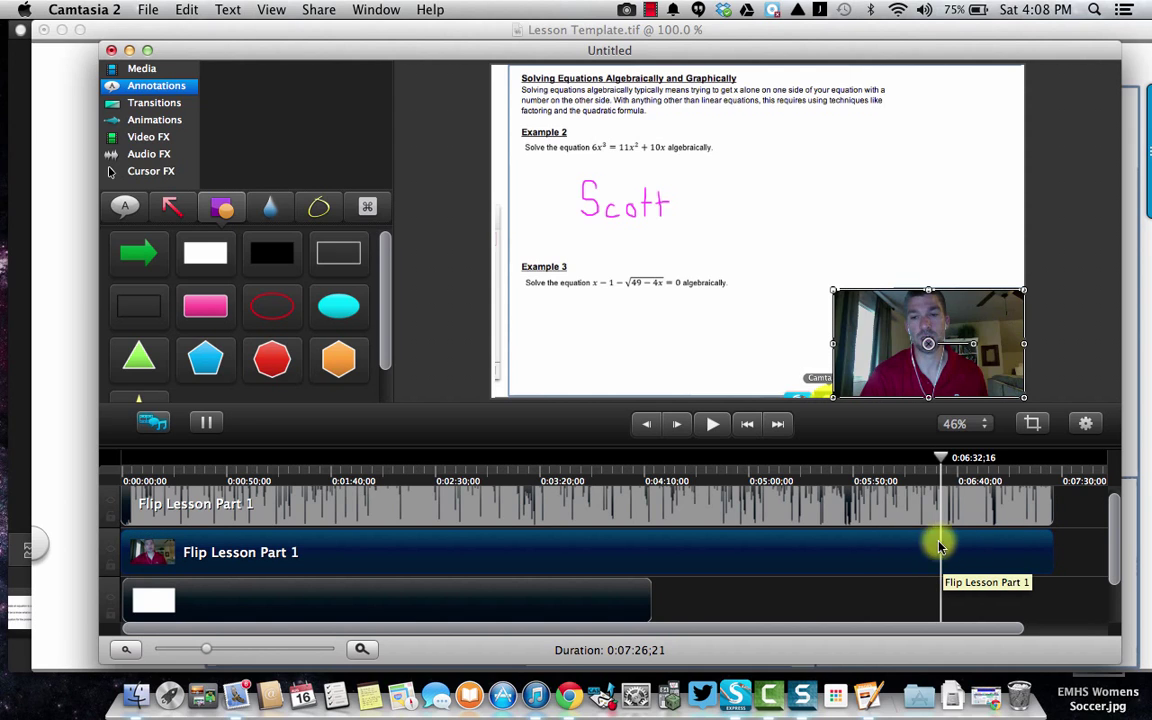
mouse_move(958, 558)
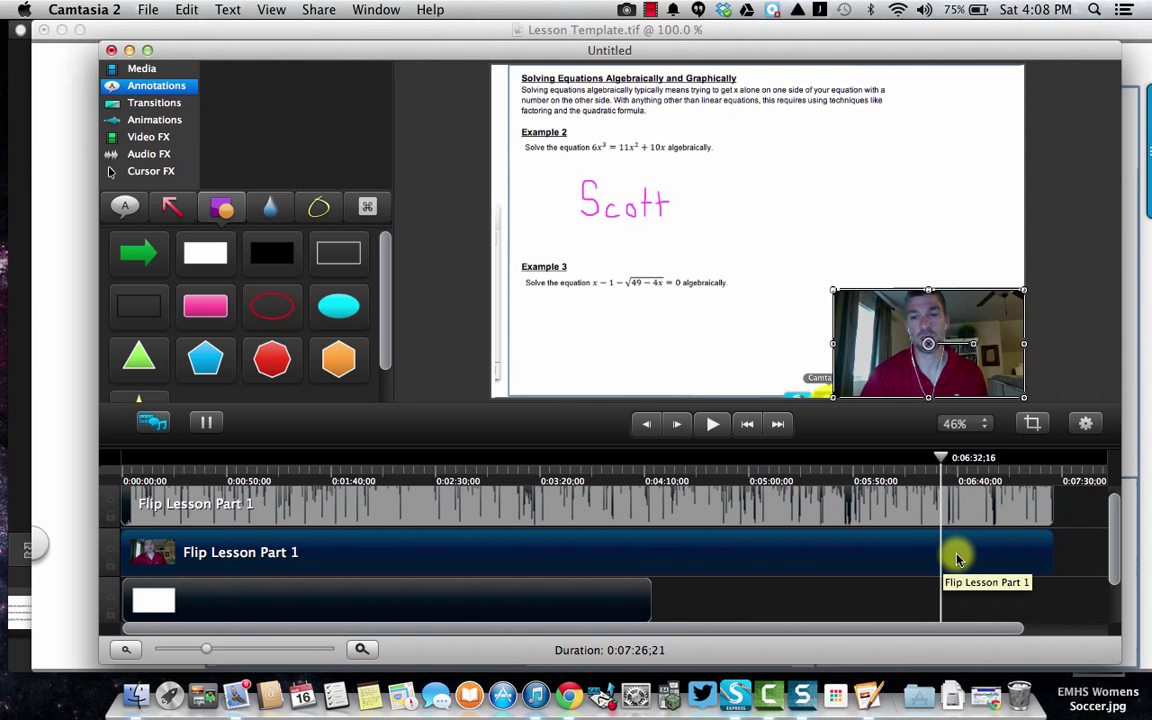
mouse_move(942, 552)
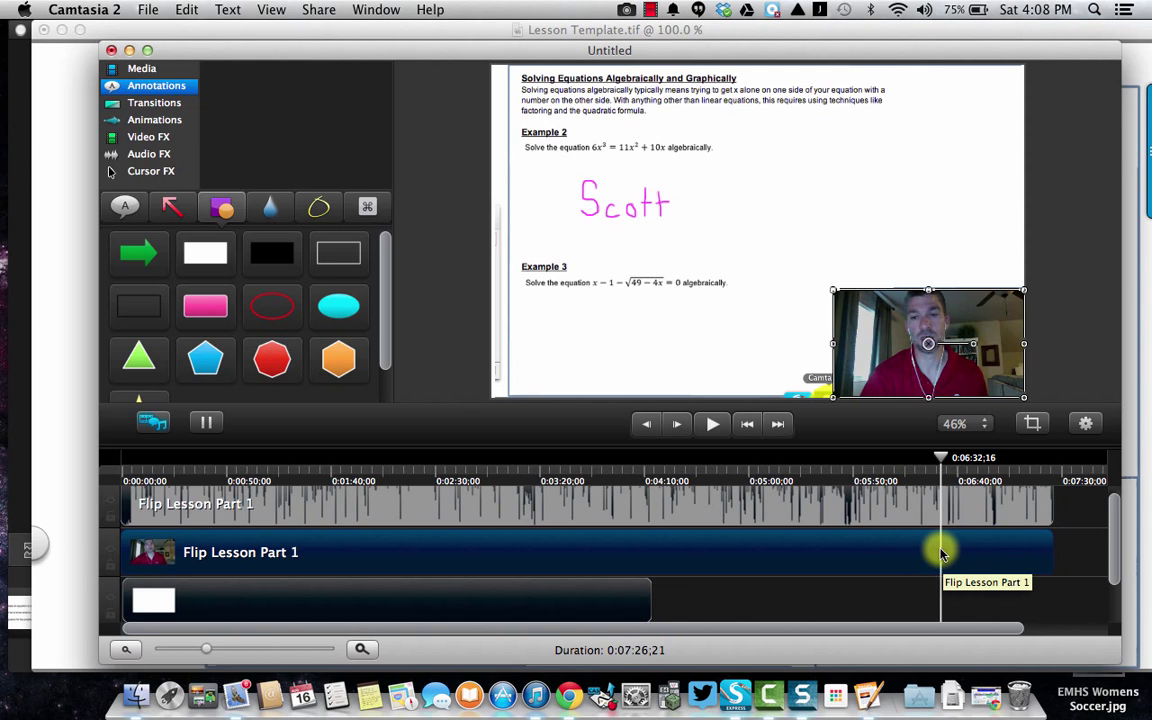
mouse_move(940, 552)
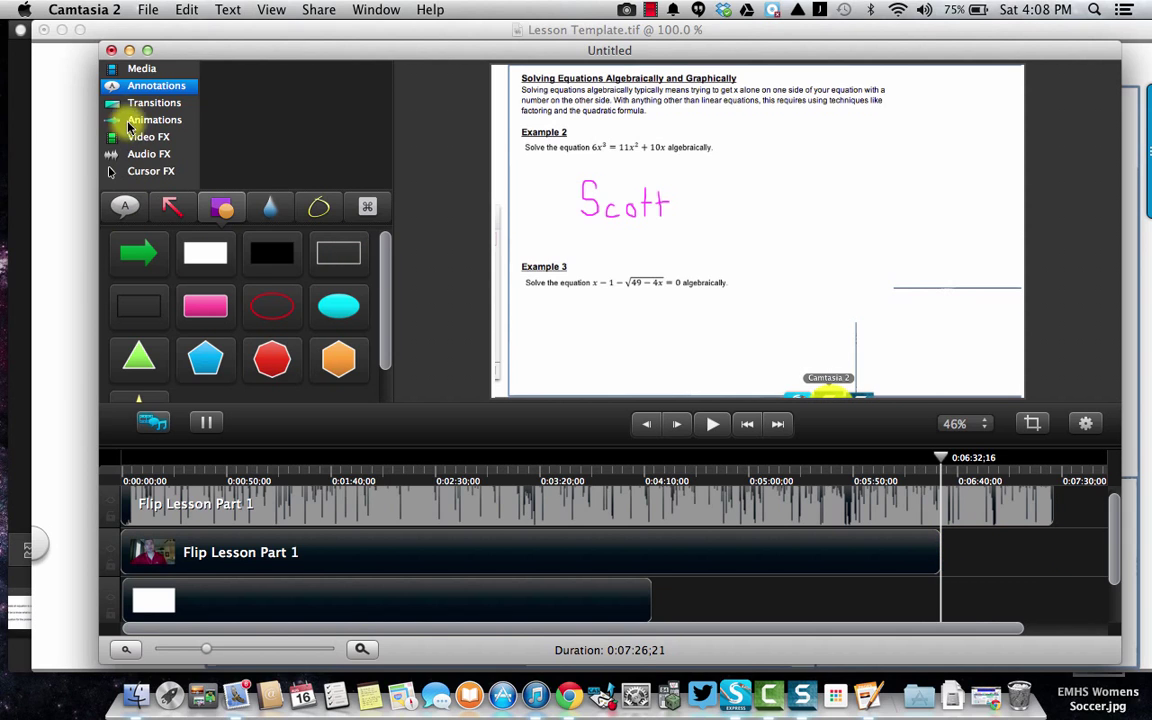
Step: Show the Transitions library and move the playhead to about 6:39, past the video's end
left_click(156, 102)
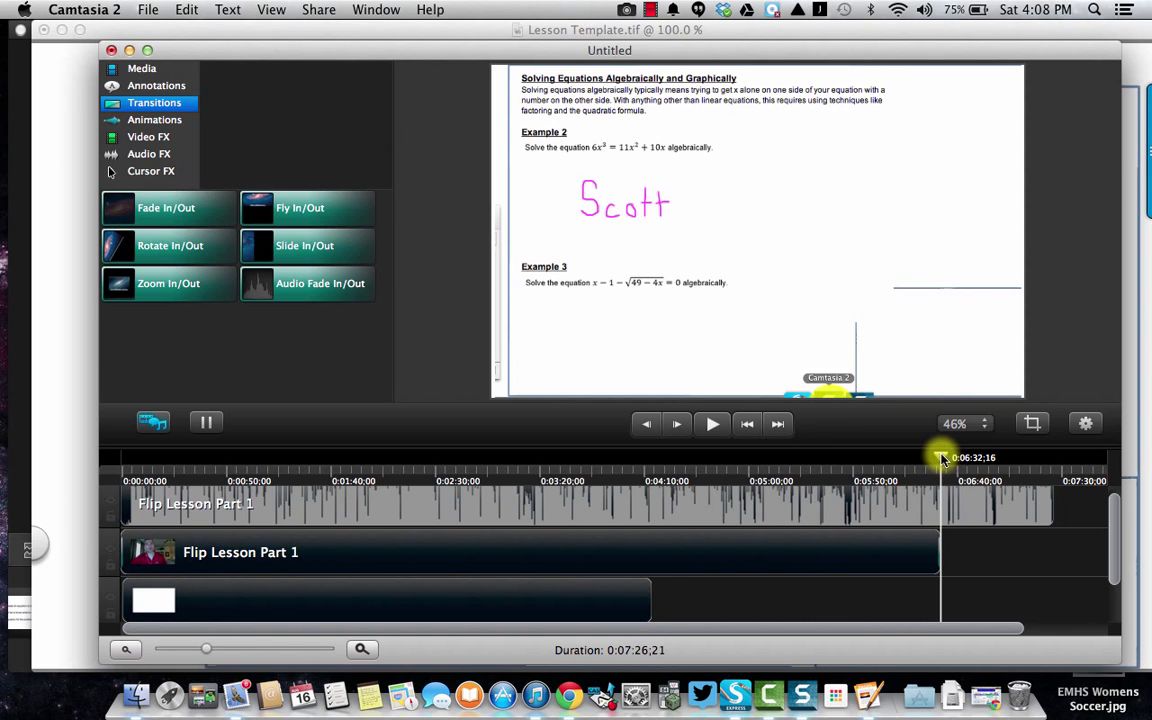
left_click_drag(940, 456, 916, 456)
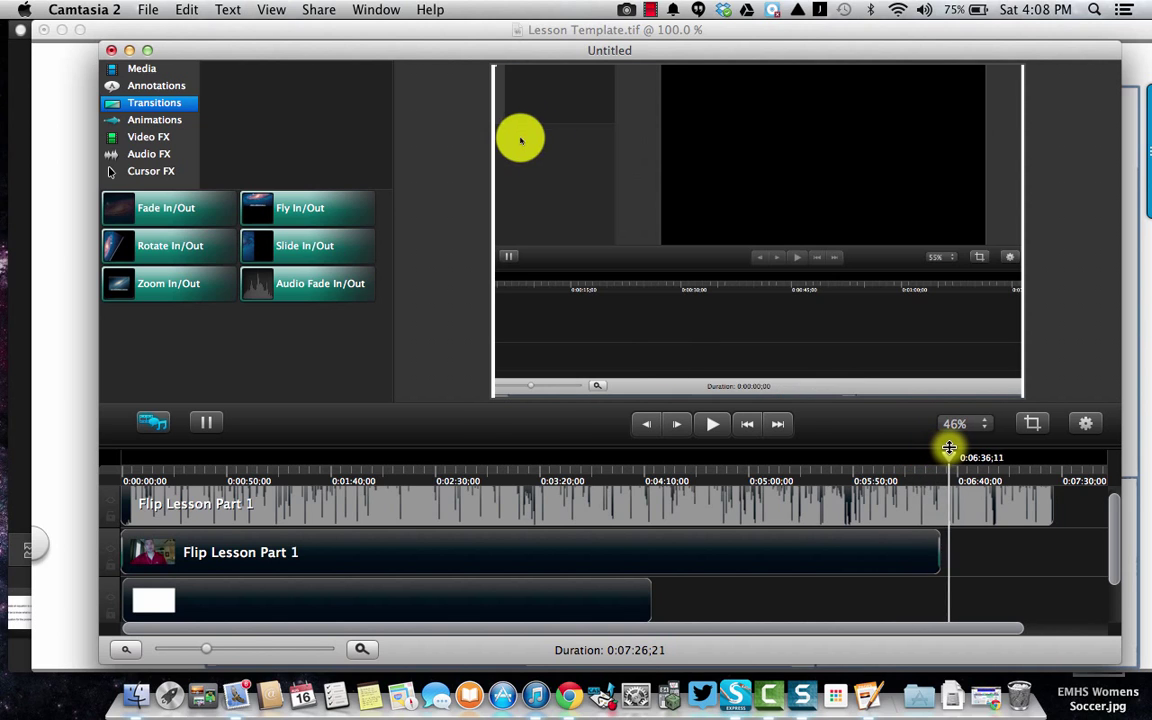
left_click_drag(948, 448, 956, 448)
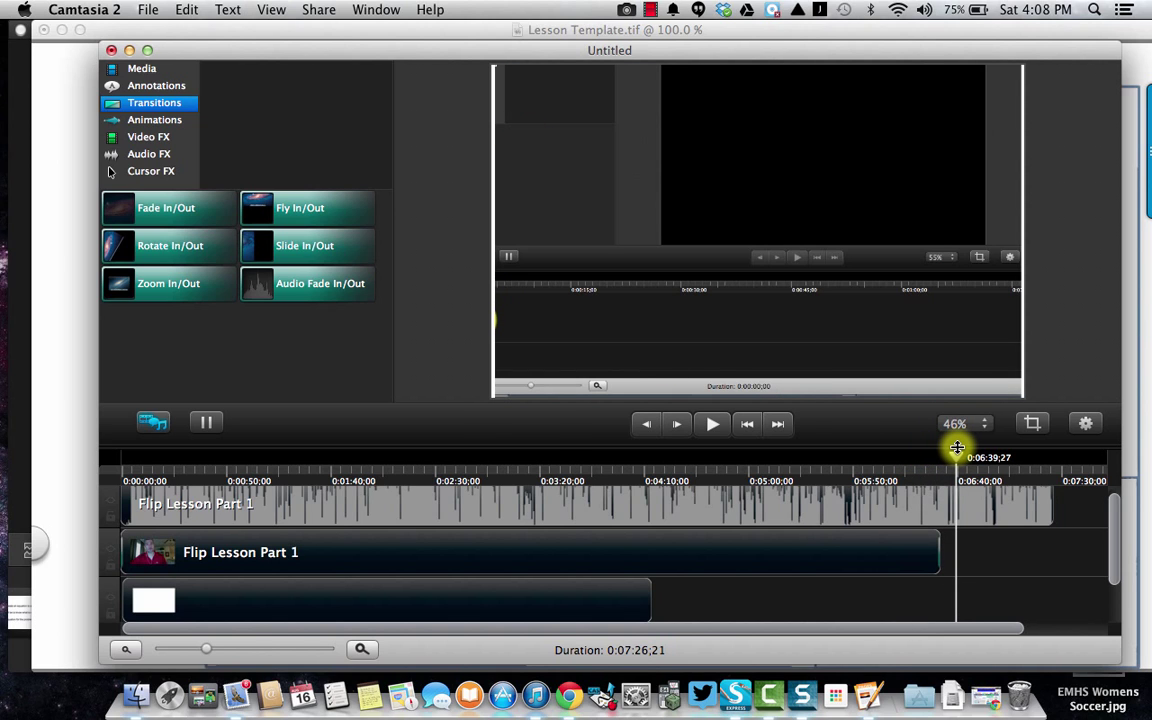